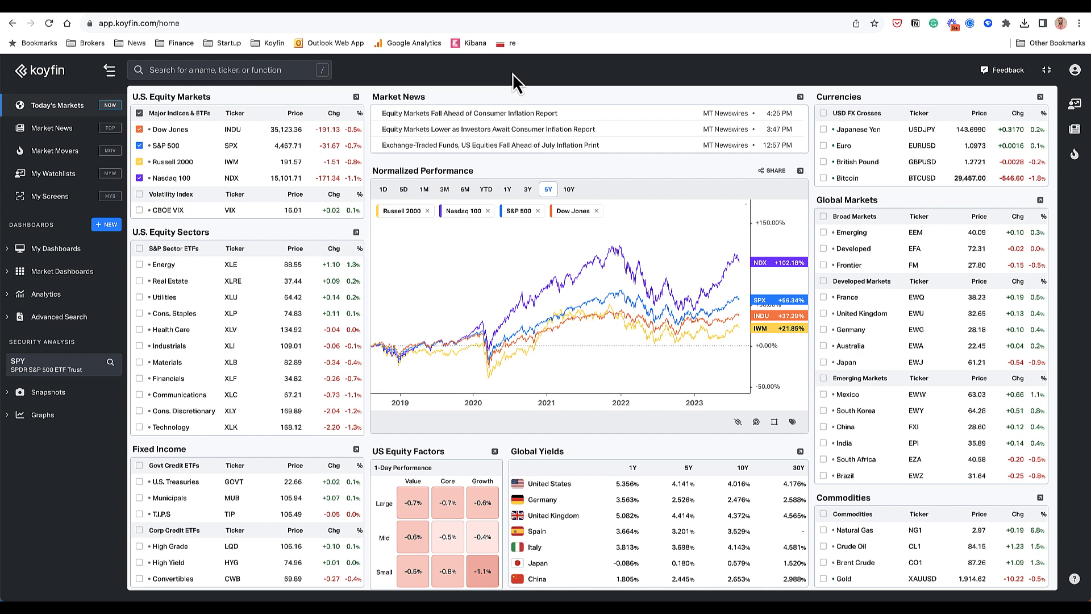
{"action": "mouse_move", "coordinate": [276, 108]}
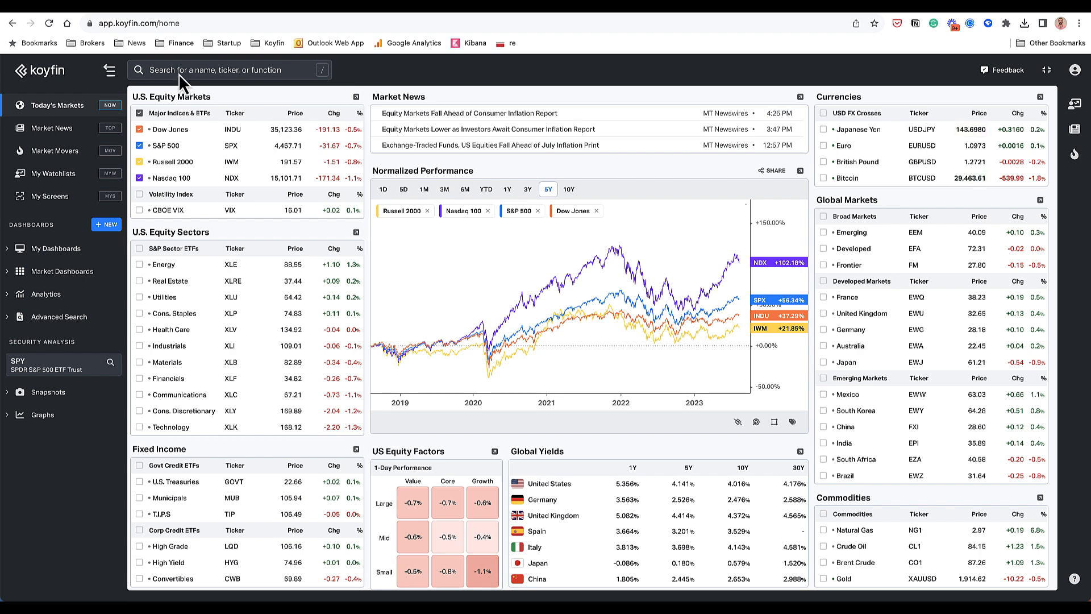
Step: Add Utilities and Cons. Staples sector lines over 1Y, then open My Watchlists
{"action": "left_click", "coordinate": [229, 69]}
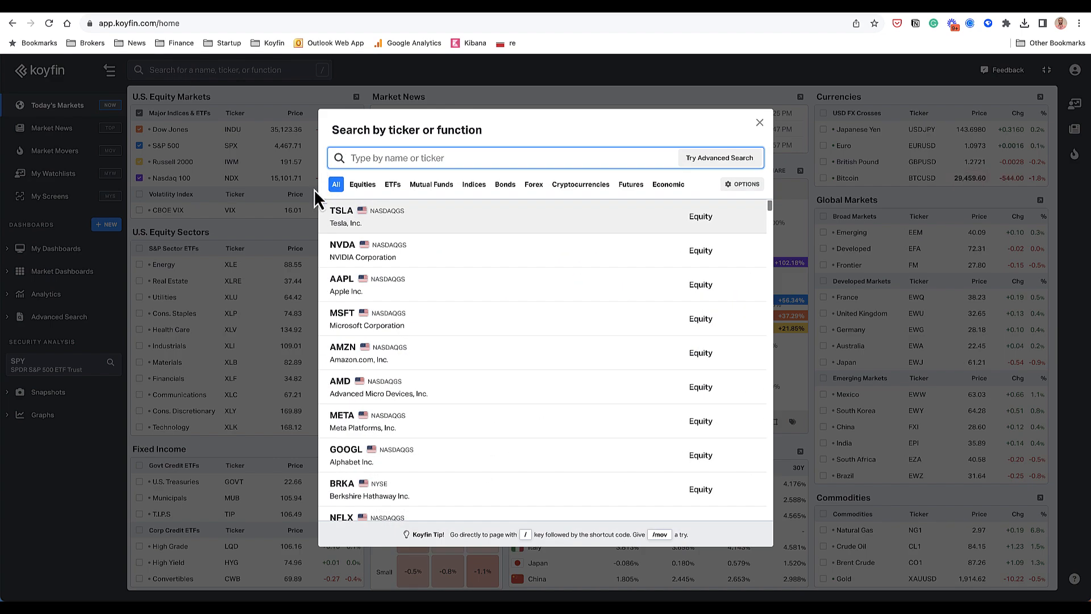
{"action": "mouse_move", "coordinate": [393, 184]}
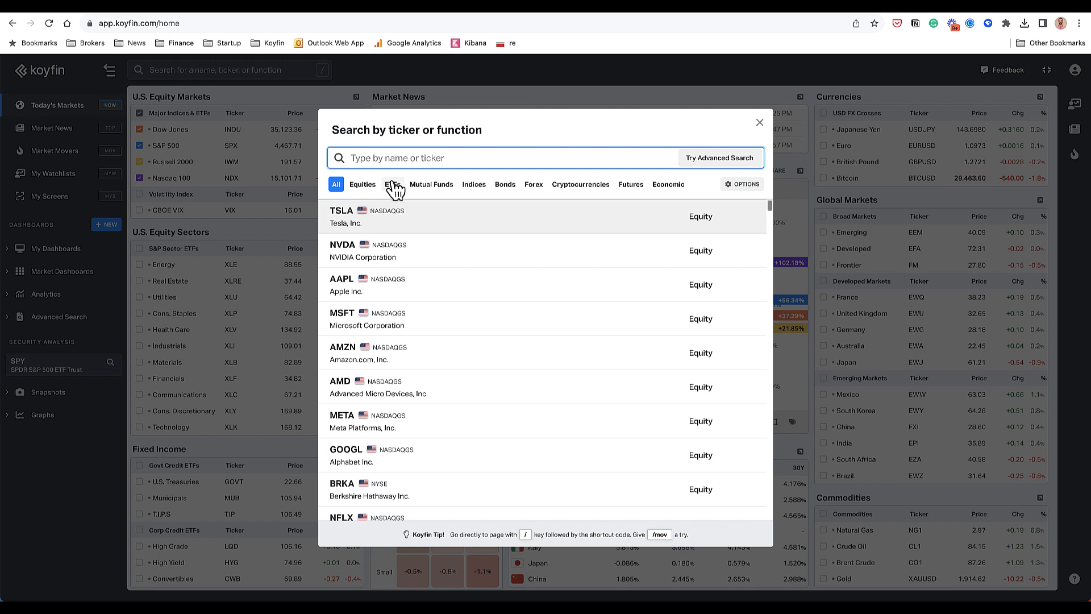
{"action": "mouse_move", "coordinate": [574, 188]}
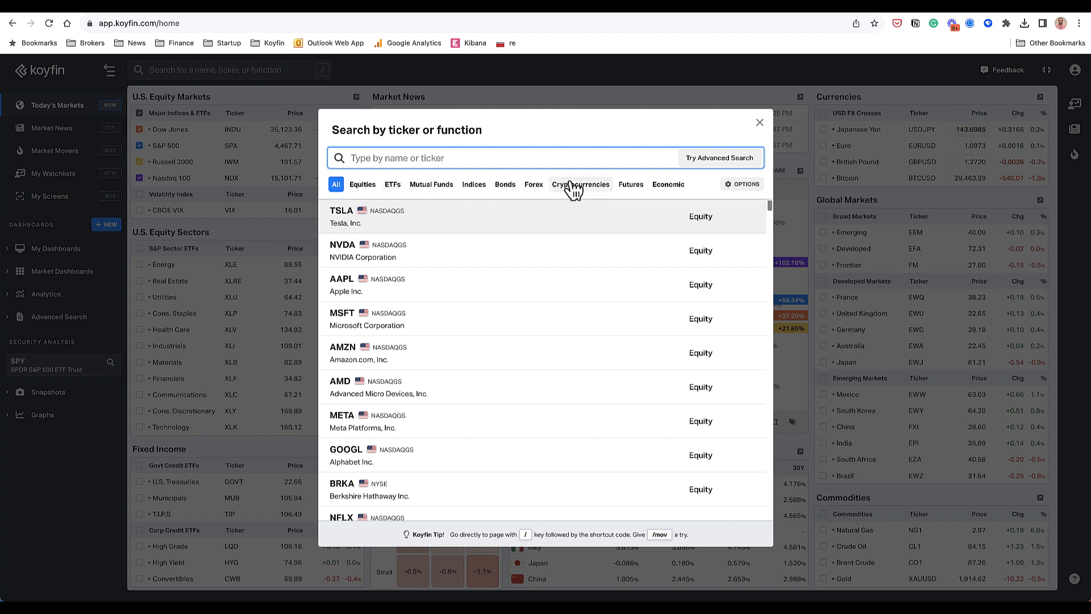
{"action": "mouse_move", "coordinate": [692, 193]}
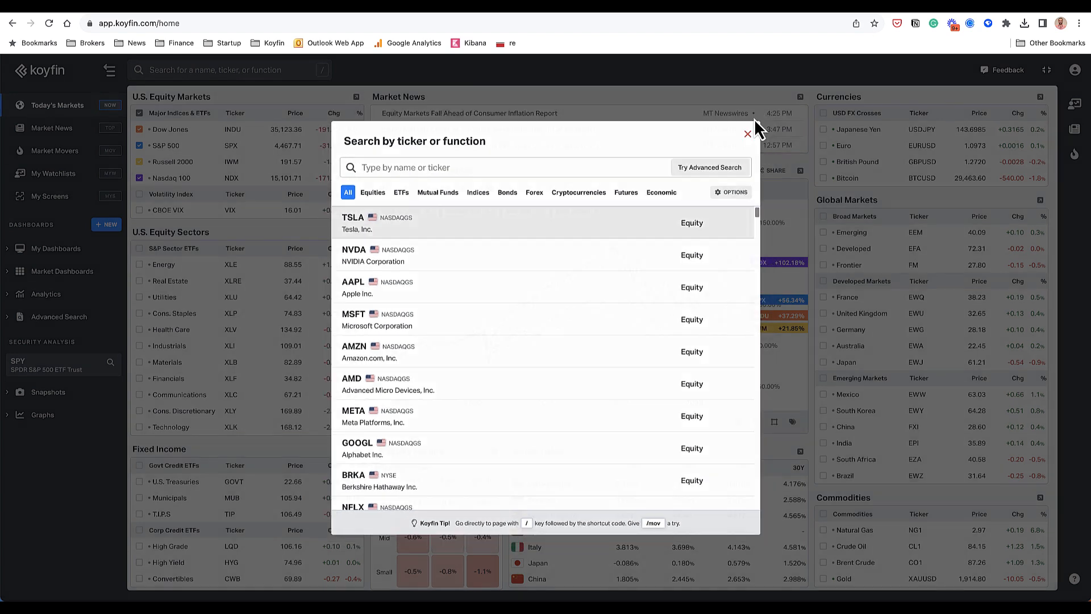
{"action": "left_click", "coordinate": [748, 134]}
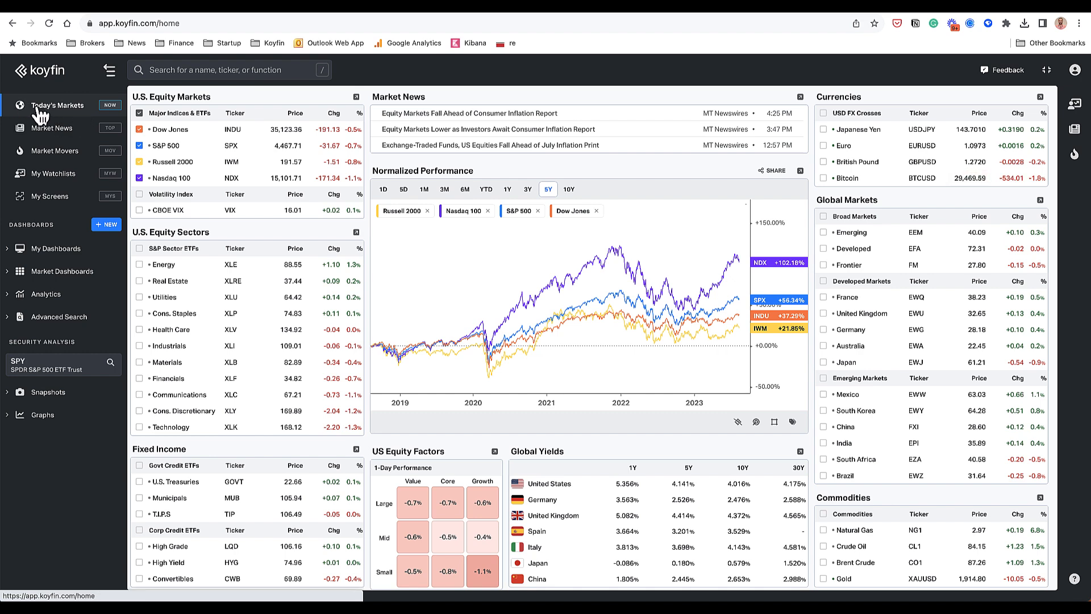
{"action": "mouse_move", "coordinate": [161, 210]}
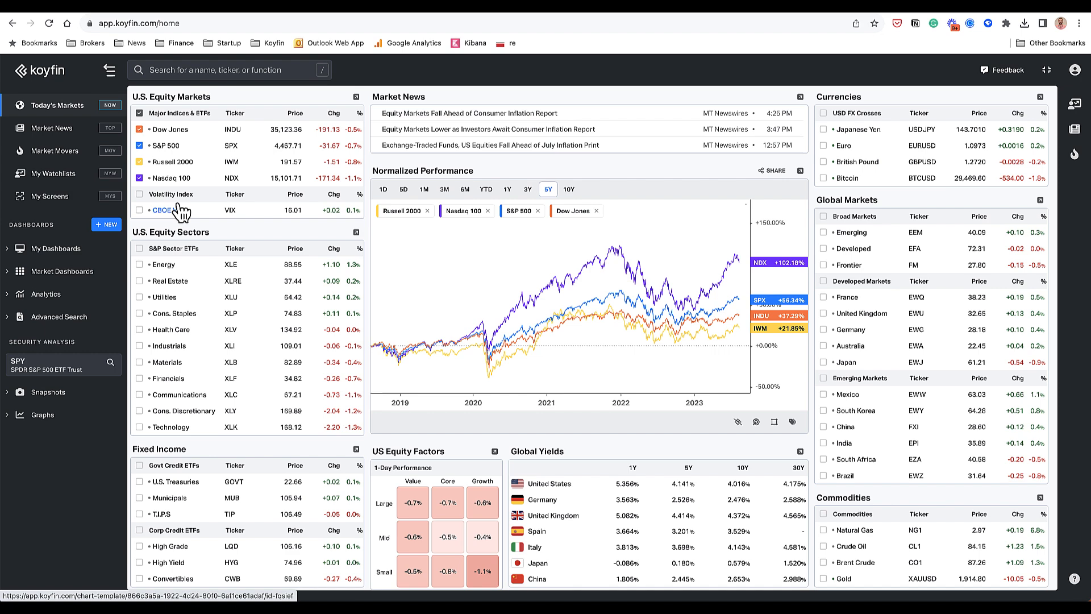
{"action": "mouse_move", "coordinate": [139, 292]}
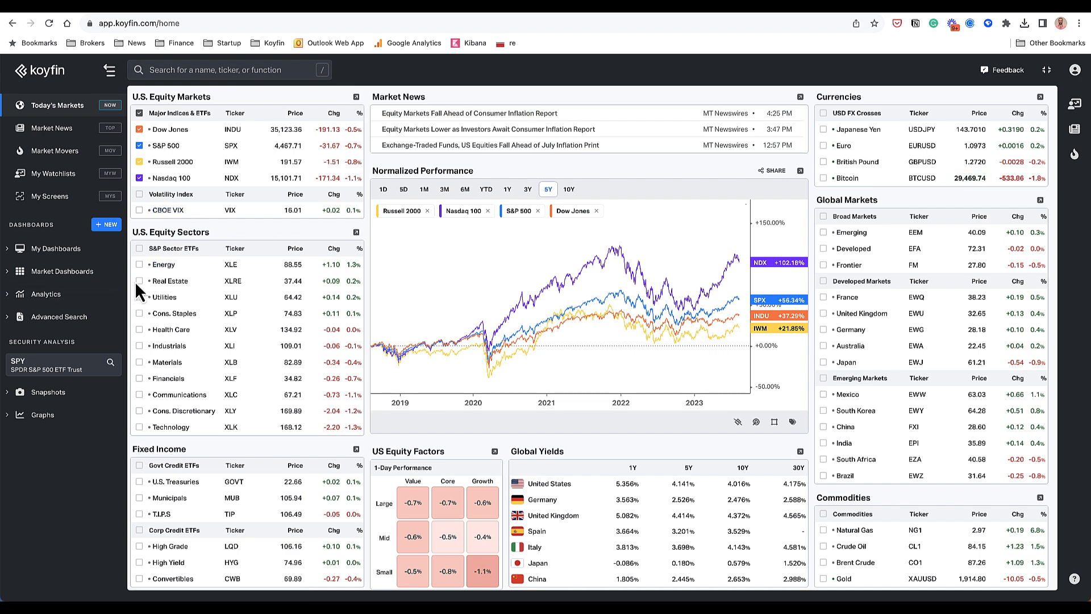
{"action": "left_click", "coordinate": [140, 297]}
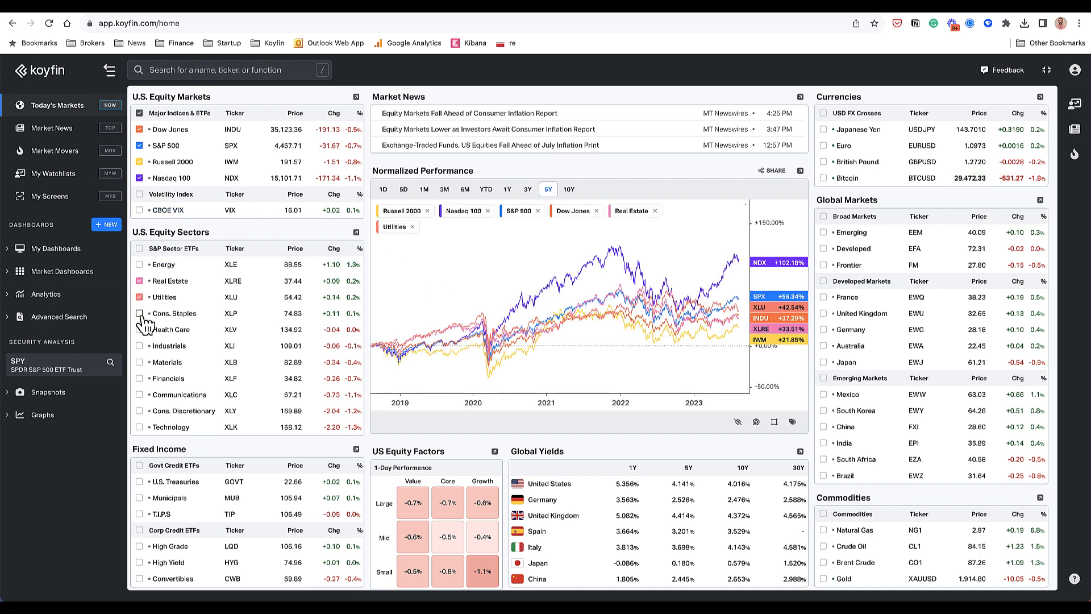
{"action": "left_click", "coordinate": [140, 313]}
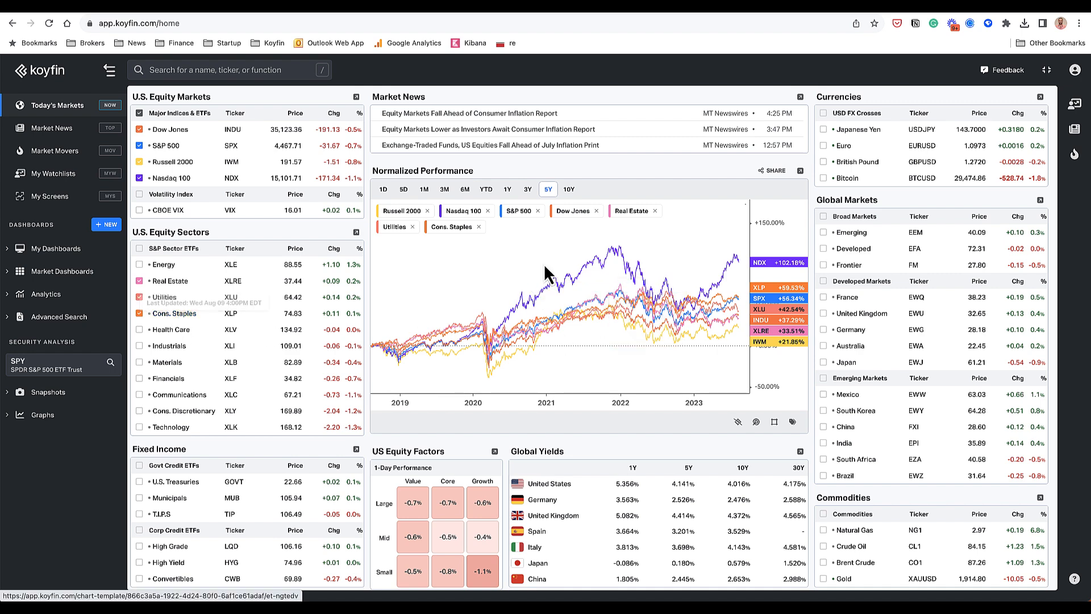
{"action": "left_click", "coordinate": [507, 189]}
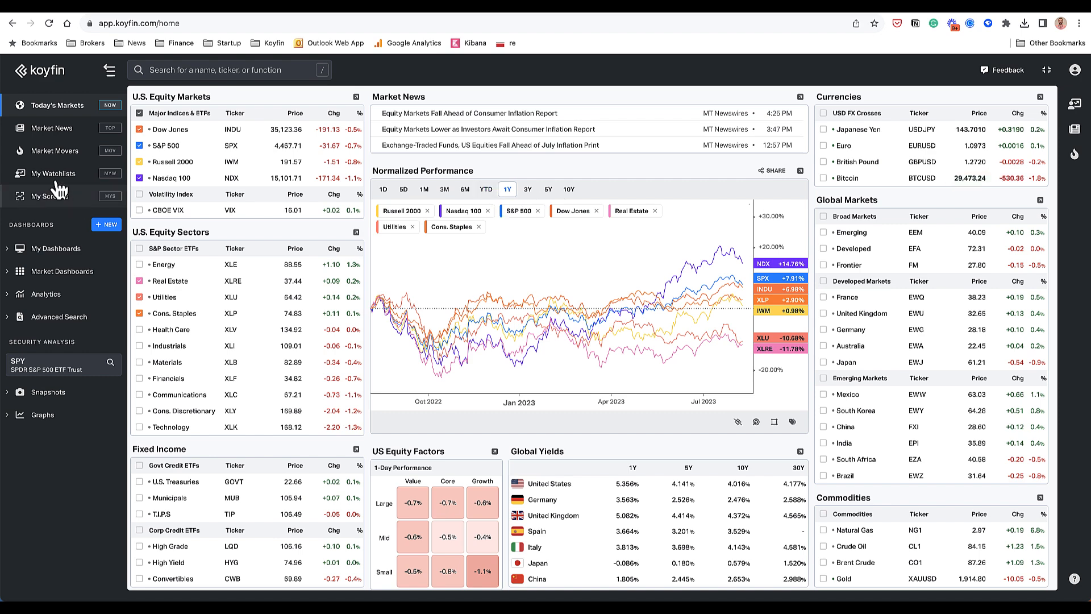
{"action": "left_click", "coordinate": [53, 174]}
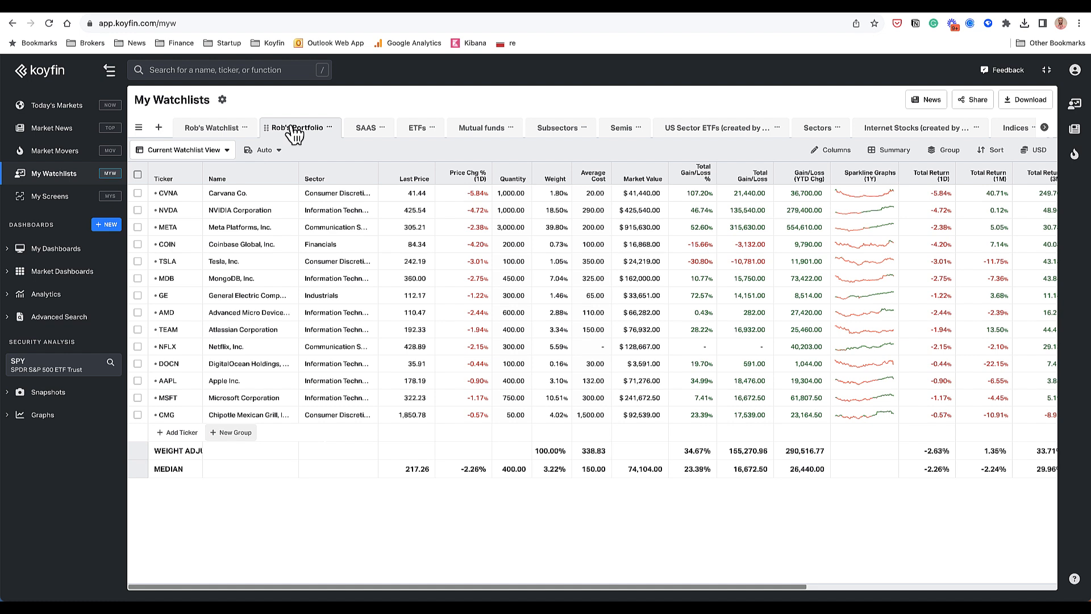
{"action": "mouse_move", "coordinate": [167, 192]}
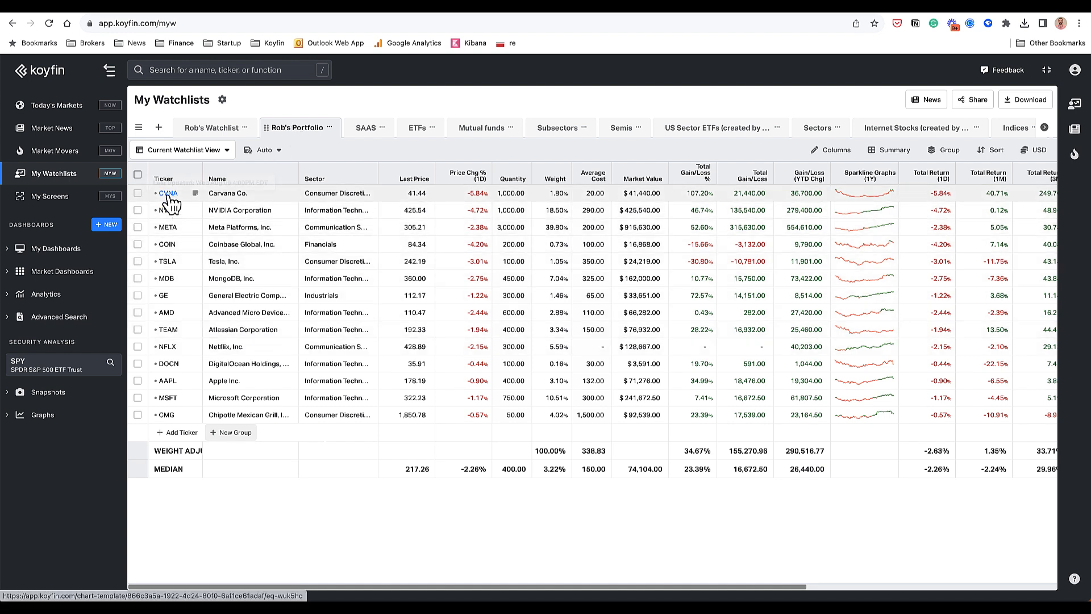
{"action": "mouse_move", "coordinate": [168, 419]}
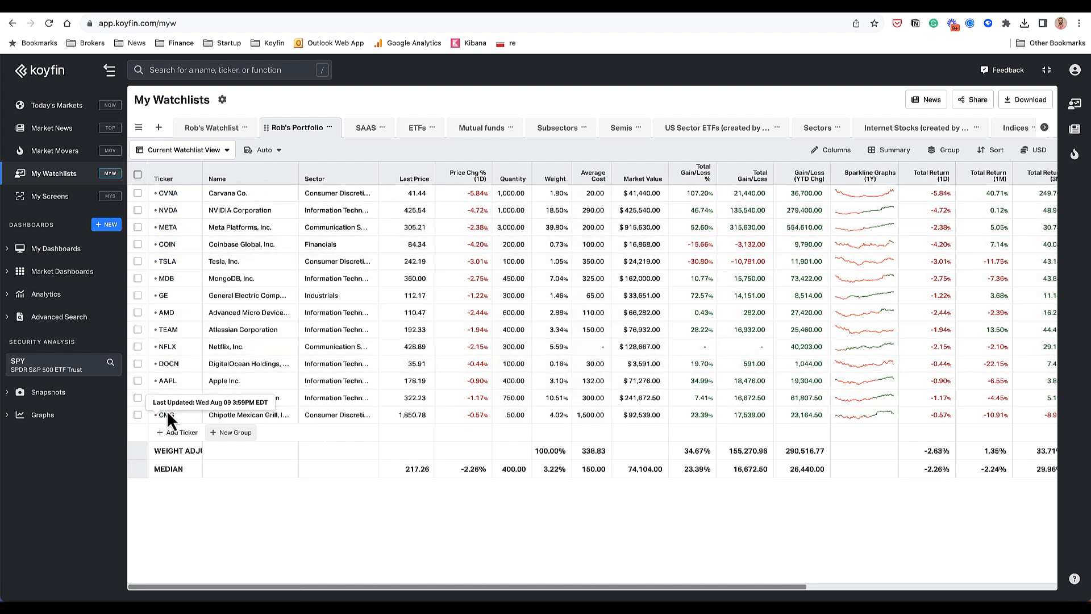
{"action": "mouse_move", "coordinate": [528, 199]}
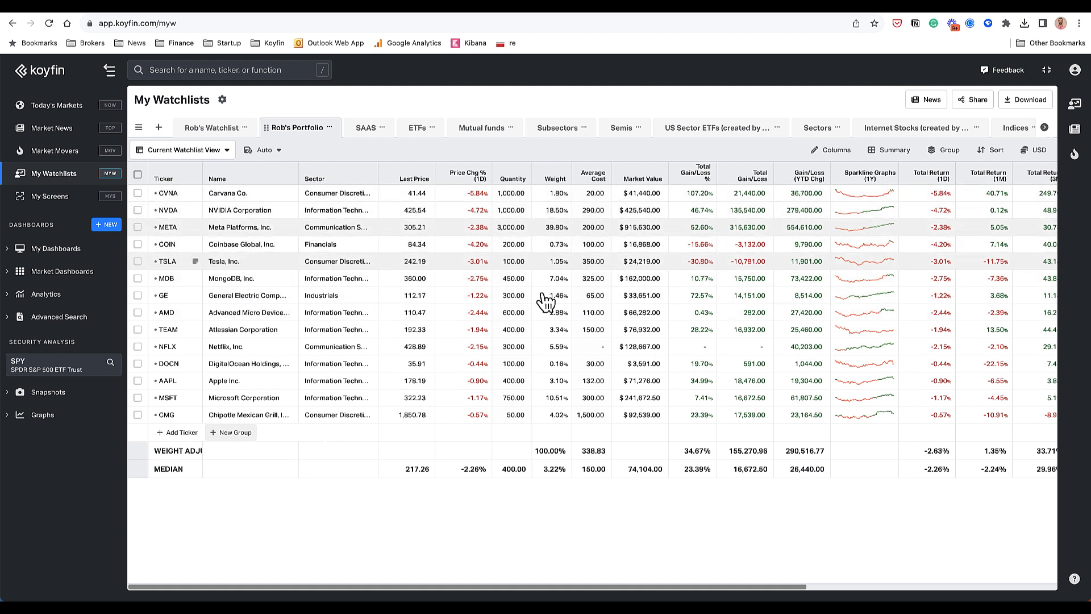
{"action": "mouse_move", "coordinate": [745, 233]}
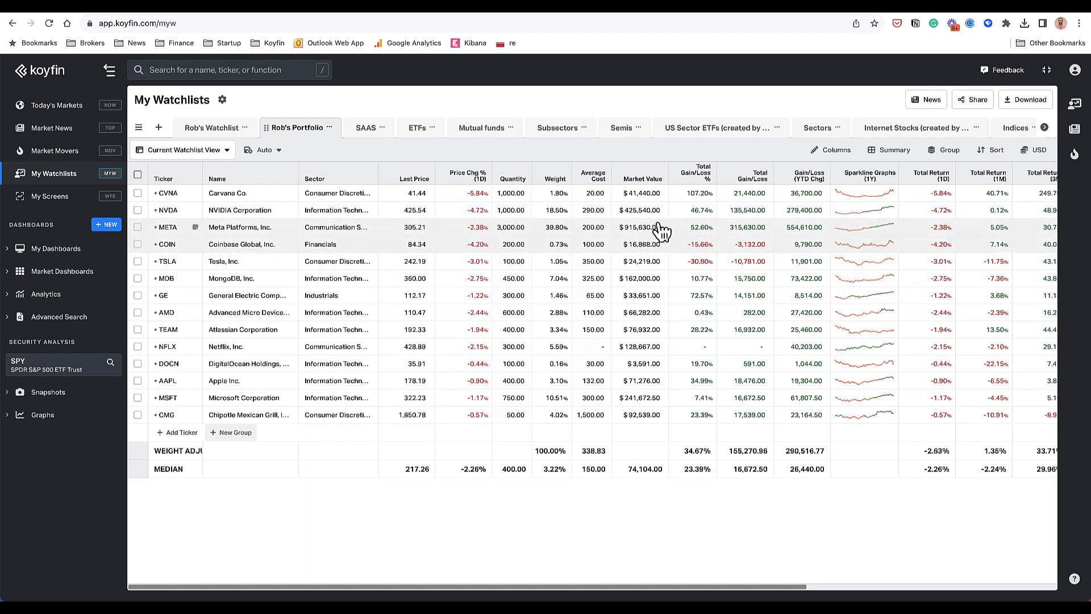
{"action": "mouse_move", "coordinate": [663, 283]}
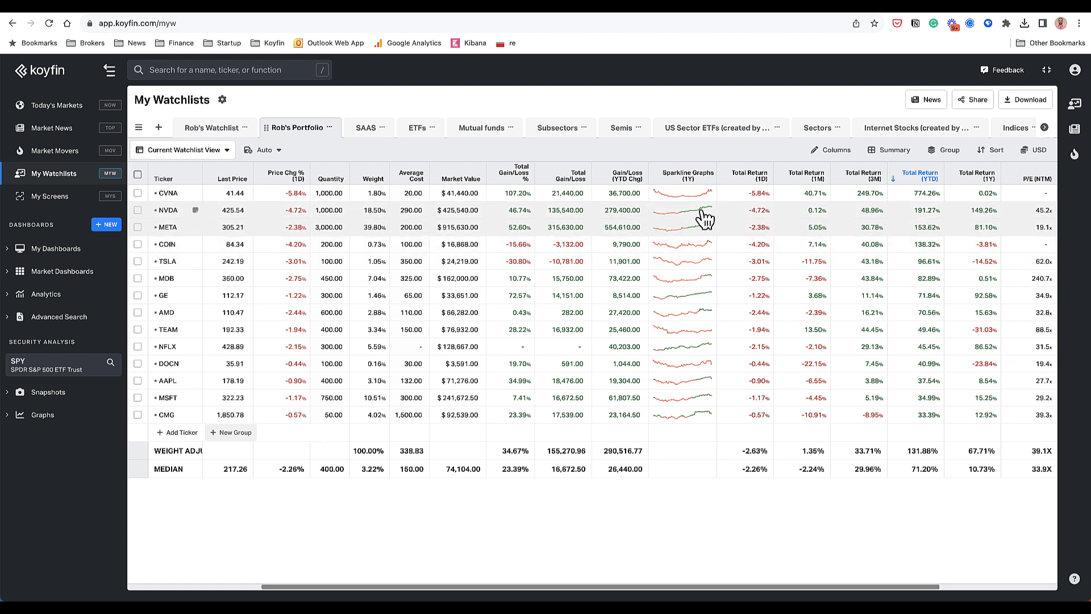
{"action": "mouse_move", "coordinate": [772, 230]}
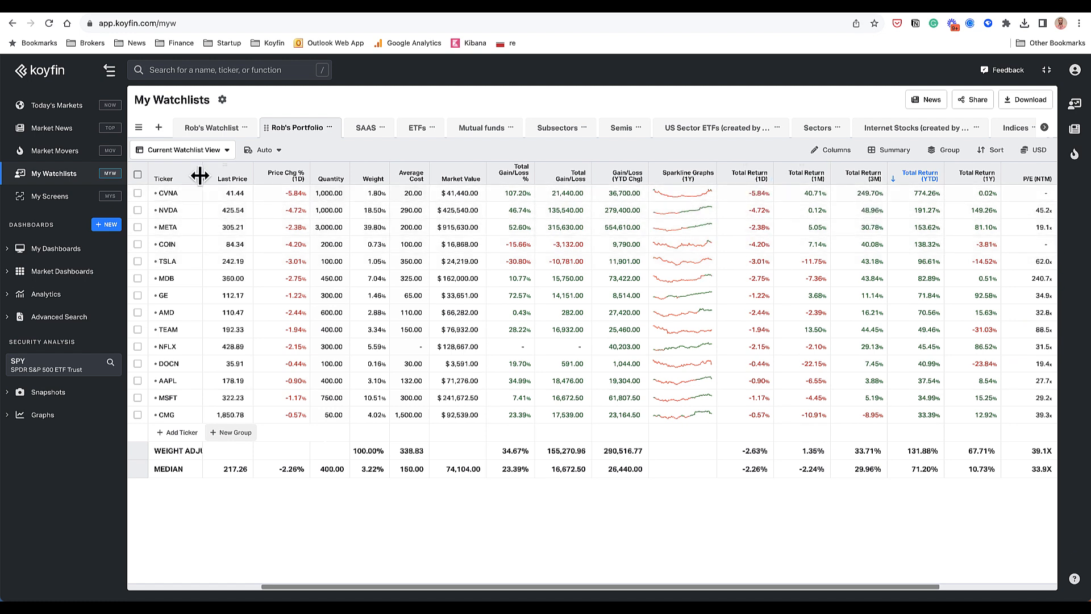
{"action": "mouse_move", "coordinate": [805, 177]}
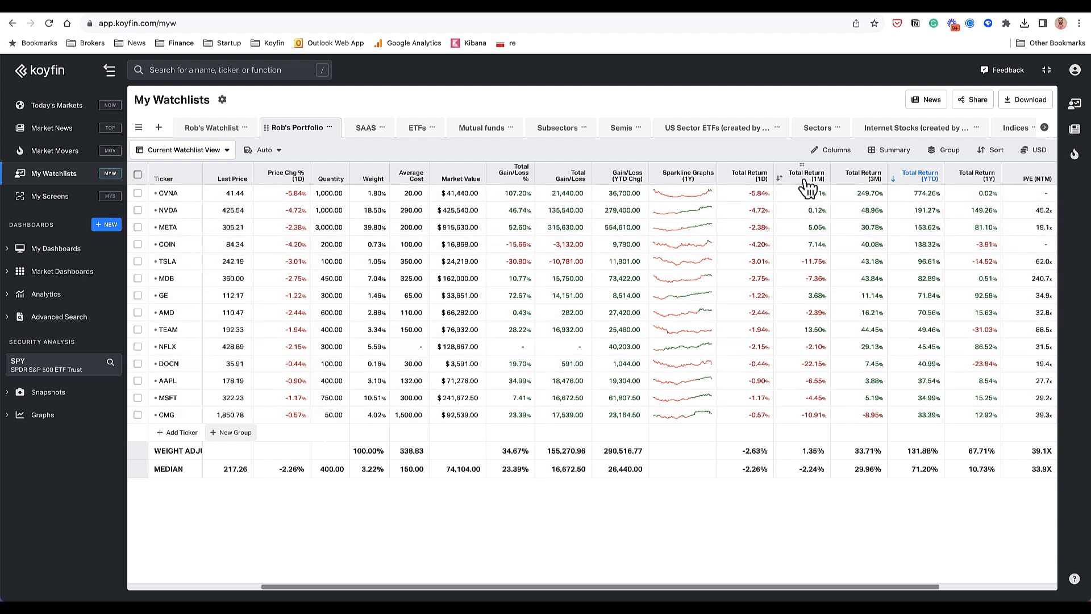
{"action": "mouse_move", "coordinate": [348, 484]}
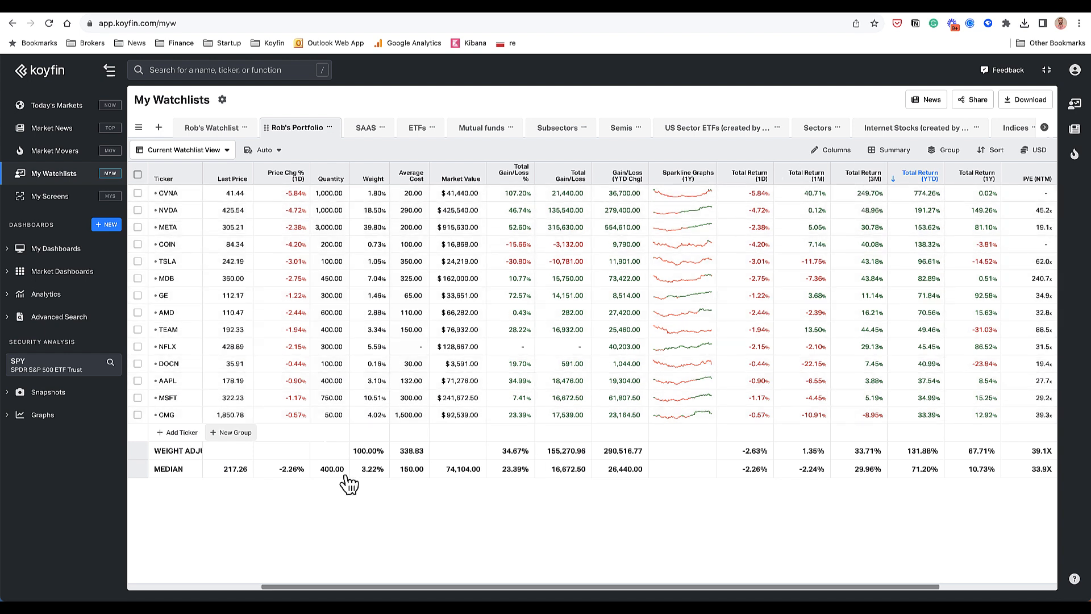
{"action": "mouse_move", "coordinate": [861, 468]}
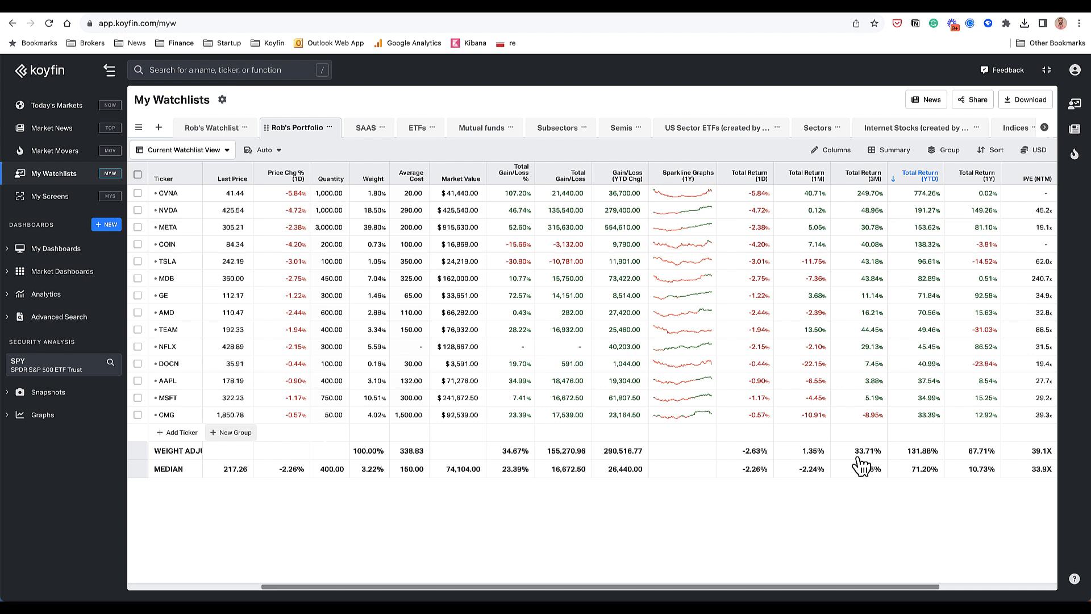
{"action": "mouse_move", "coordinate": [867, 463]}
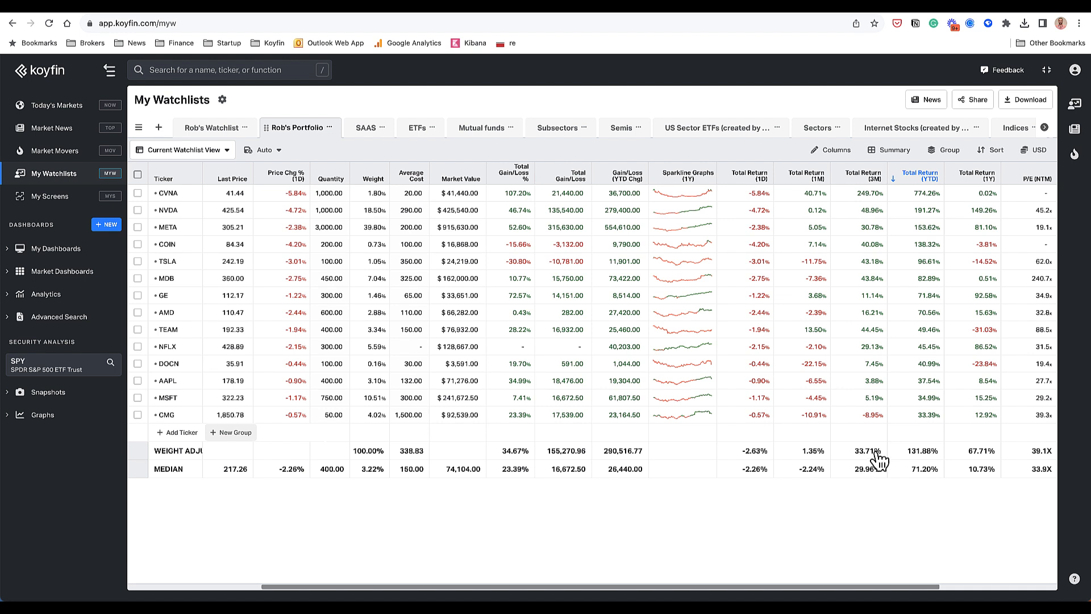
{"action": "mouse_move", "coordinate": [890, 482]}
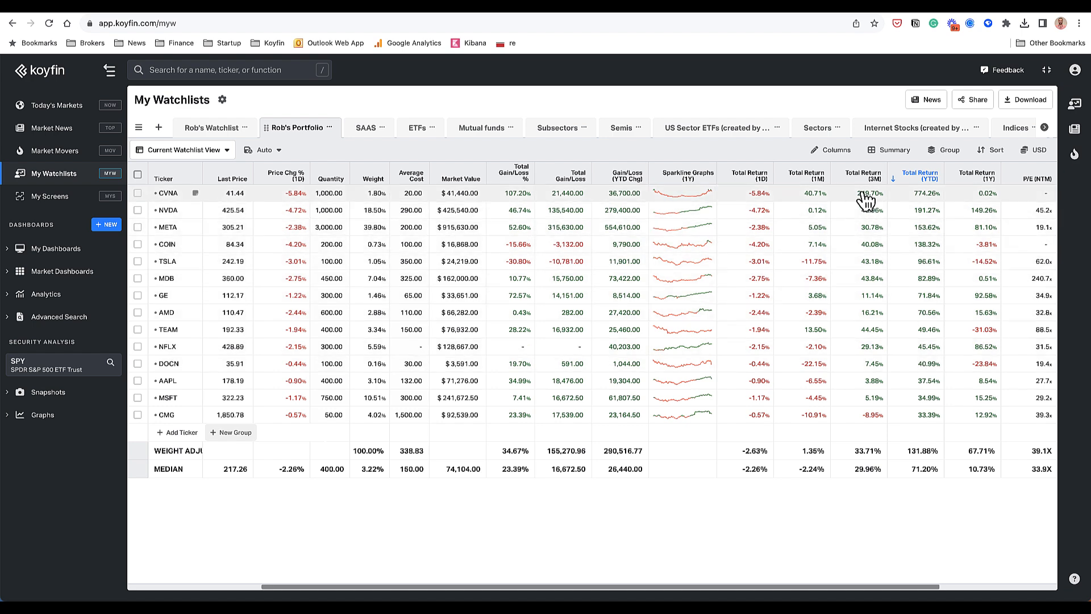
{"action": "left_click", "coordinate": [831, 150]}
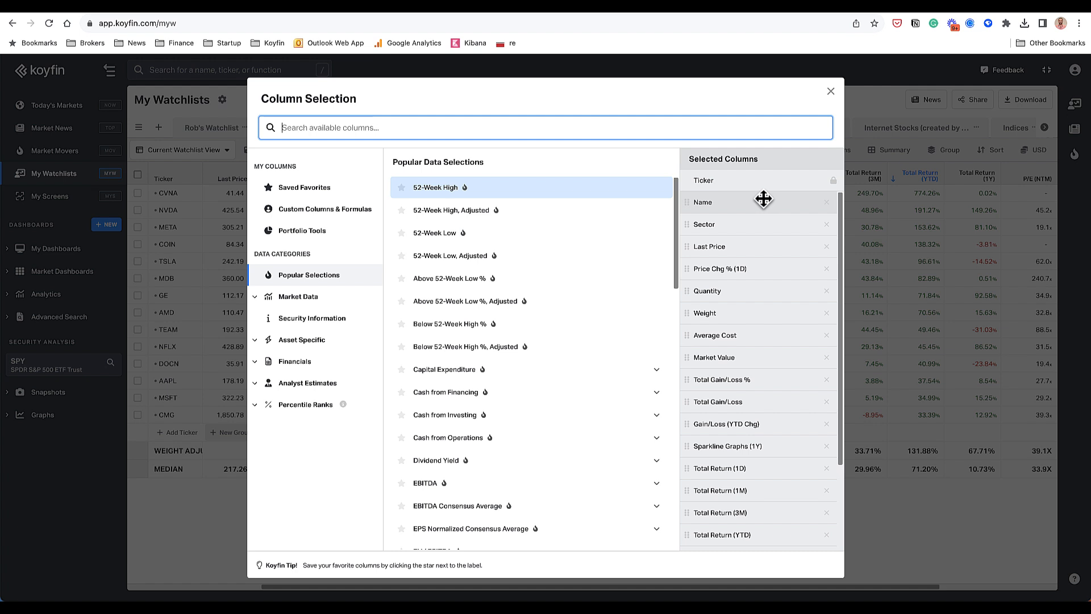
{"action": "mouse_move", "coordinate": [453, 415]}
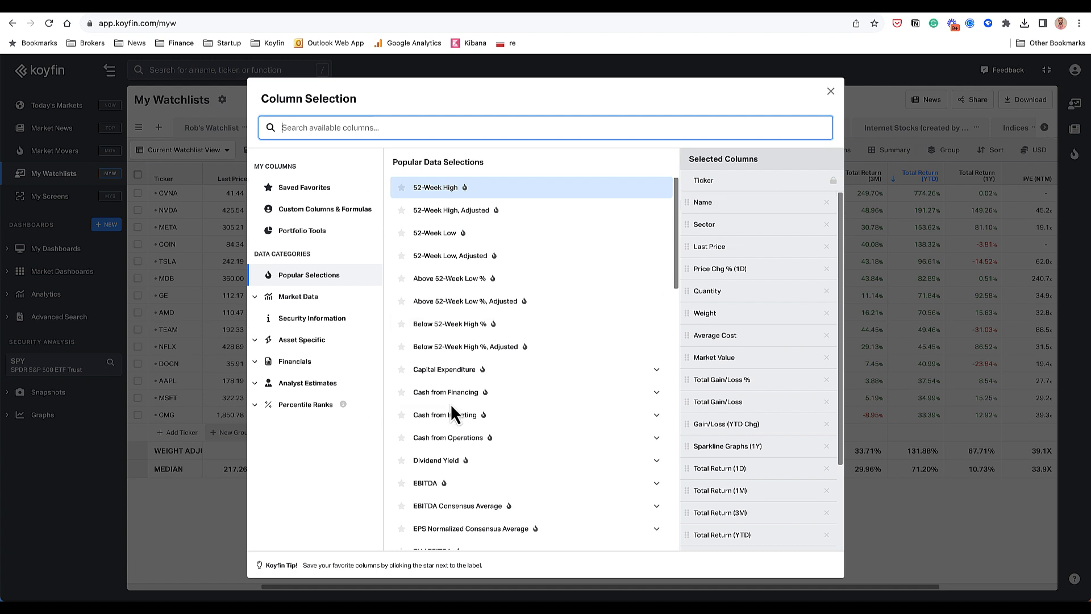
{"action": "mouse_move", "coordinate": [310, 438]}
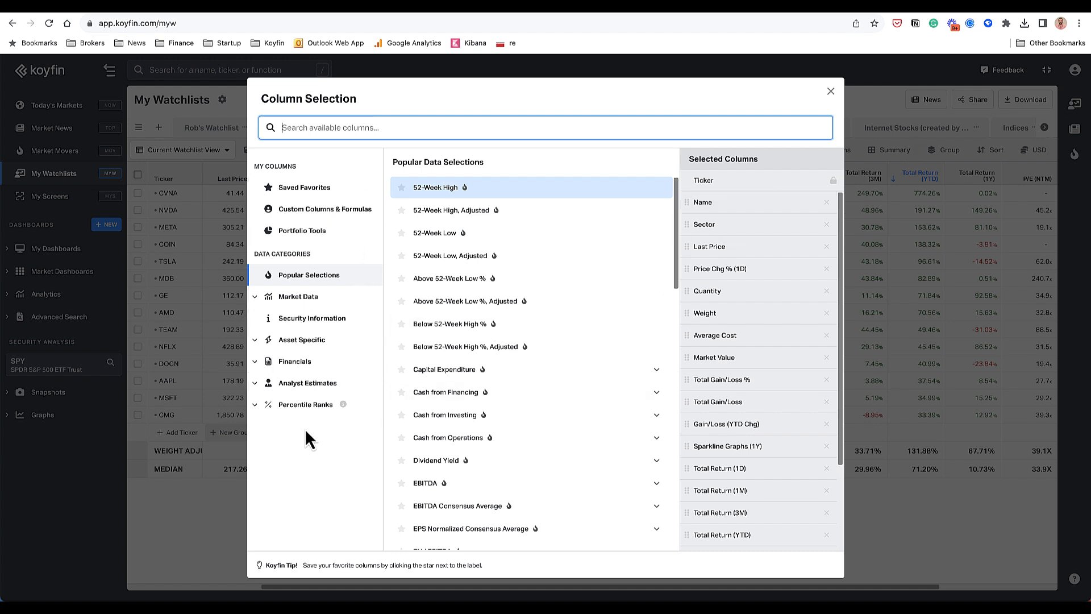
{"action": "left_click", "coordinate": [301, 230]}
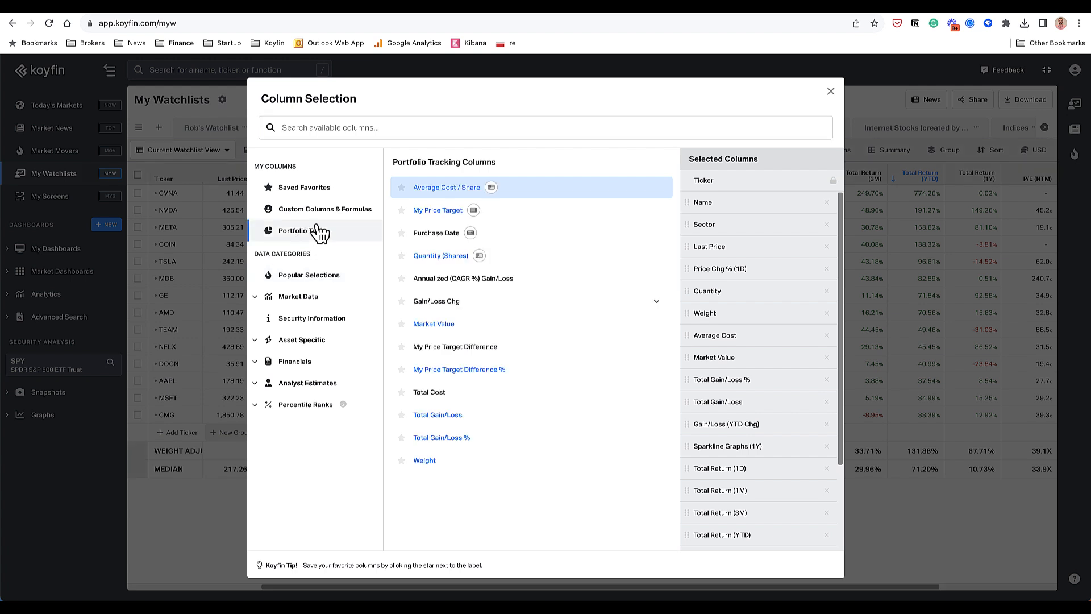
{"action": "mouse_move", "coordinate": [456, 460]}
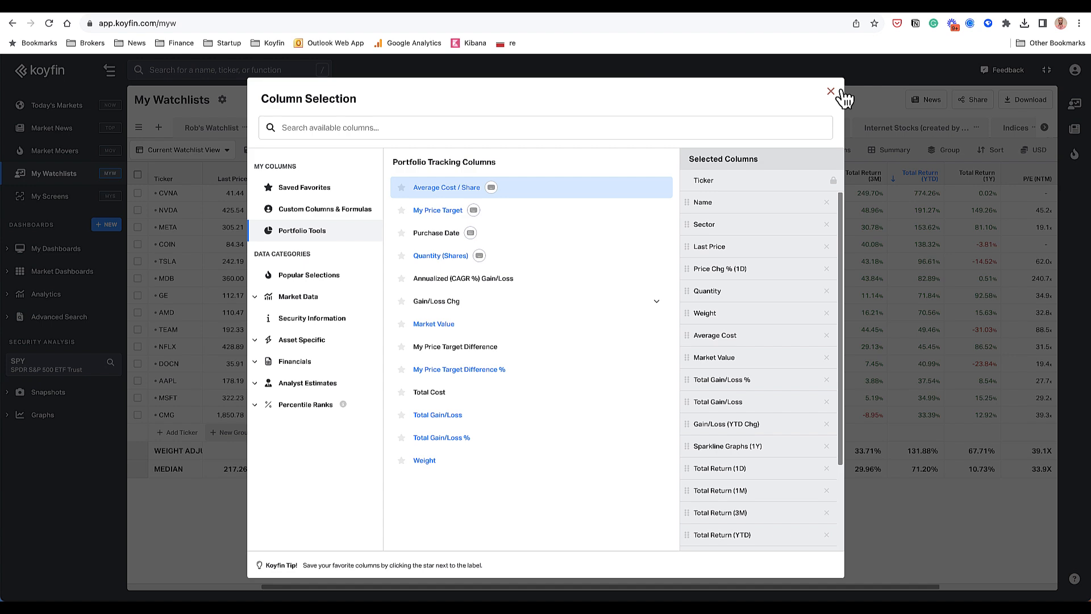
{"action": "left_click", "coordinate": [830, 91]}
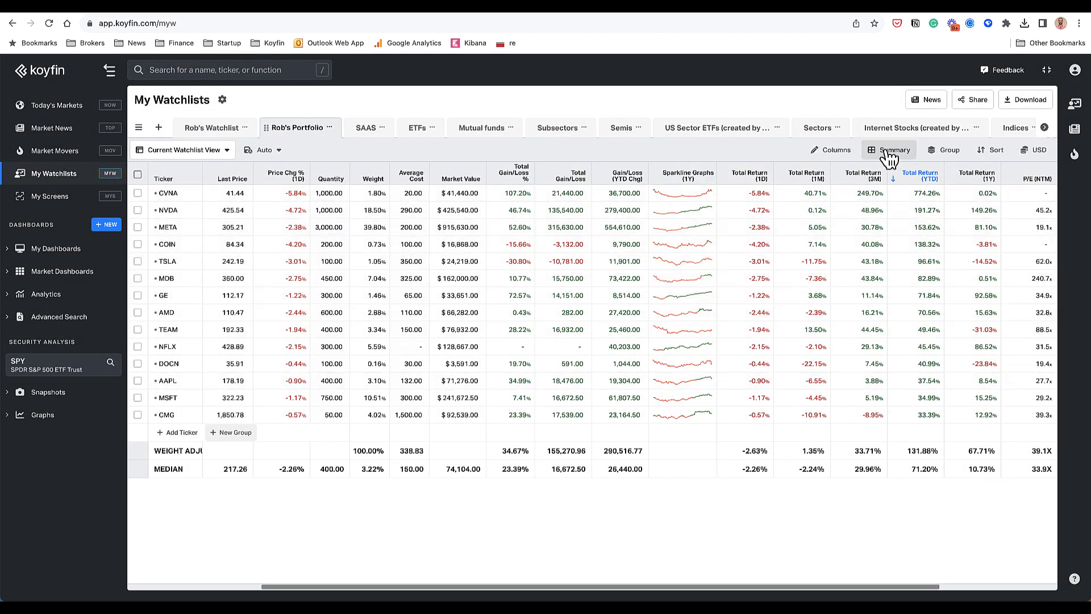
Step: Browse the Add New Summary Row choices and close them without adding a row
{"action": "left_click", "coordinate": [894, 150]}
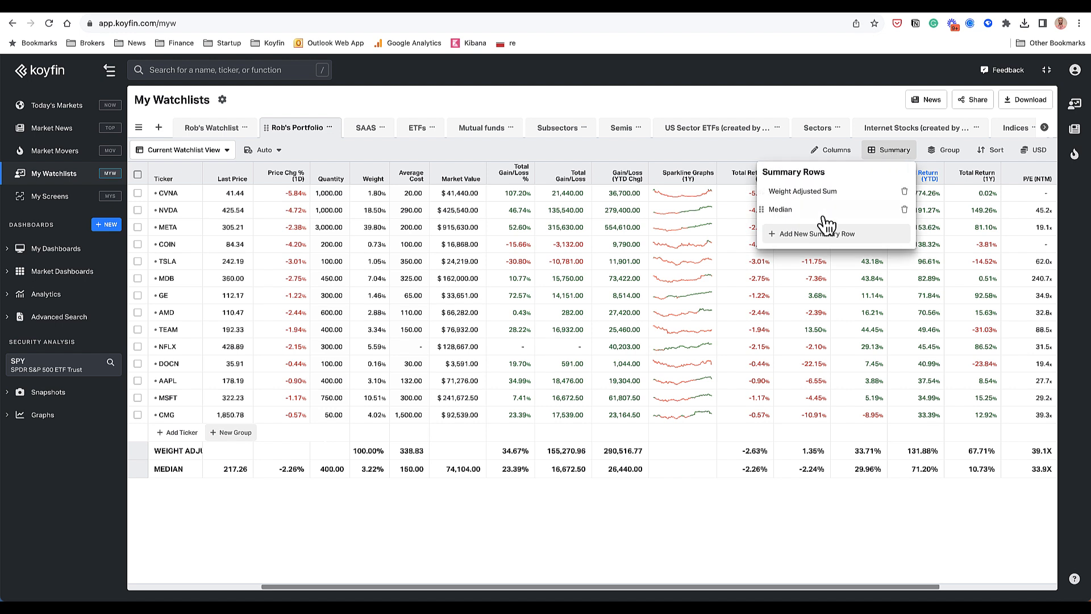
{"action": "left_click", "coordinate": [817, 233]}
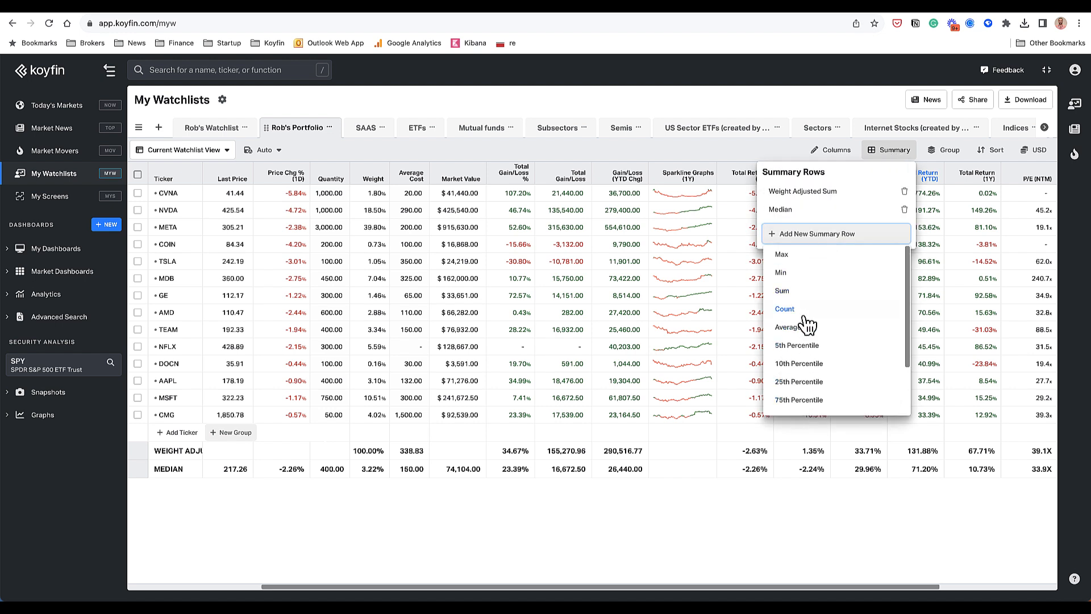
{"action": "scroll", "scroll_direction": "down", "scroll_amount": 3}
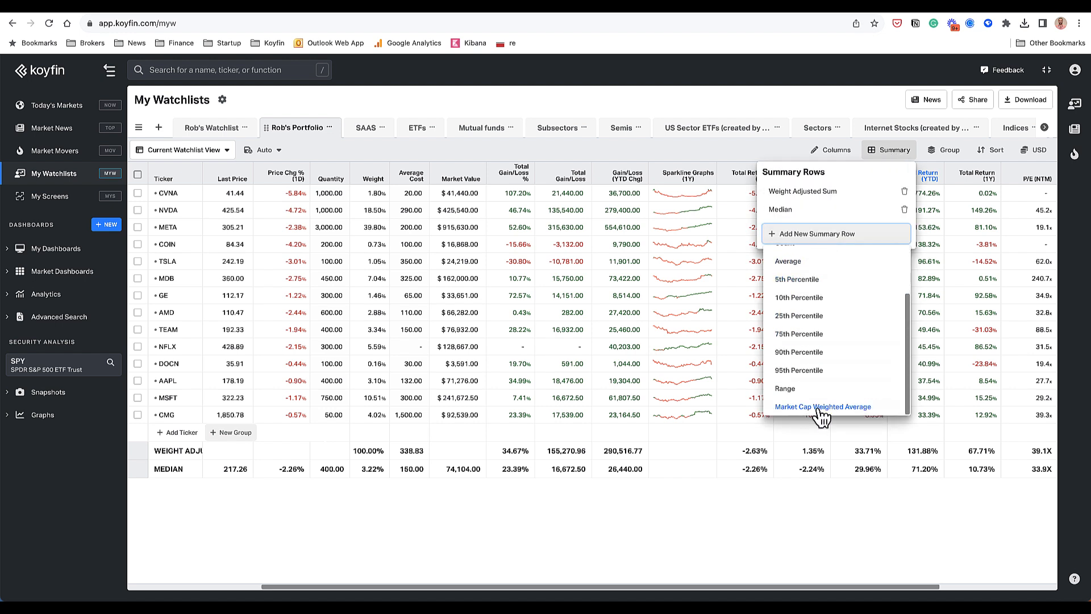
{"action": "scroll", "scroll_direction": "up", "scroll_amount": 3}
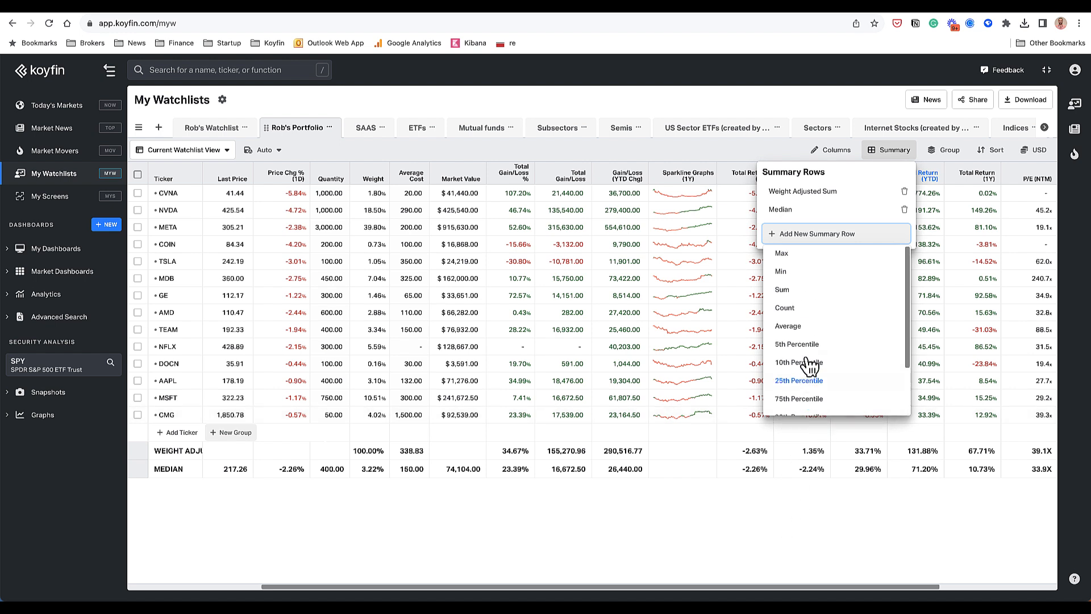
{"action": "left_click", "coordinate": [824, 514]}
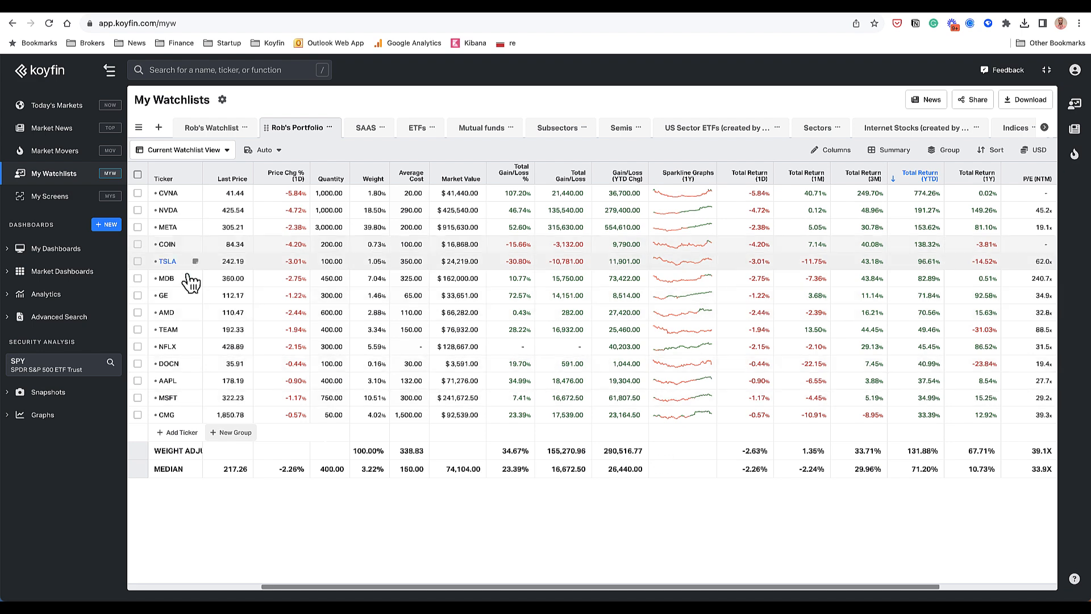
Step: Open the ETFs watchlist and scroll across its fund columns
{"action": "left_click", "coordinate": [480, 128]}
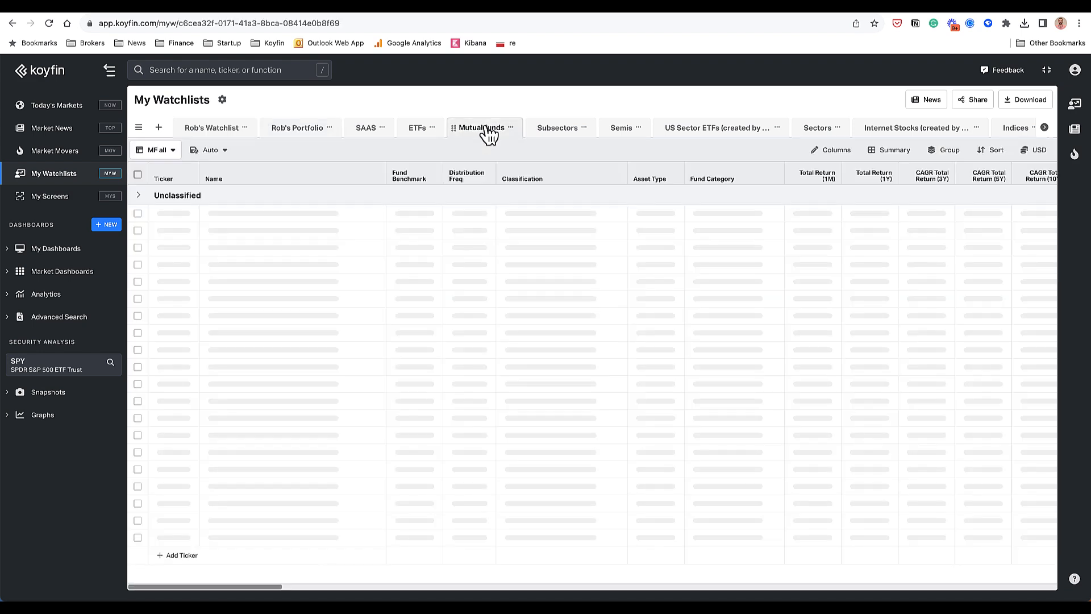
{"action": "left_click", "coordinate": [480, 127]}
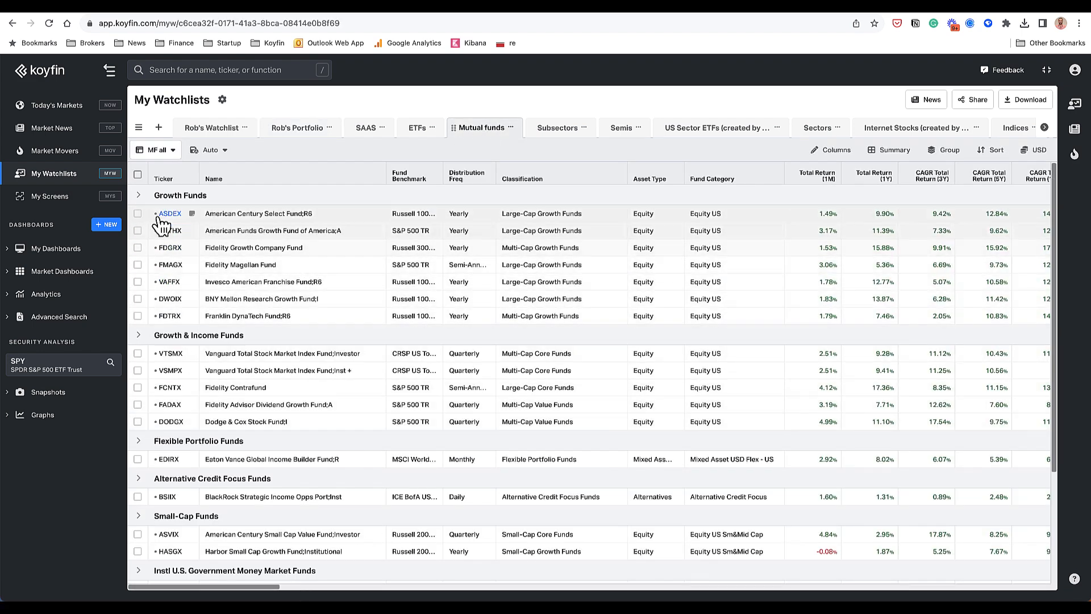
{"action": "left_click", "coordinate": [417, 127]}
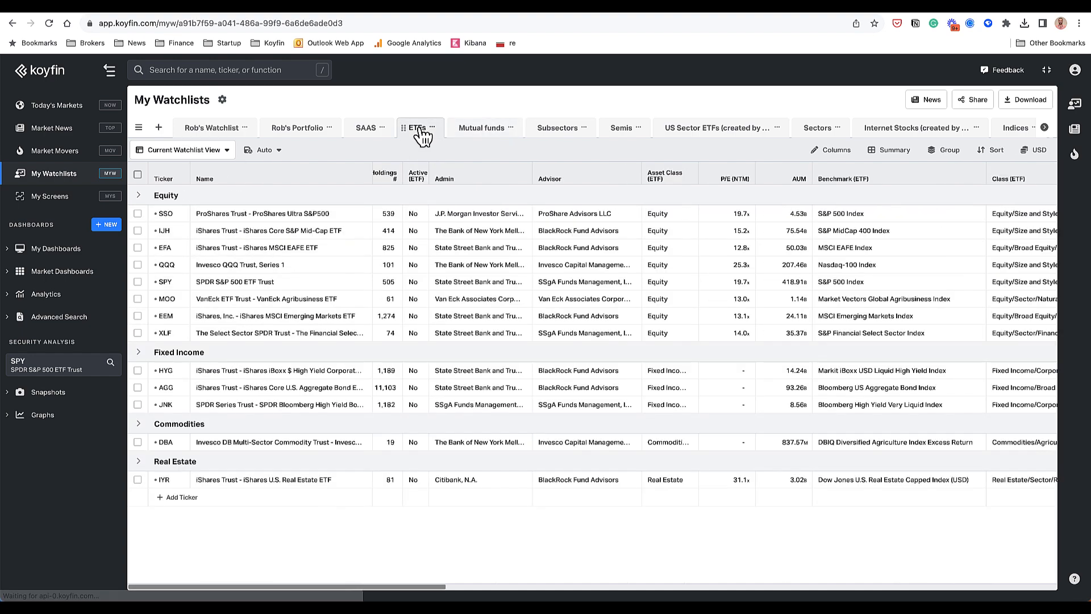
{"action": "scroll", "scroll_direction": "right", "scroll_amount": 3}
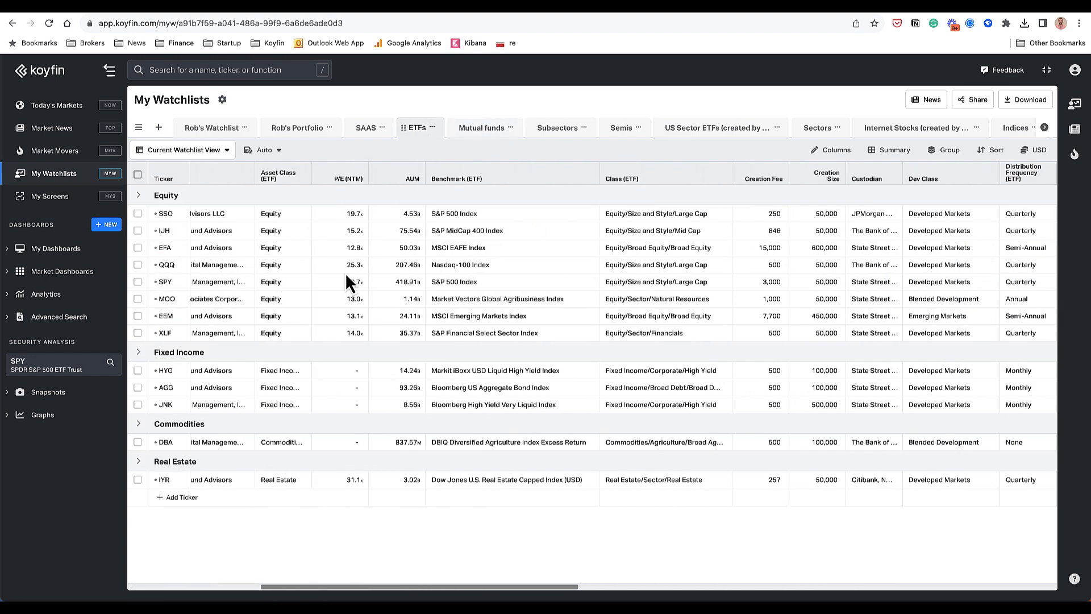
{"action": "scroll", "scroll_direction": "right", "scroll_amount": 3}
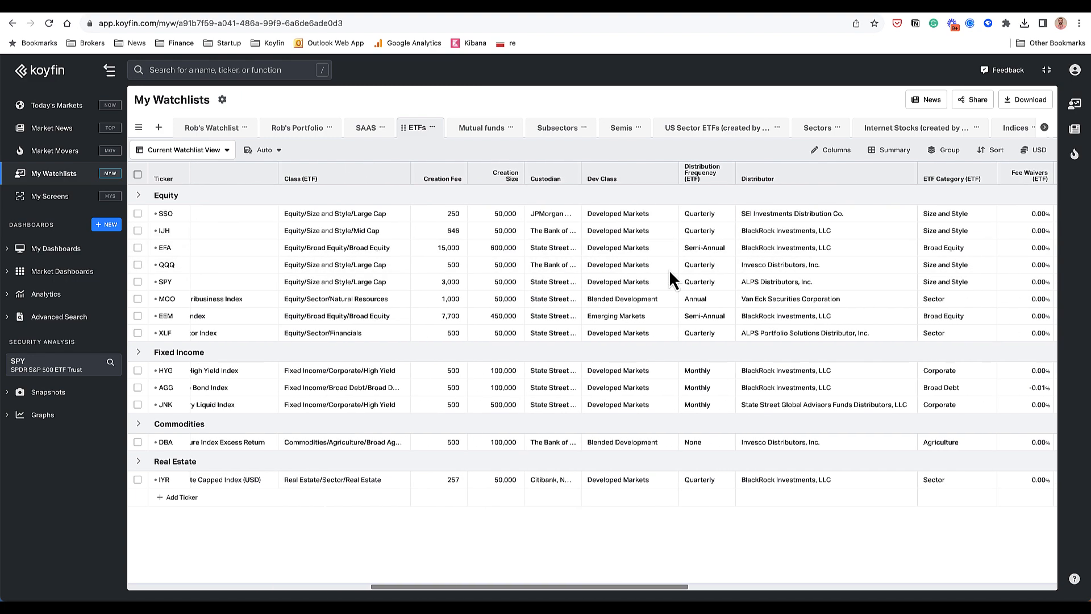
{"action": "scroll", "scroll_direction": "right", "scroll_amount": 3}
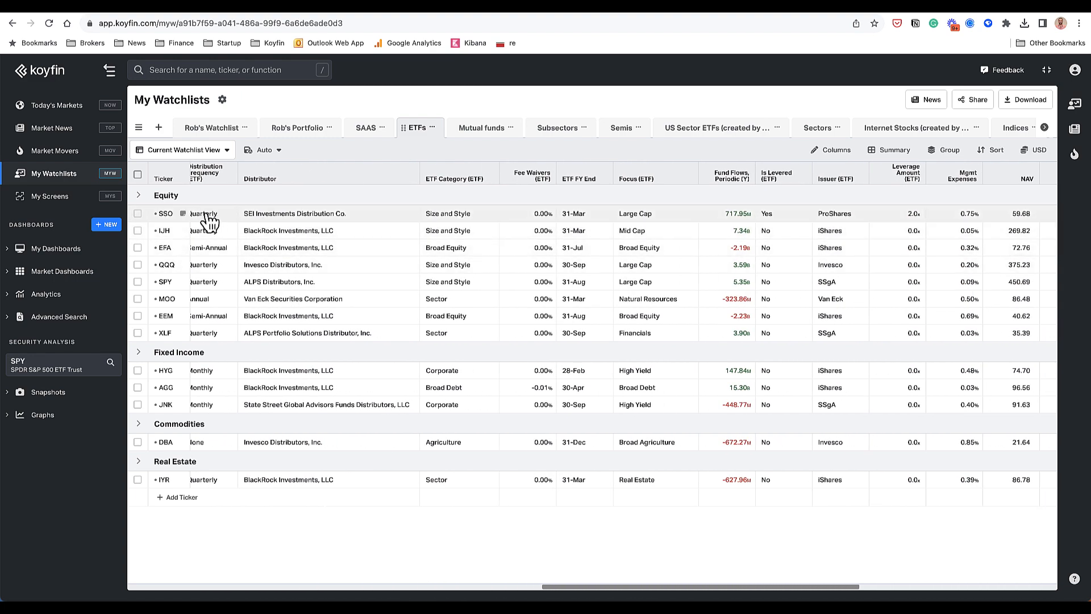
{"action": "mouse_move", "coordinate": [446, 341]}
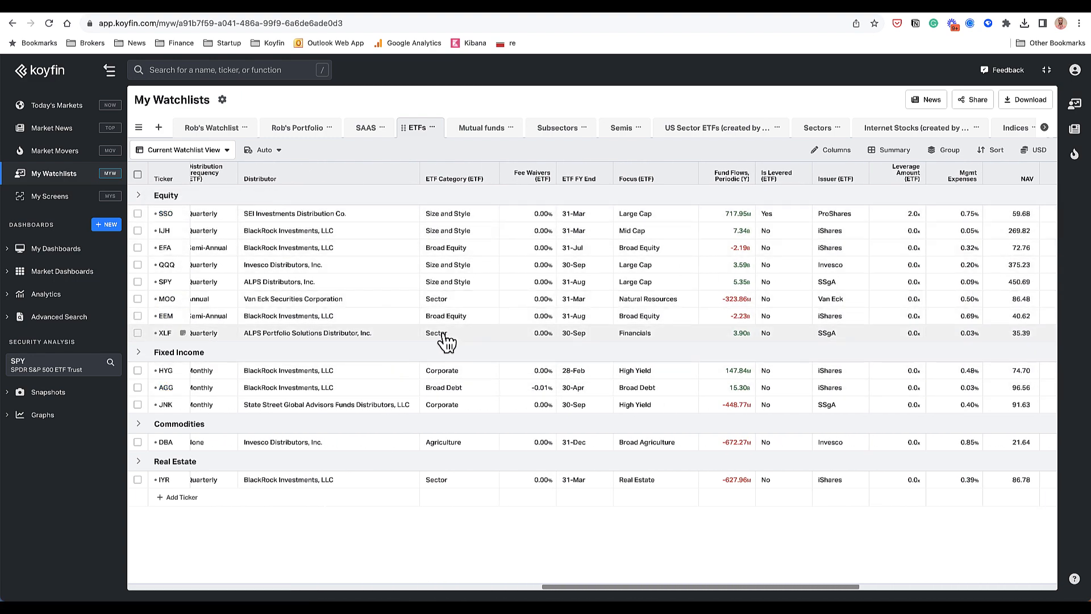
Step: Return to the Mutual funds watchlist and scroll across its return columns
{"action": "left_click", "coordinate": [481, 127]}
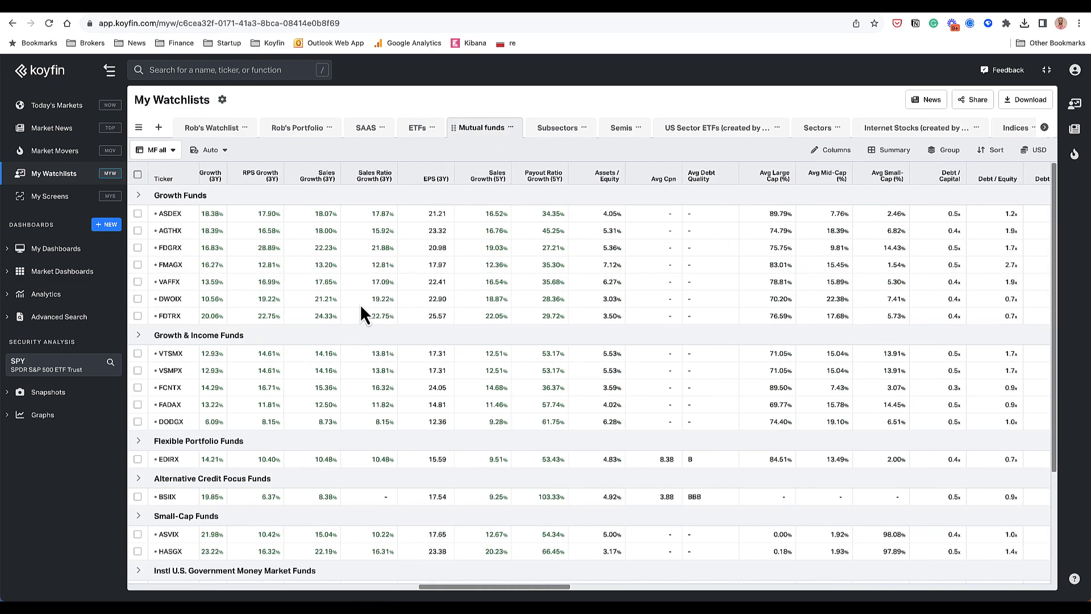
{"action": "scroll", "scroll_direction": "right", "scroll_amount": 3}
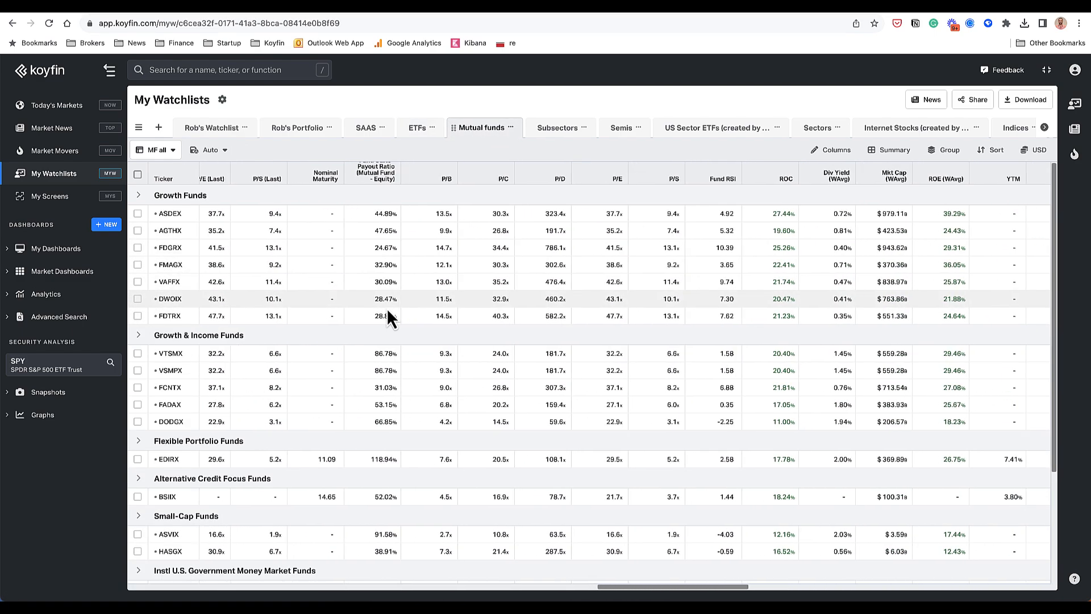
{"action": "scroll", "scroll_direction": "right", "scroll_amount": 3}
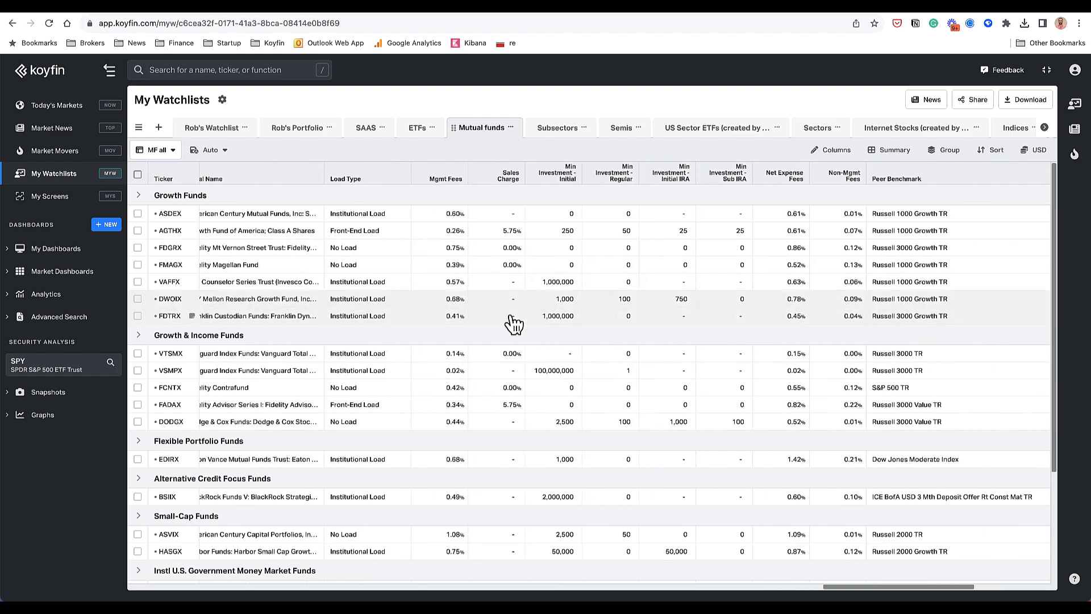
{"action": "scroll", "scroll_direction": "right", "scroll_amount": 3}
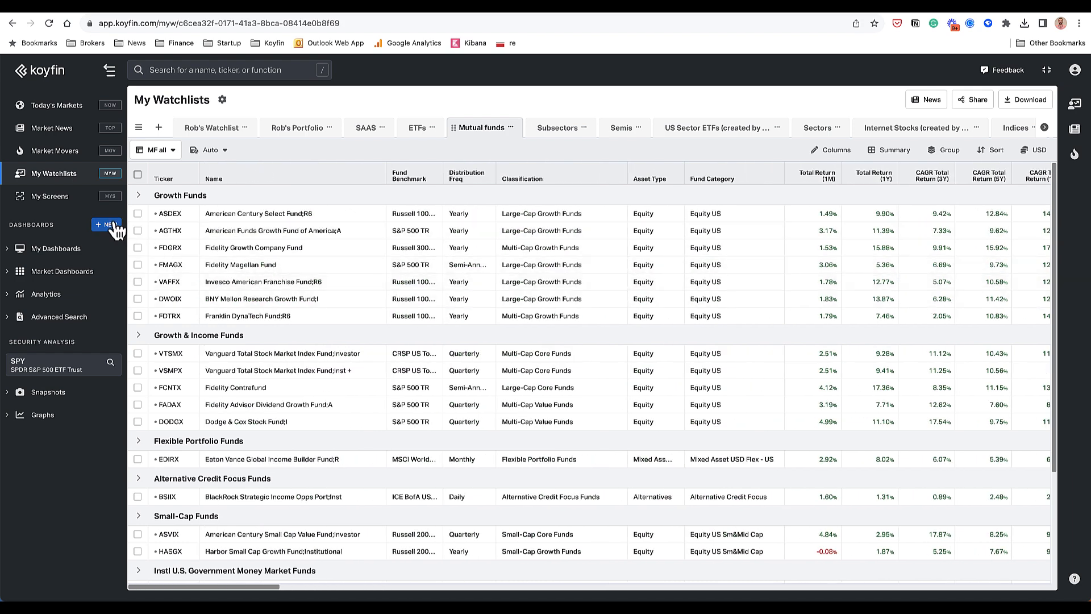
Step: Open My Screens and bring up the Create New Screen template gallery
{"action": "left_click", "coordinate": [49, 195]}
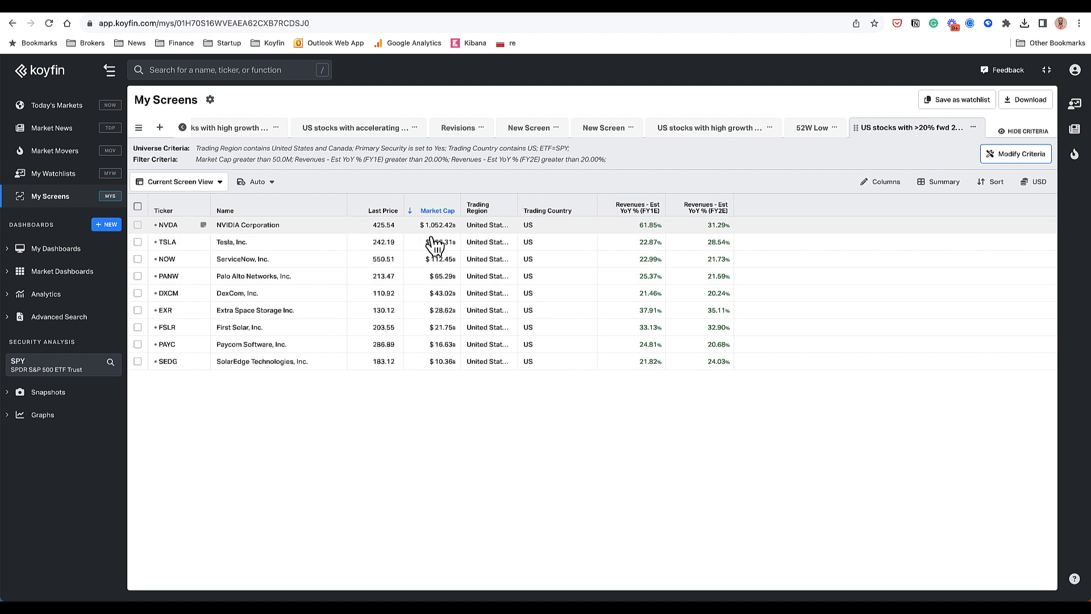
{"action": "mouse_move", "coordinate": [415, 152]}
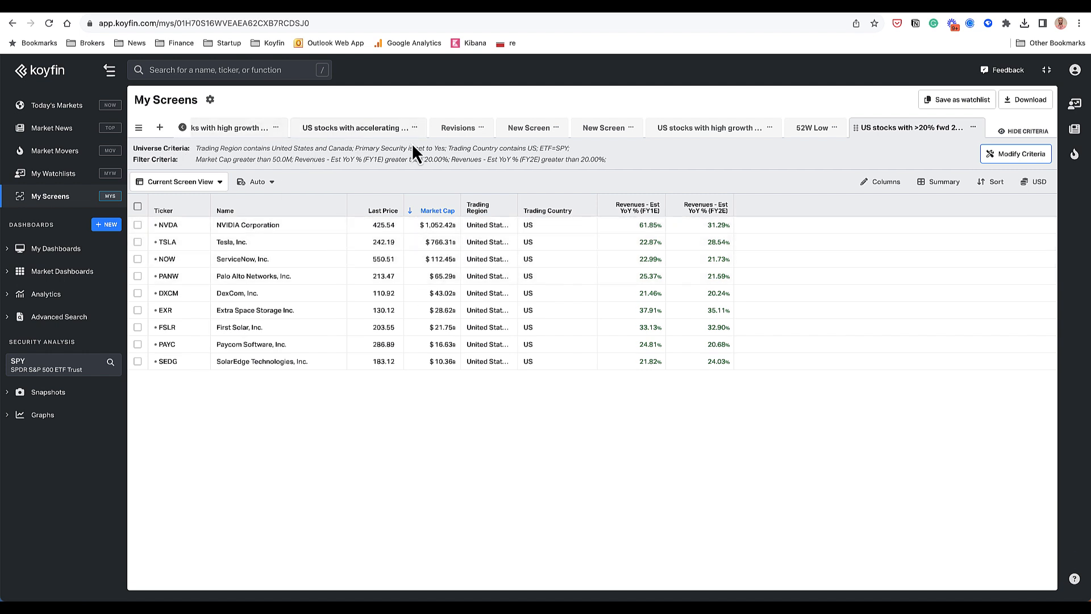
{"action": "mouse_move", "coordinate": [229, 128]}
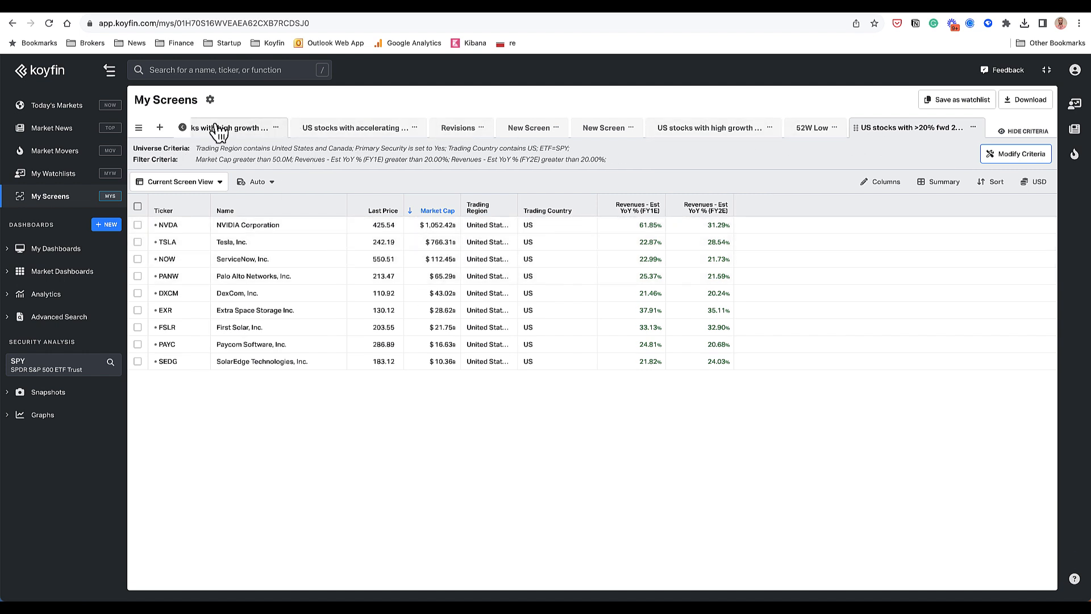
{"action": "mouse_move", "coordinate": [232, 133]}
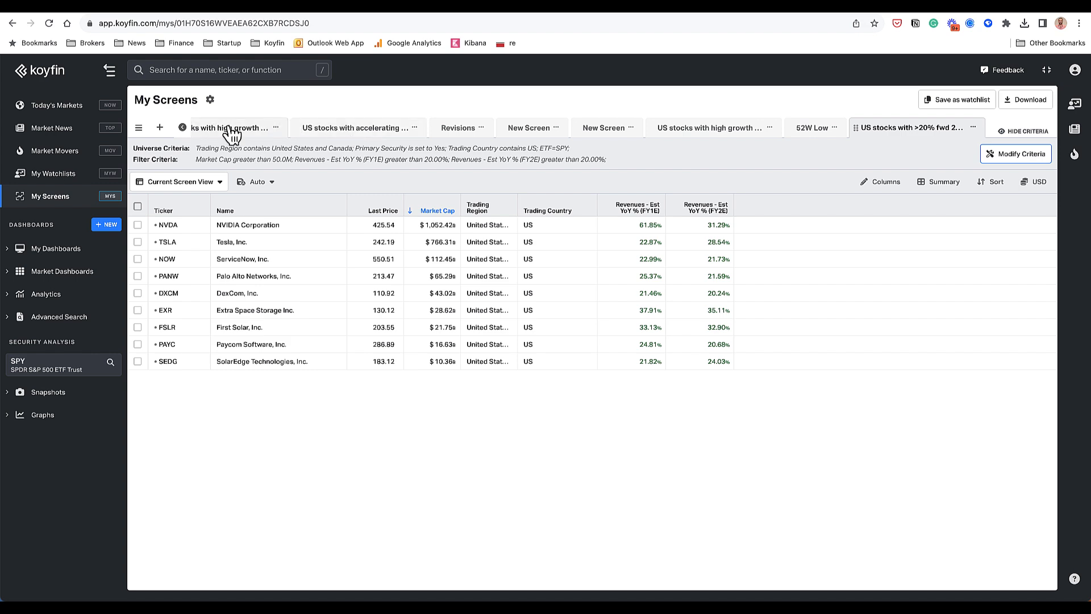
{"action": "left_click", "coordinate": [159, 128]}
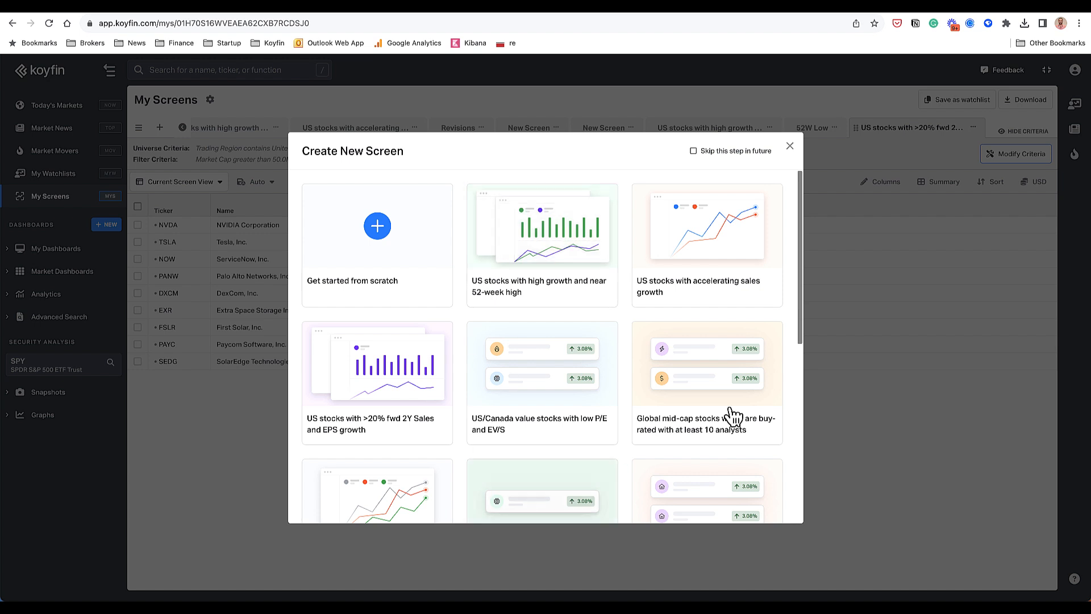
Step: Start an ETF screen with an Equity asset class universe criterion (2,119 matches)
{"action": "left_click", "coordinate": [377, 226]}
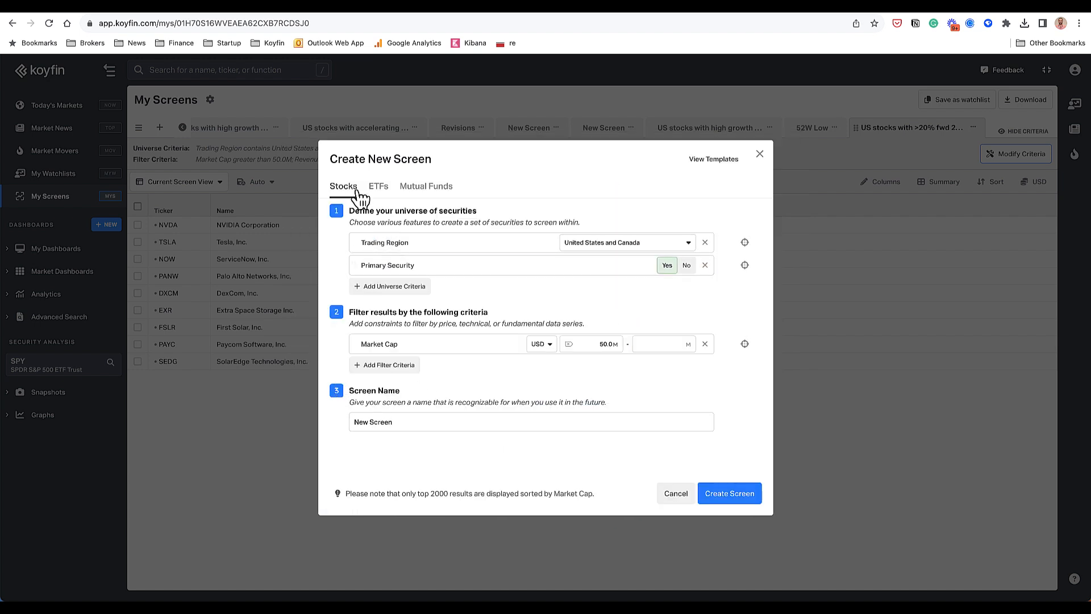
{"action": "left_click", "coordinate": [378, 186]}
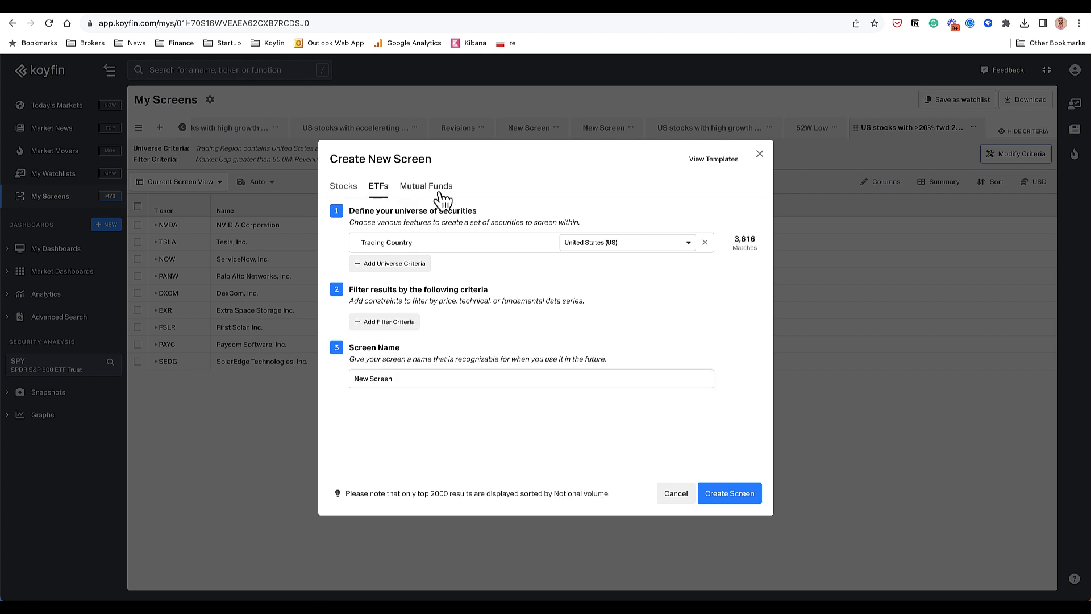
{"action": "left_click", "coordinate": [426, 186]}
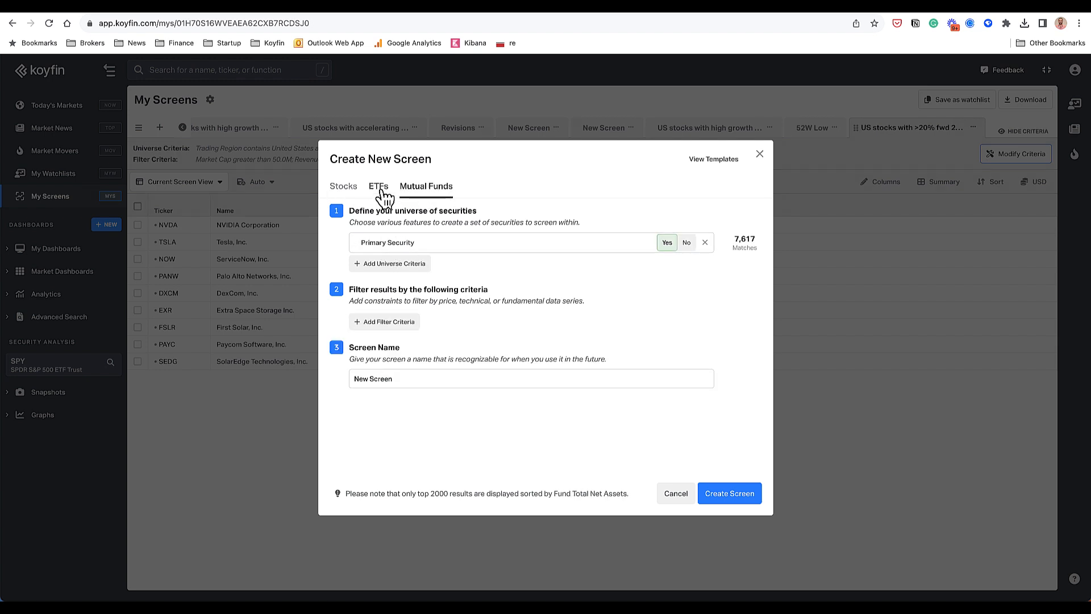
{"action": "left_click", "coordinate": [378, 185]}
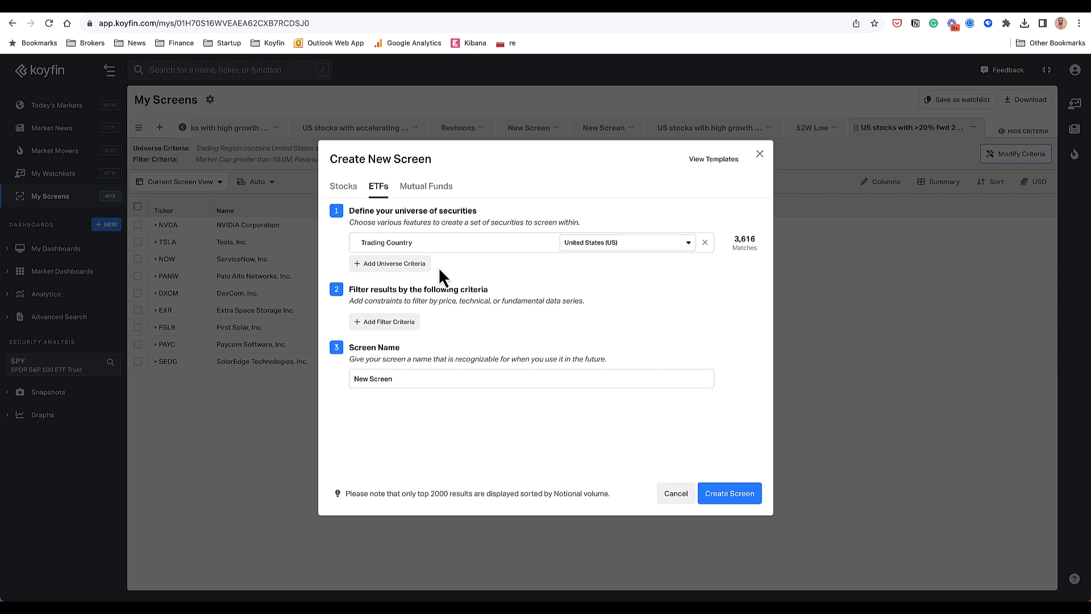
{"action": "mouse_move", "coordinate": [403, 245]}
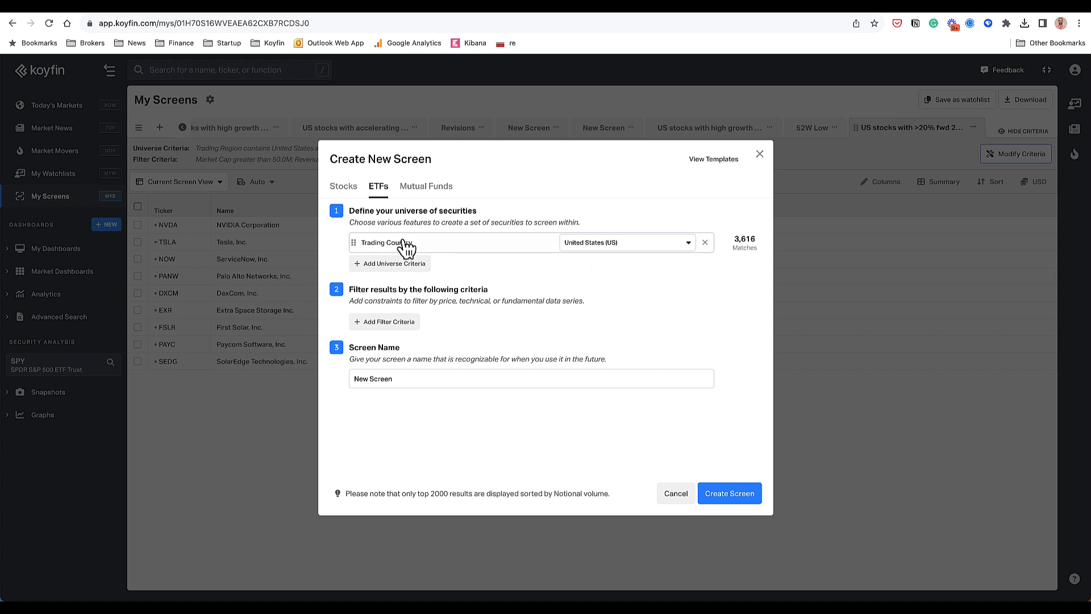
{"action": "mouse_move", "coordinate": [757, 255]}
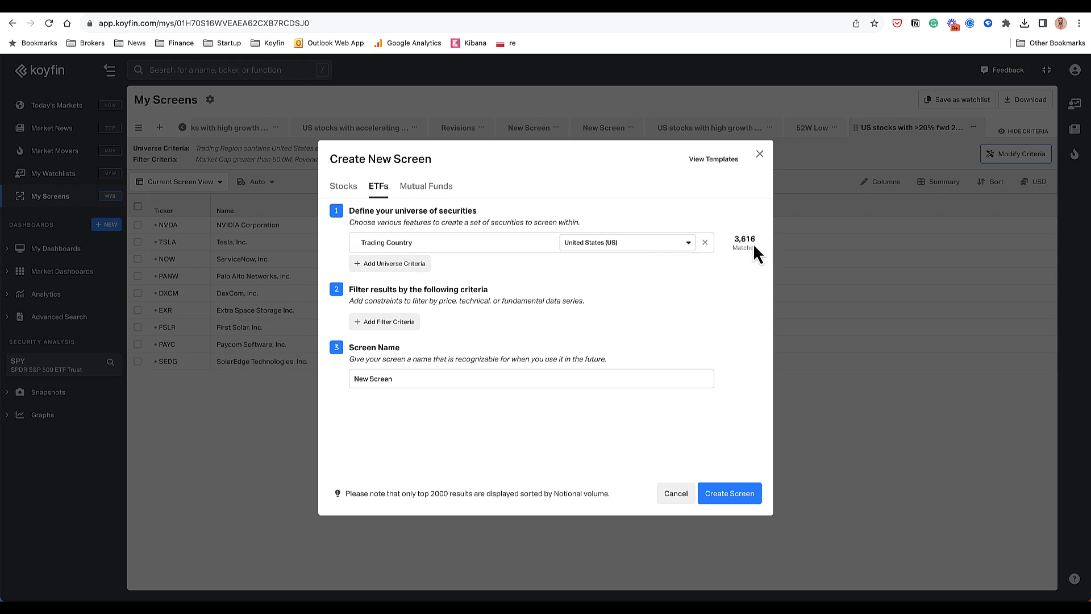
{"action": "left_click", "coordinate": [390, 263]}
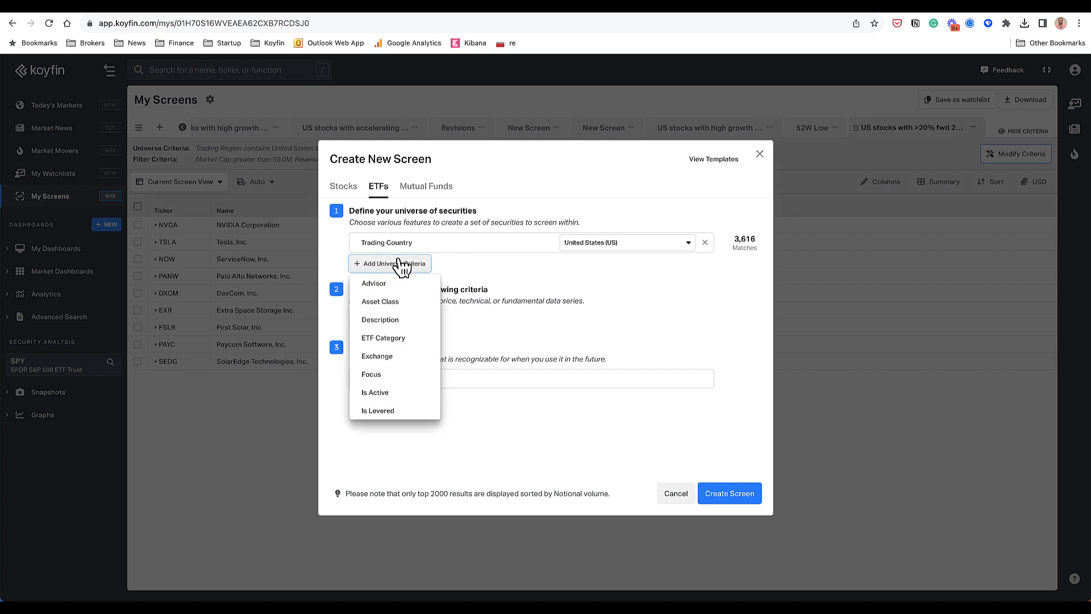
{"action": "mouse_move", "coordinate": [380, 301]}
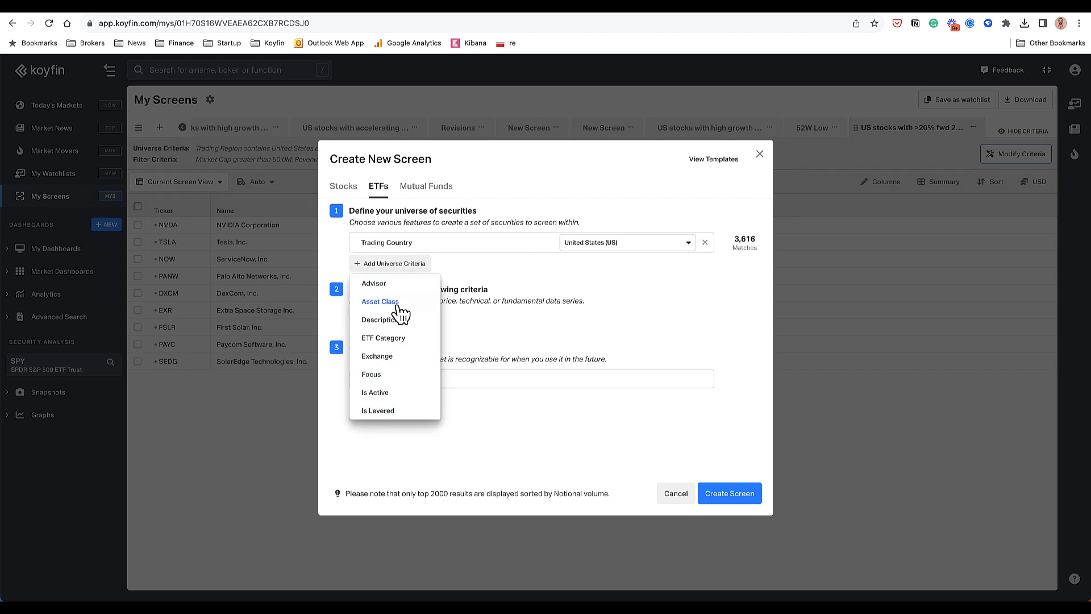
{"action": "left_click", "coordinate": [381, 301]}
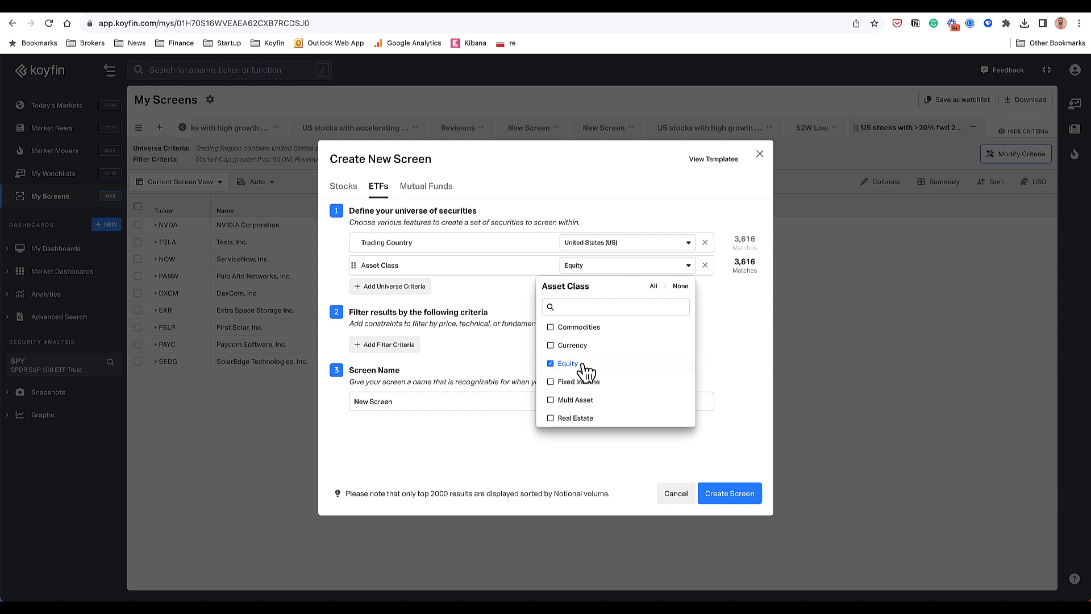
{"action": "left_click", "coordinate": [550, 363]}
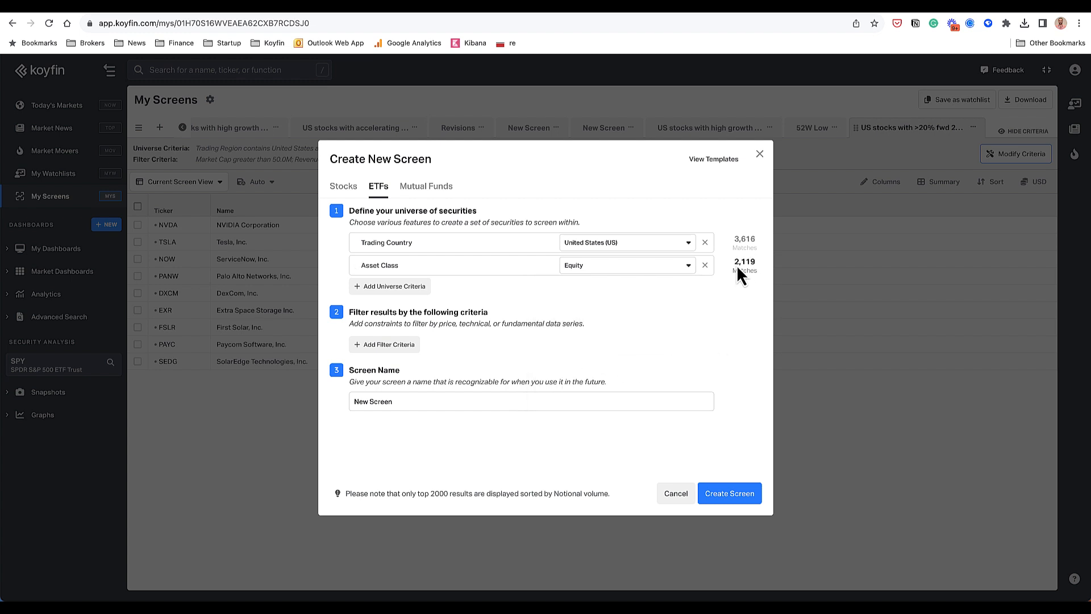
{"action": "mouse_move", "coordinate": [530, 320]}
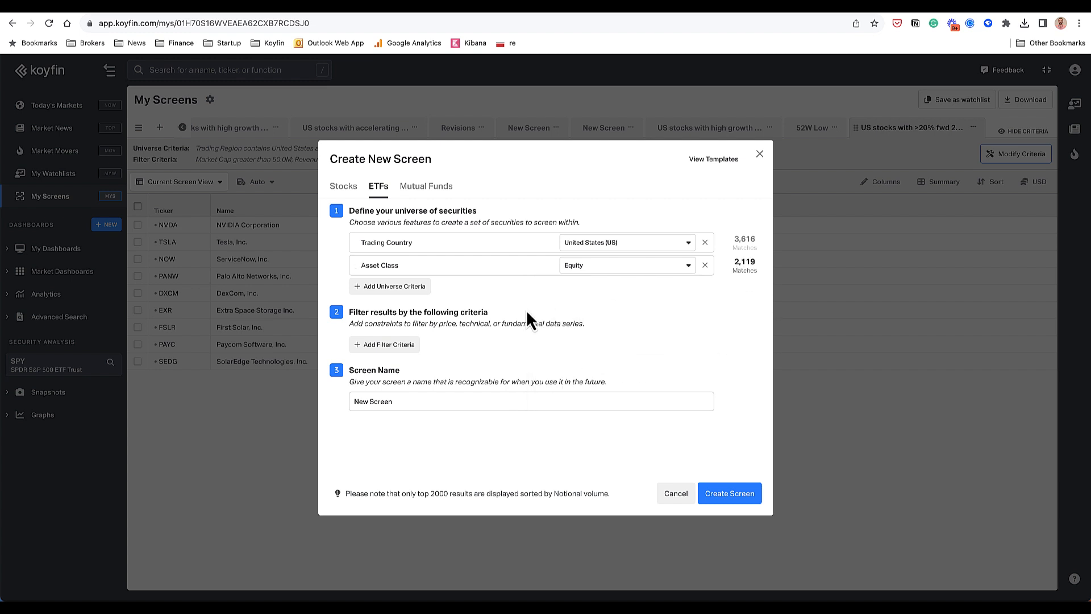
Step: Add a 5Y CAGR total return filter with a 20% minimum, leaving 9 ETFs
{"action": "left_click", "coordinate": [385, 344]}
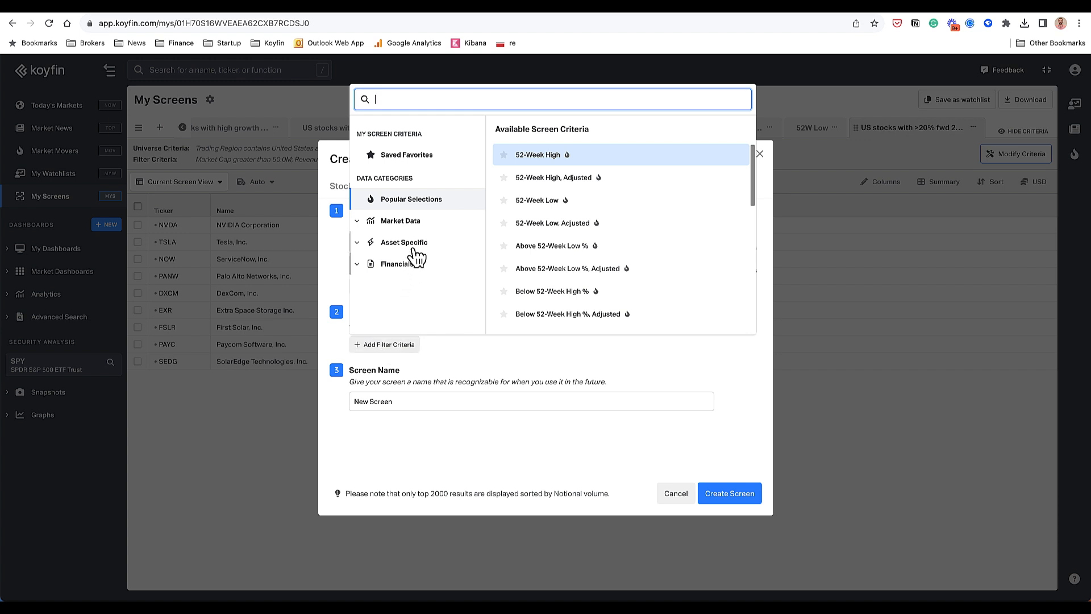
{"action": "left_click", "coordinate": [400, 221]}
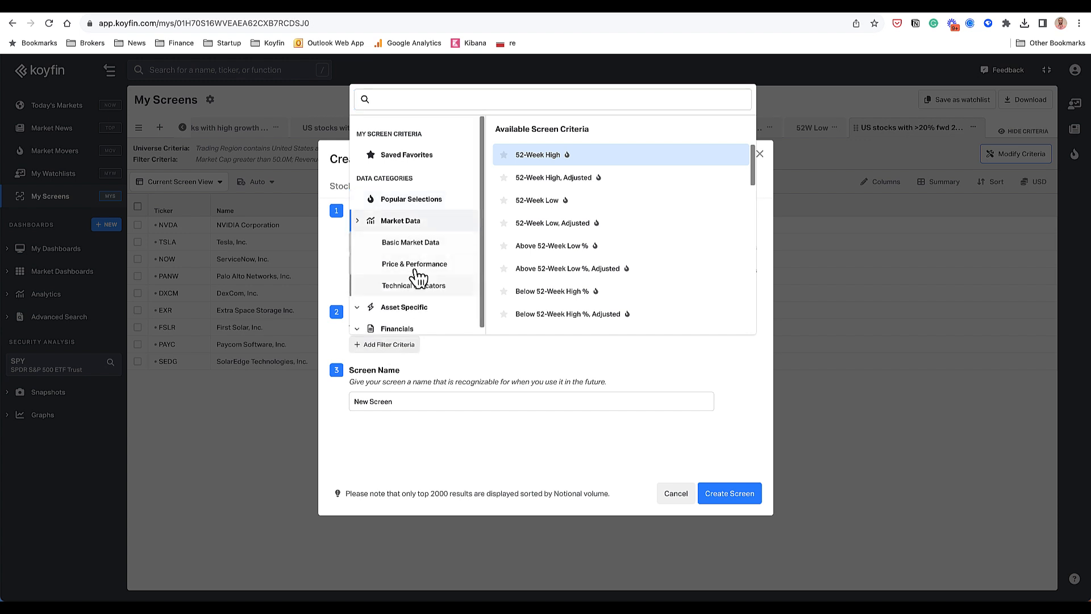
{"action": "left_click", "coordinate": [414, 264]}
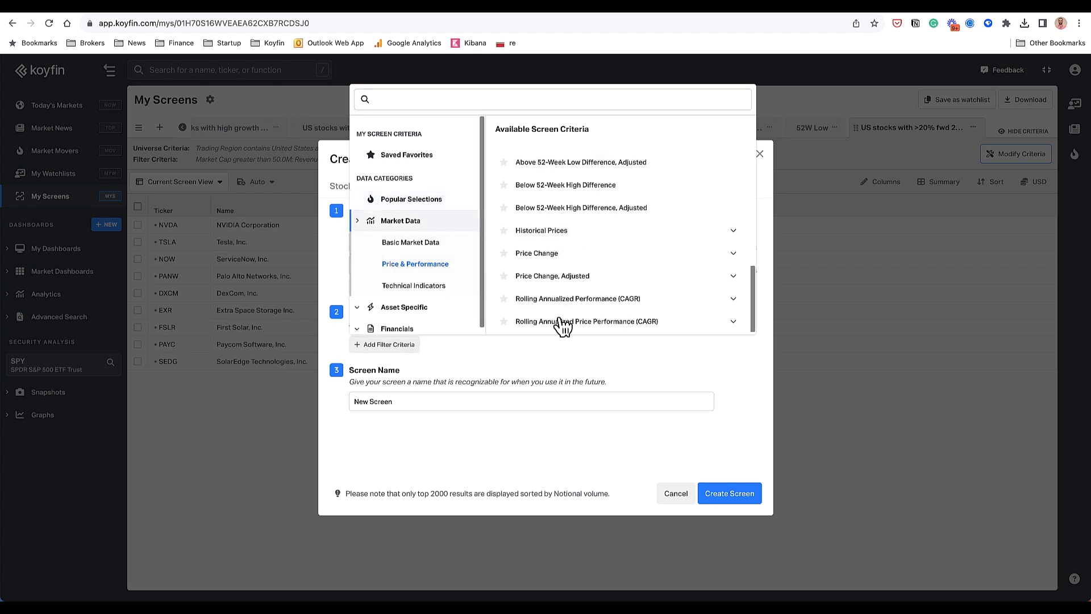
{"action": "left_click", "coordinate": [577, 298]}
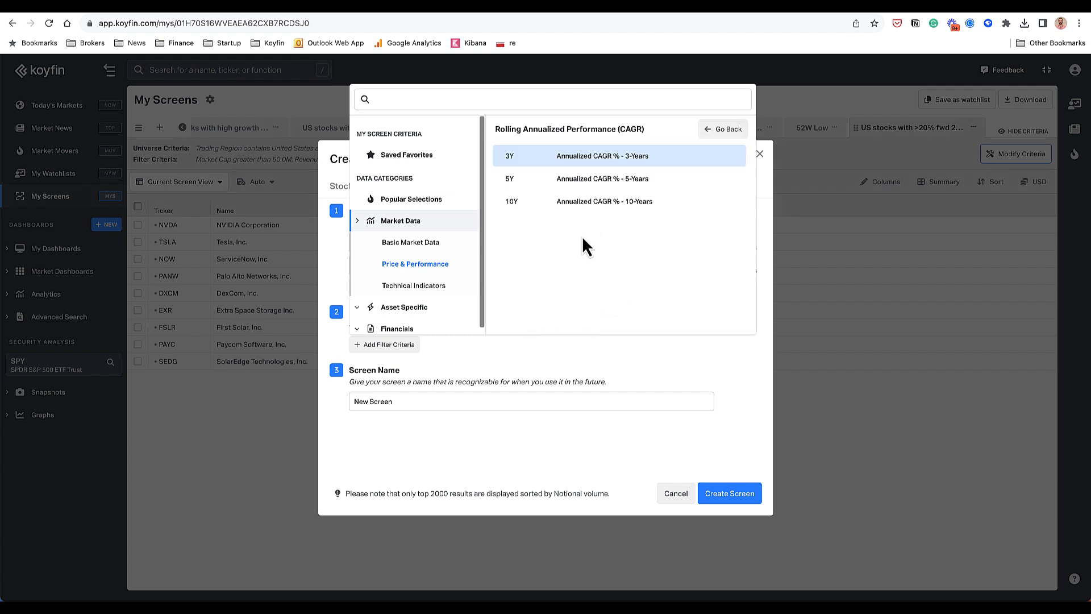
{"action": "left_click", "coordinate": [603, 178]}
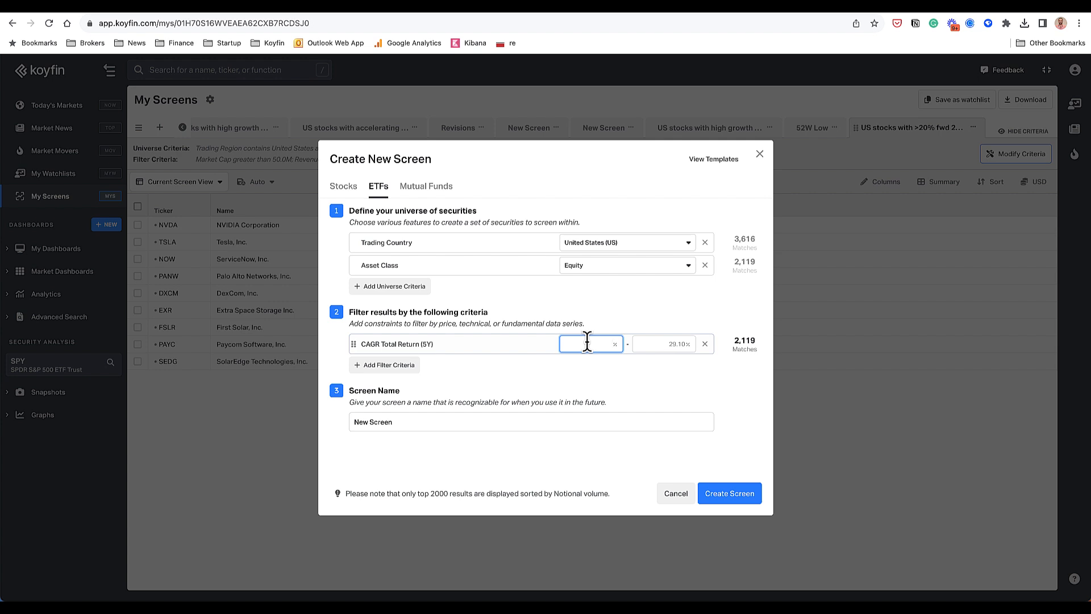
{"action": "type", "text": "10"}
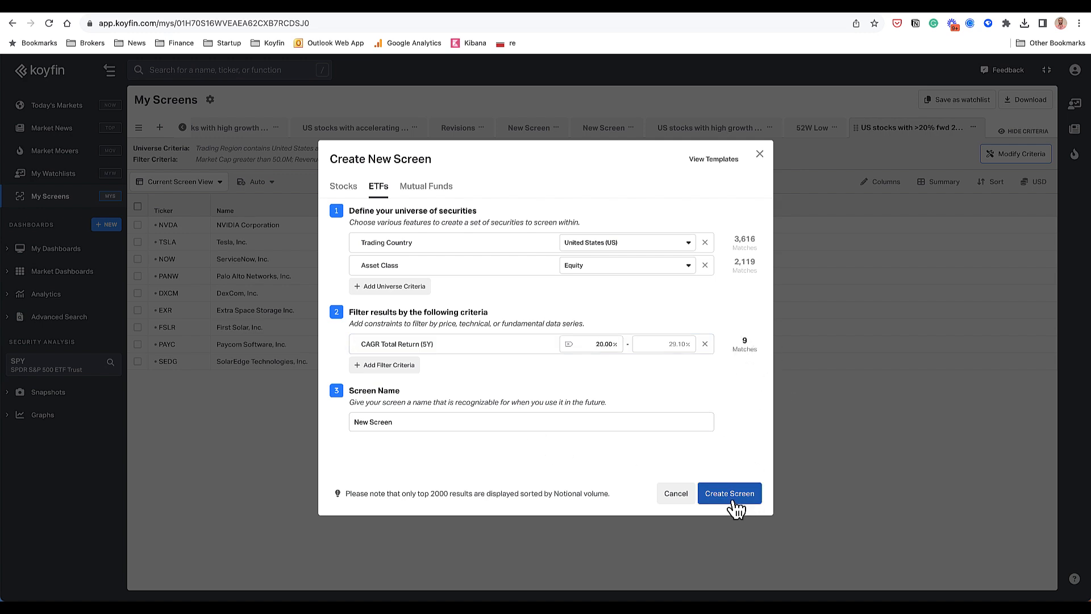
Step: Create the screen to list the nine matching US equity ETFs
{"action": "left_click", "coordinate": [729, 493]}
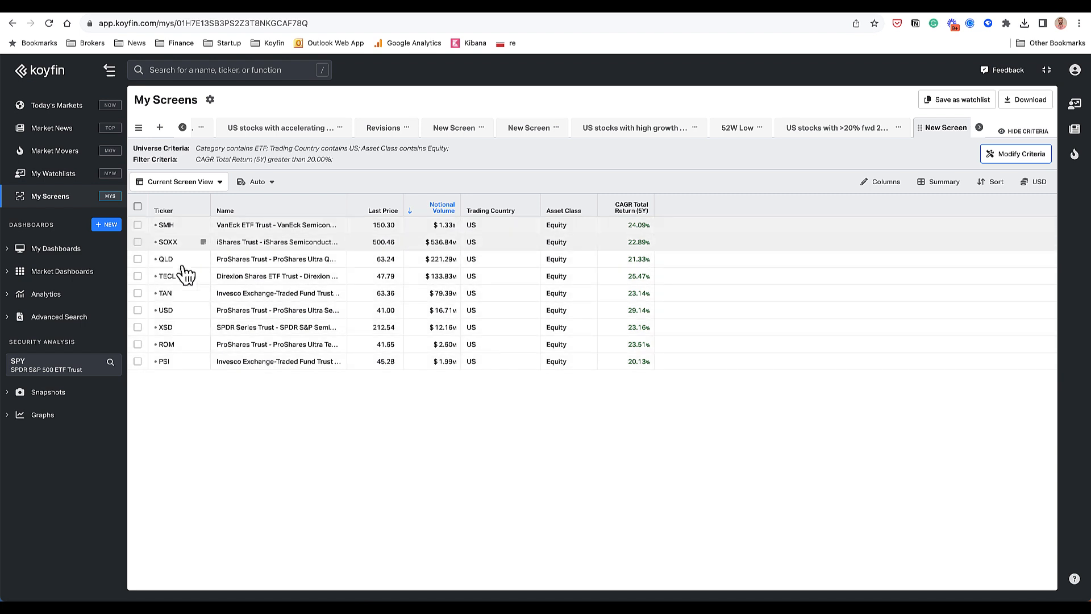
{"action": "mouse_move", "coordinate": [230, 249]}
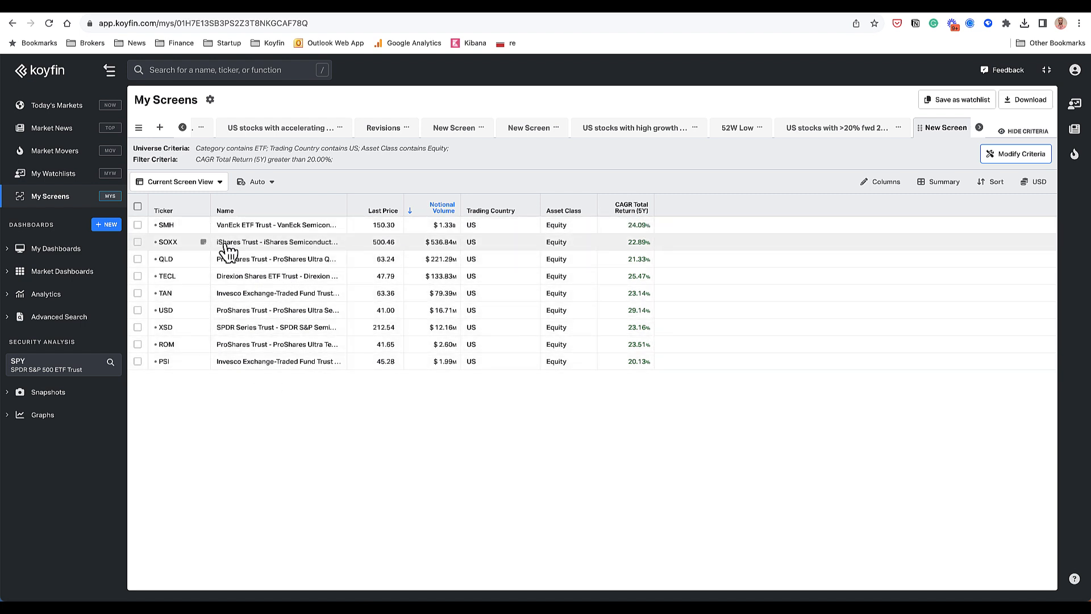
{"action": "mouse_move", "coordinate": [176, 410]}
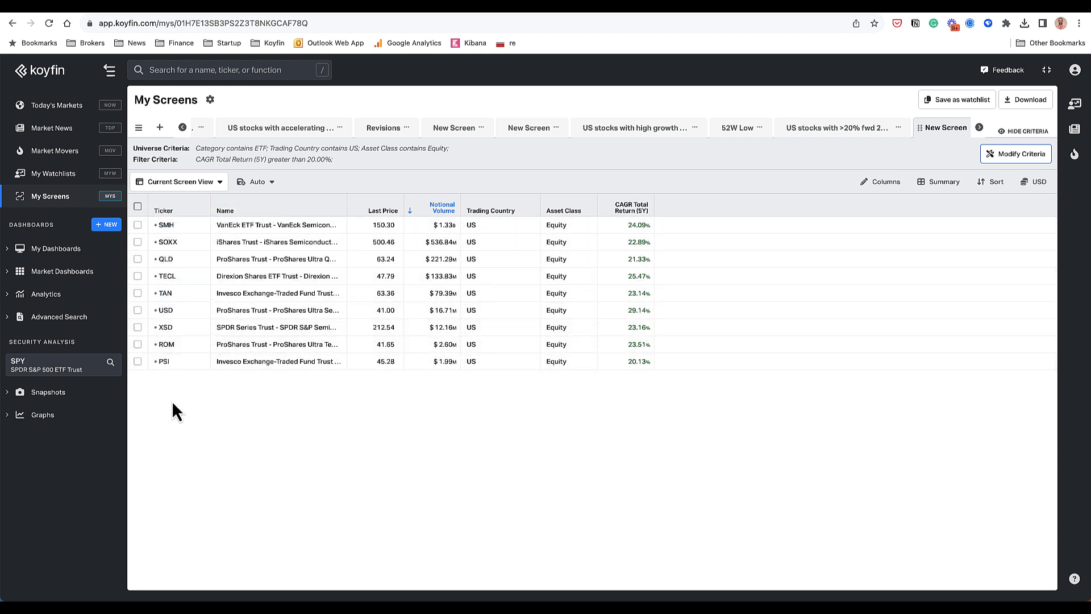
{"action": "mouse_move", "coordinate": [263, 214]}
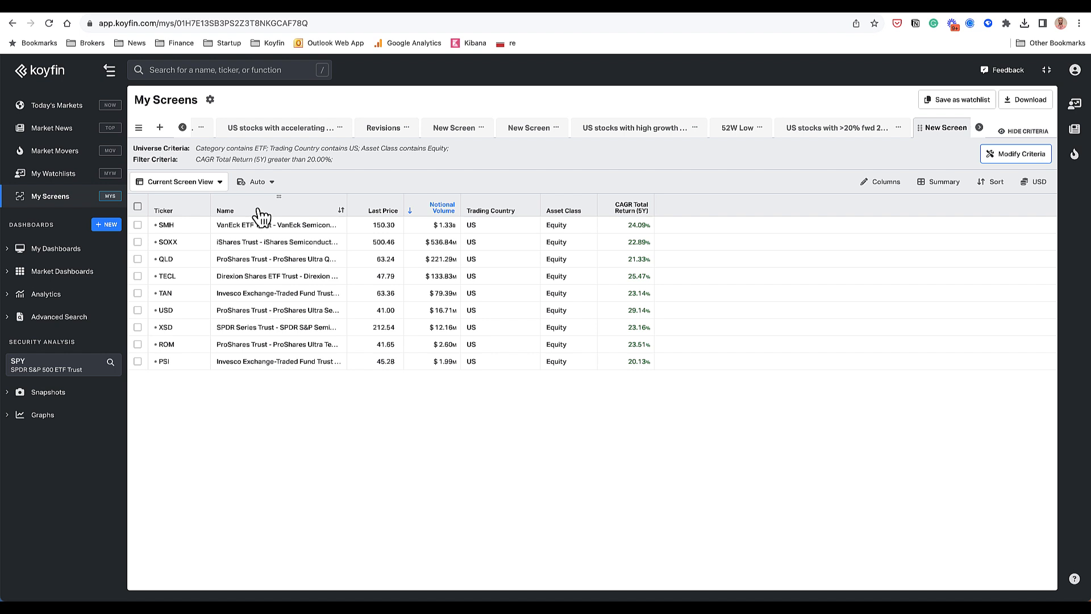
{"action": "mouse_move", "coordinate": [256, 205]}
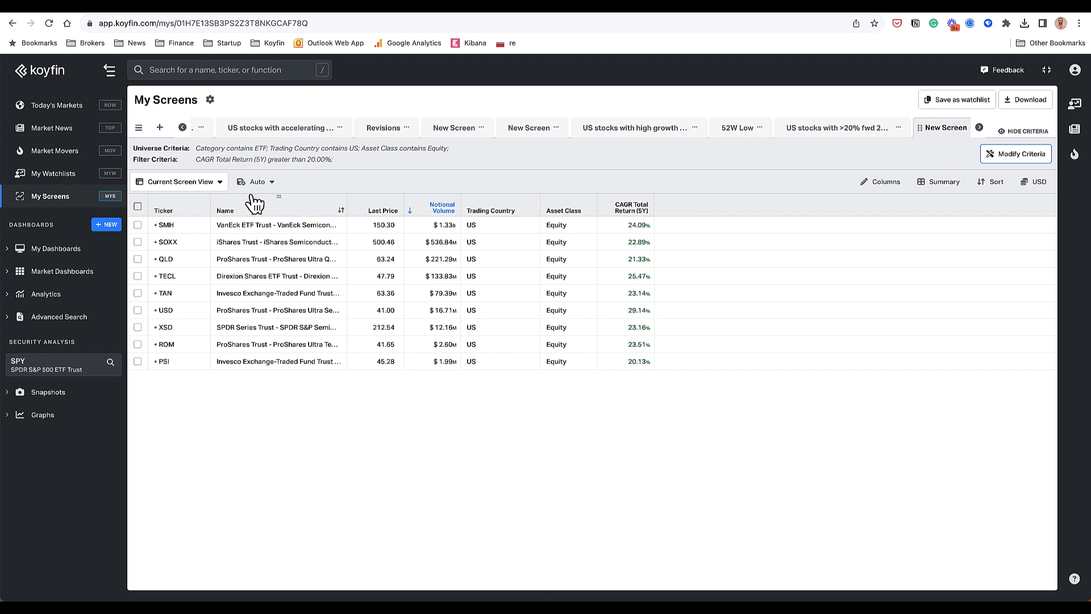
{"action": "mouse_move", "coordinate": [52, 283]}
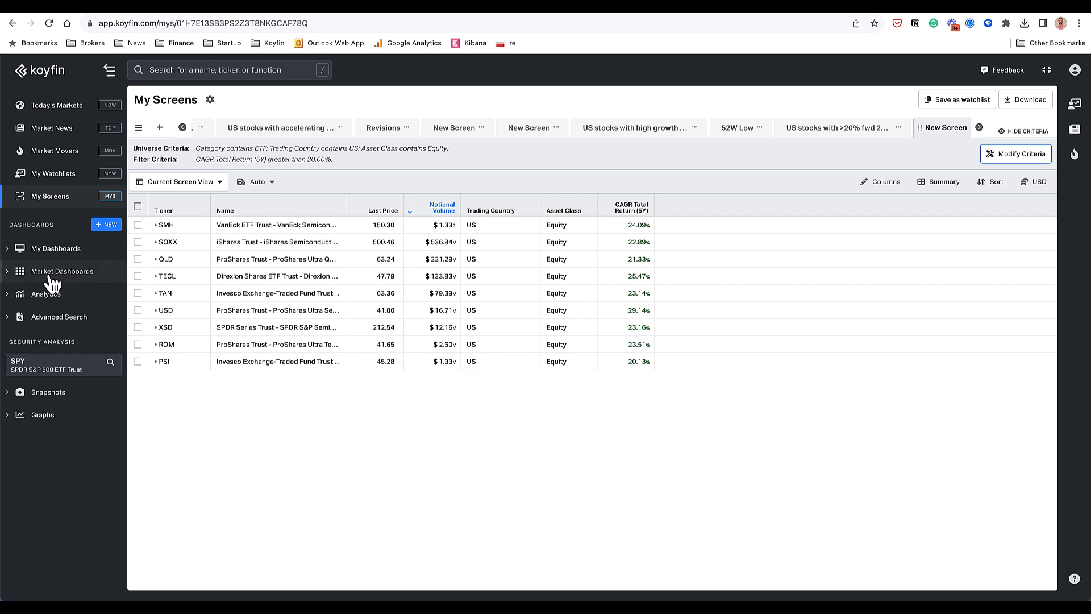
Step: Open the World Equity Indices dashboard and add FTSE 100 to its chart
{"action": "left_click", "coordinate": [62, 271]}
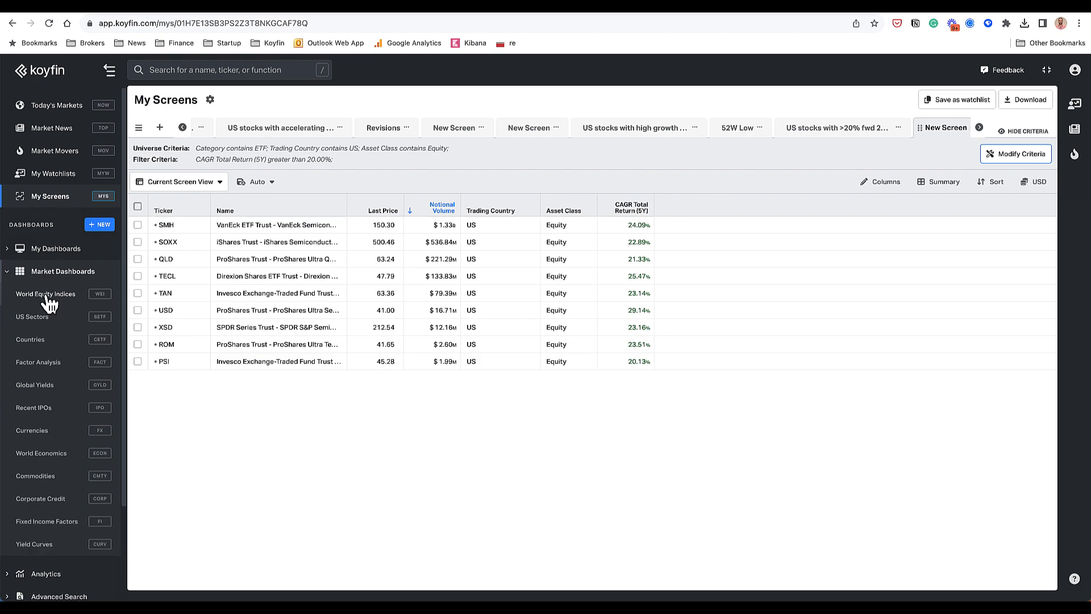
{"action": "left_click", "coordinate": [45, 291]}
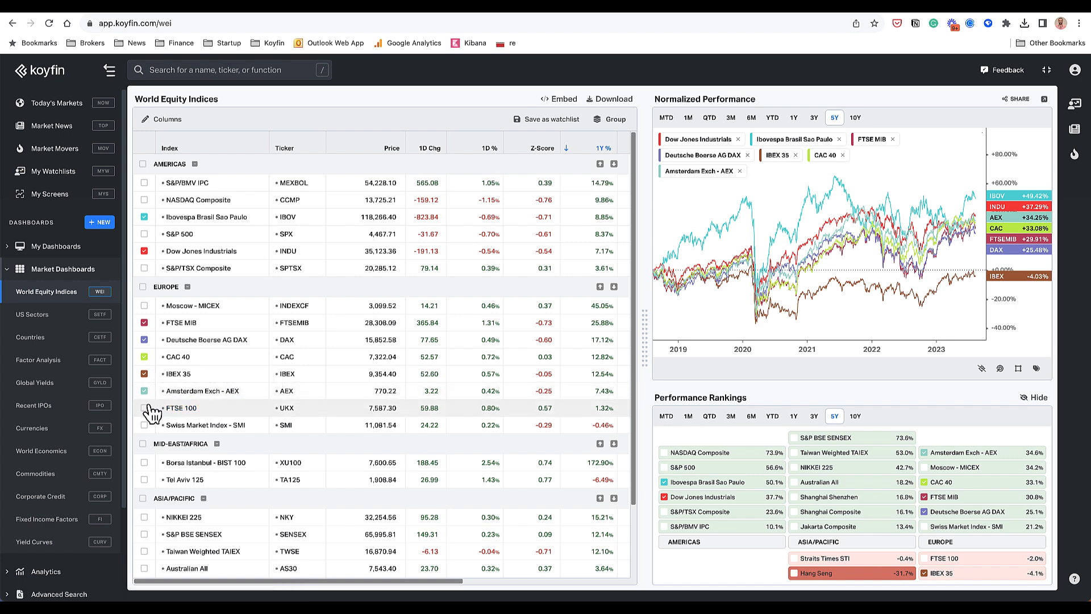
{"action": "left_click", "coordinate": [143, 408]}
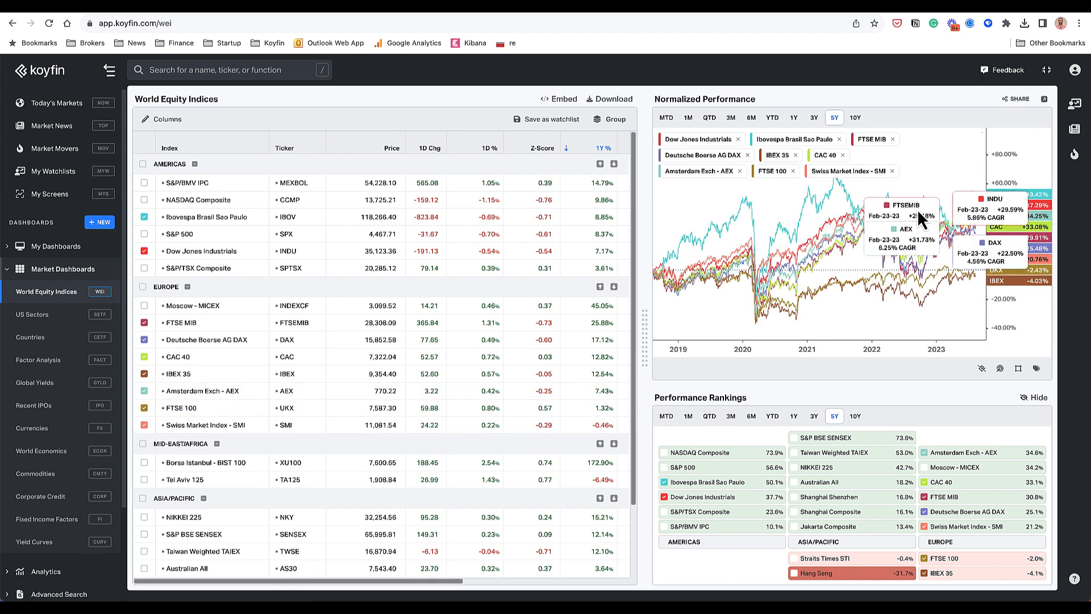
{"action": "mouse_move", "coordinate": [849, 230]}
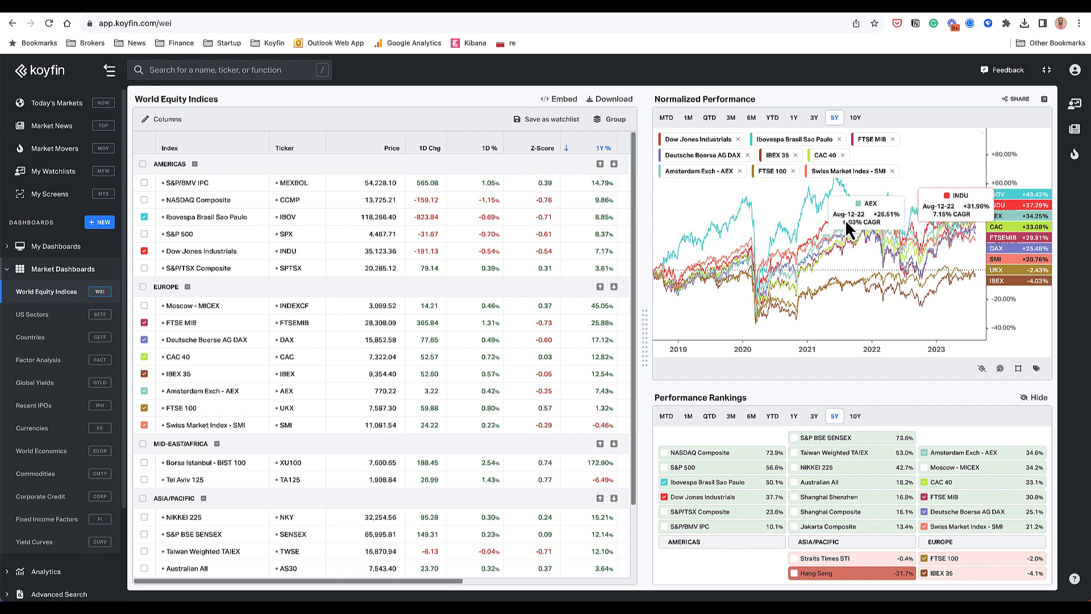
Step: Open Factor Analysis and cycle the chart through 3Y, 1Y, ending on 5Y
{"action": "left_click", "coordinate": [38, 359]}
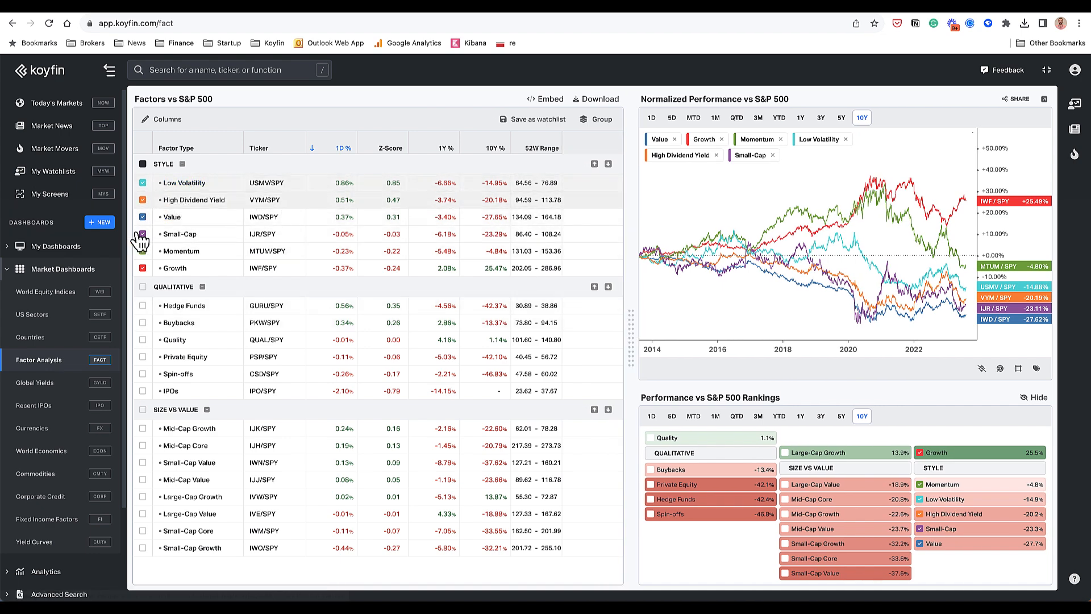
{"action": "left_click", "coordinate": [821, 117]}
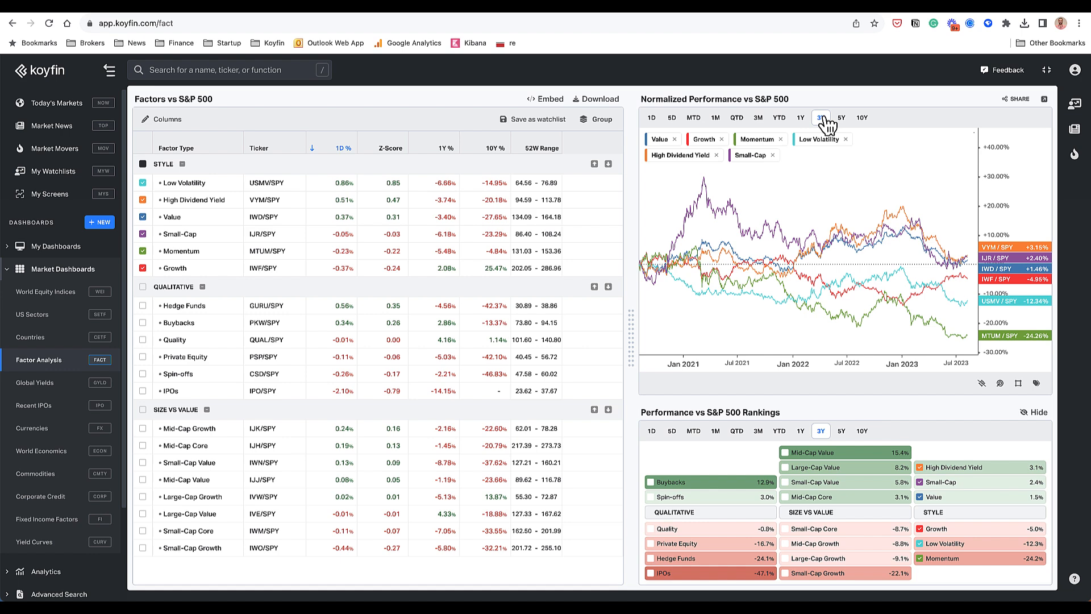
{"action": "left_click", "coordinate": [801, 117]}
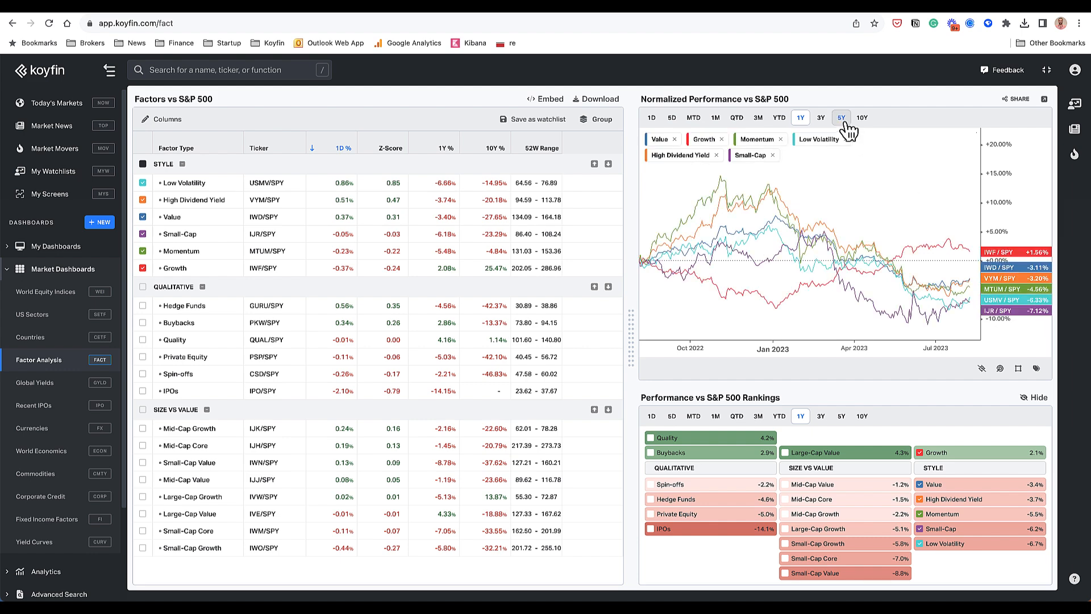
{"action": "left_click", "coordinate": [841, 117]}
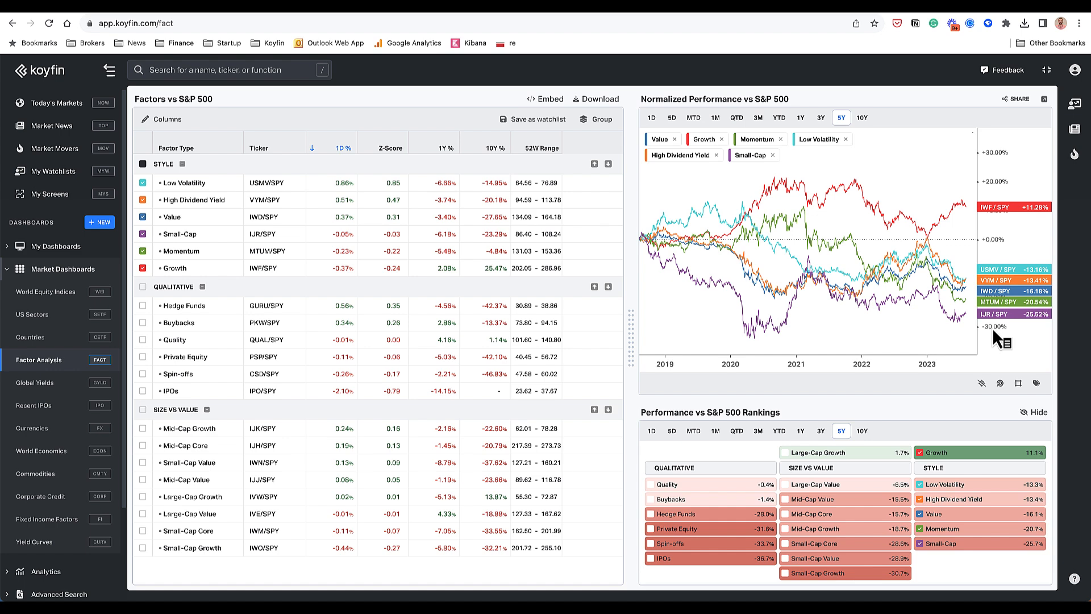
{"action": "mouse_move", "coordinate": [1017, 261]}
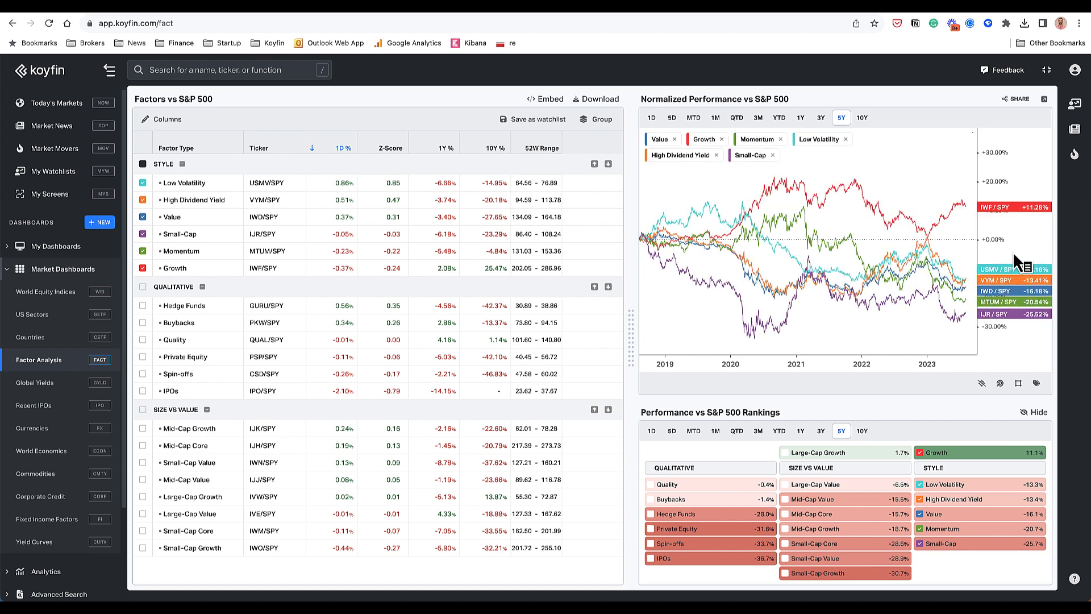
{"action": "mouse_move", "coordinate": [459, 388]}
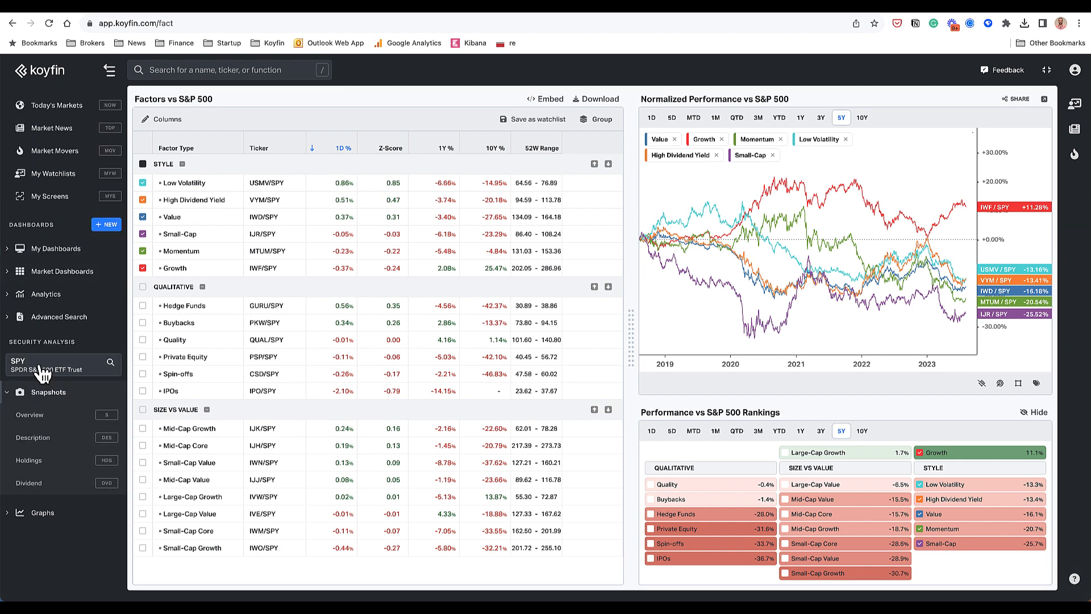
Step: Open the SPY snapshot and view its Description and Holdings pages
{"action": "left_click", "coordinate": [62, 363]}
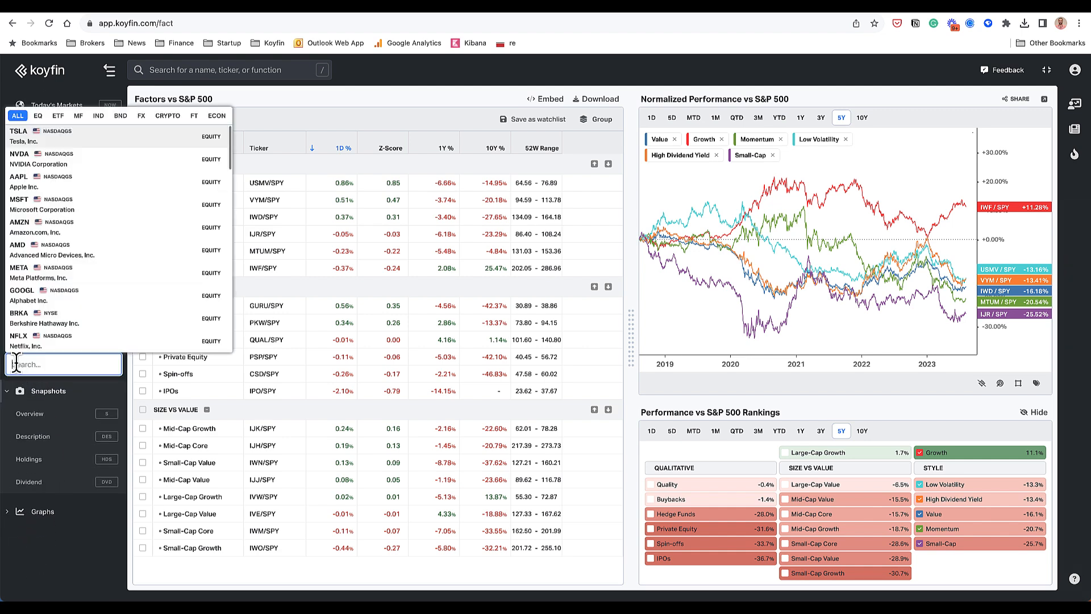
{"action": "mouse_move", "coordinate": [52, 580]}
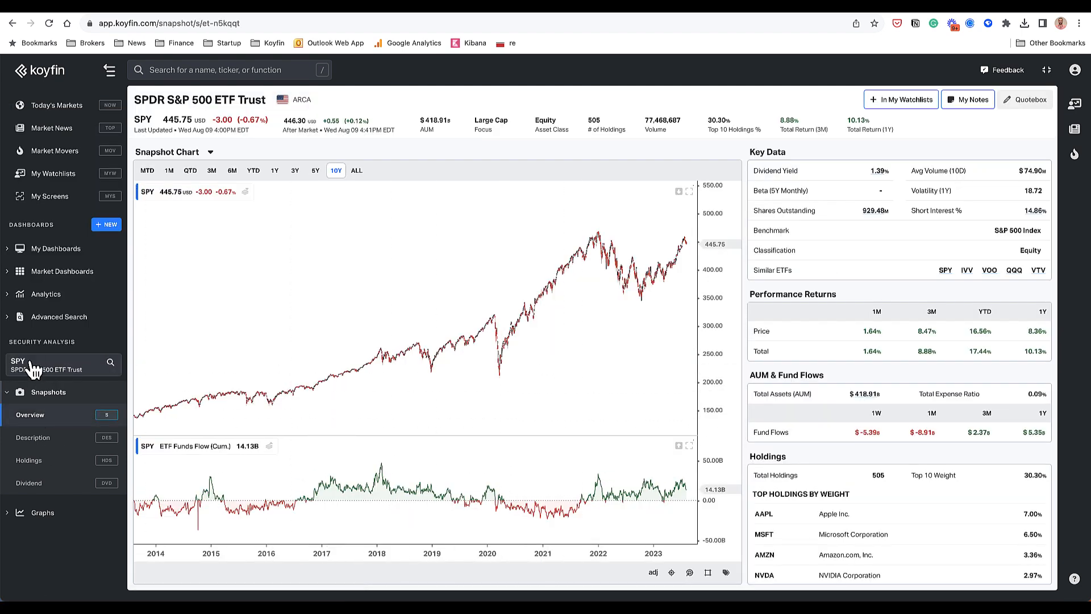
{"action": "mouse_move", "coordinate": [86, 527]}
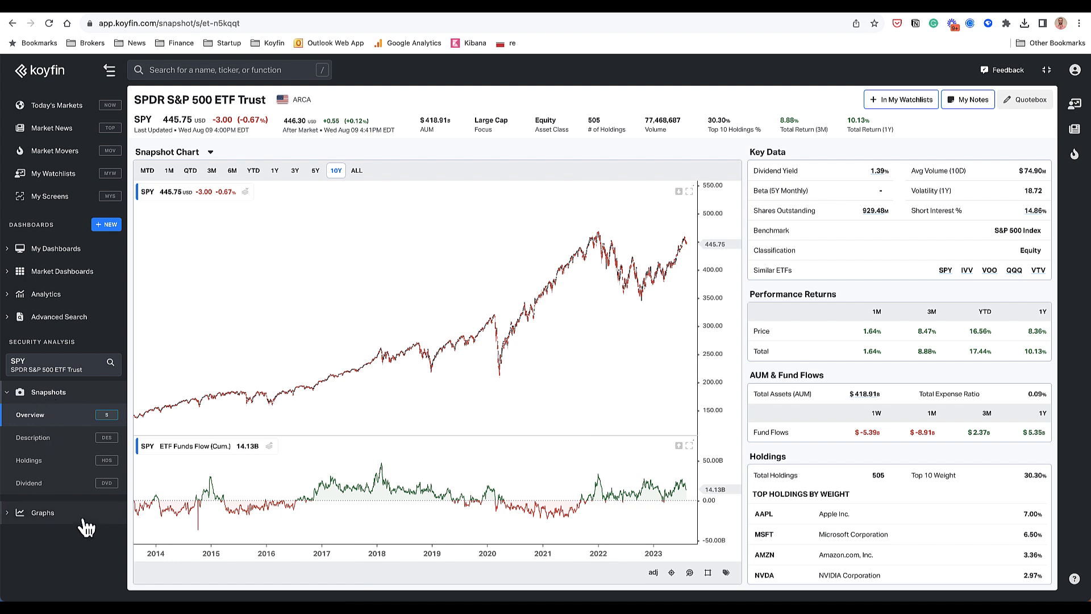
{"action": "mouse_move", "coordinate": [609, 546]}
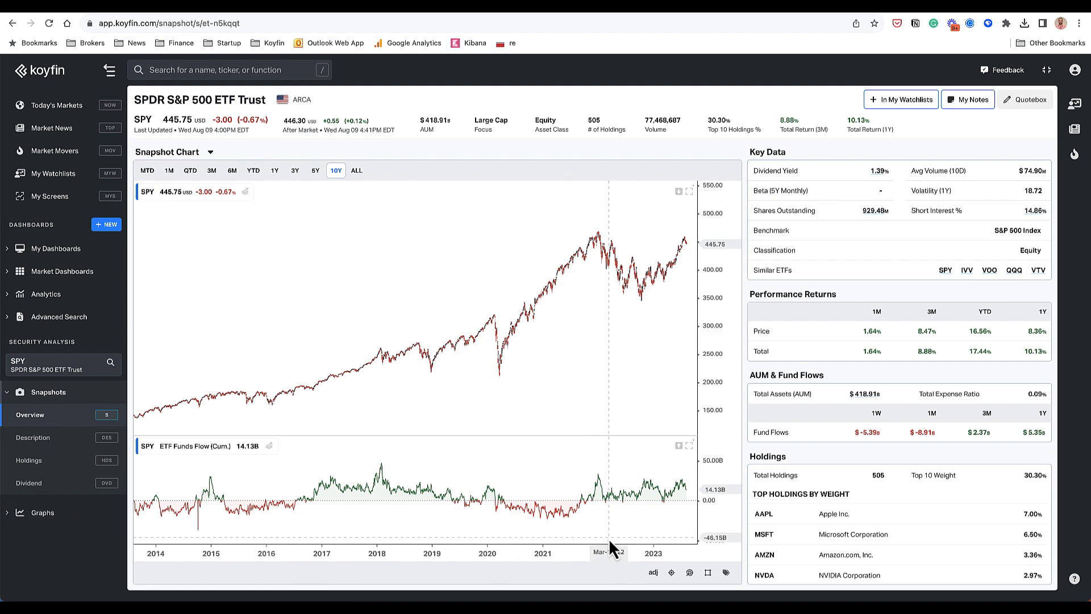
{"action": "mouse_move", "coordinate": [18, 375]}
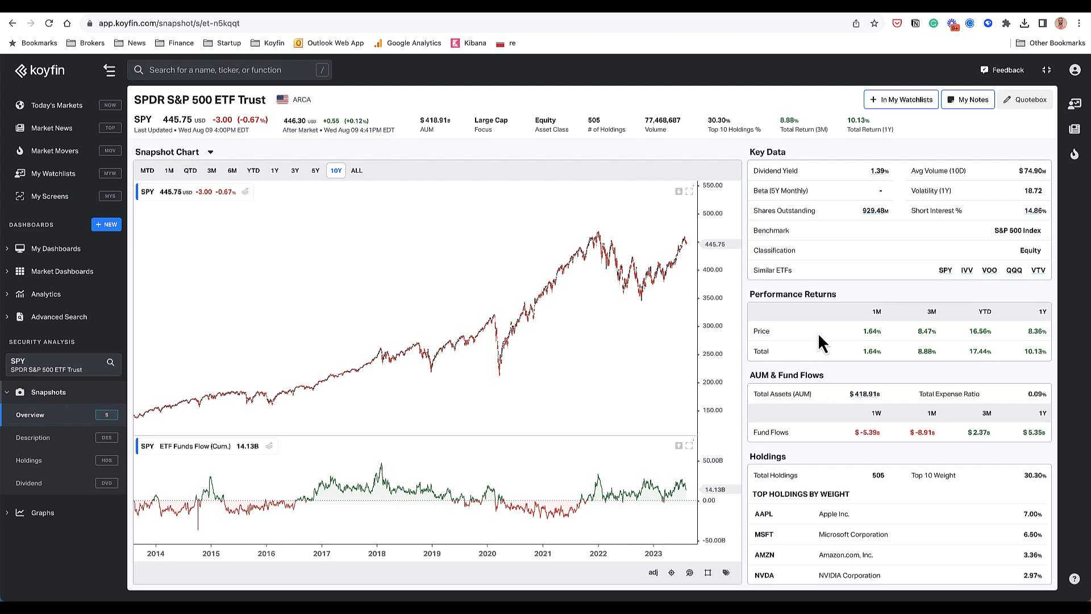
{"action": "left_click", "coordinate": [33, 437]}
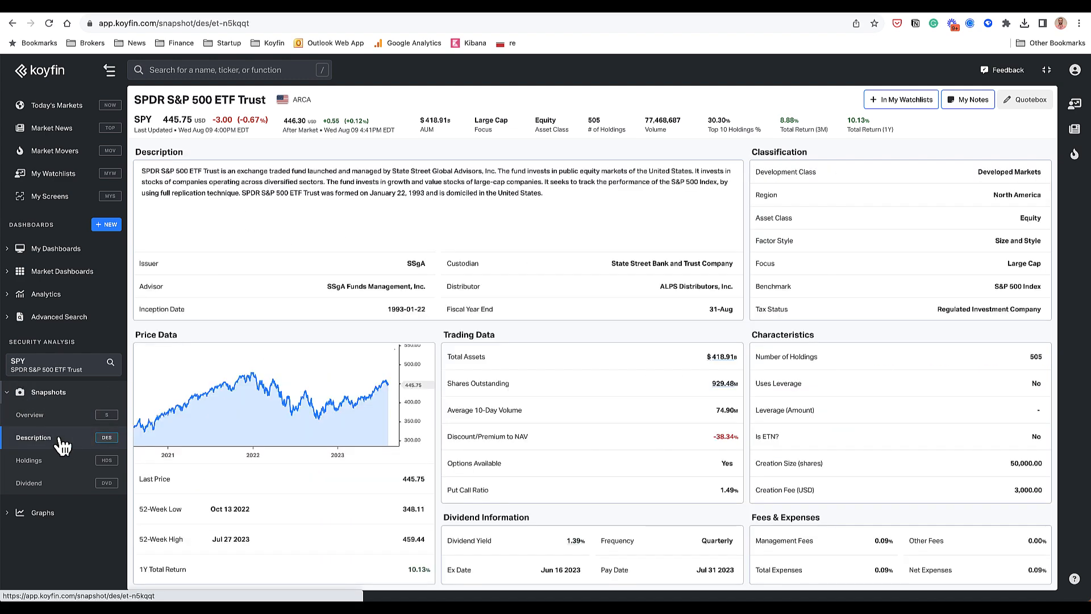
{"action": "mouse_move", "coordinate": [402, 183]}
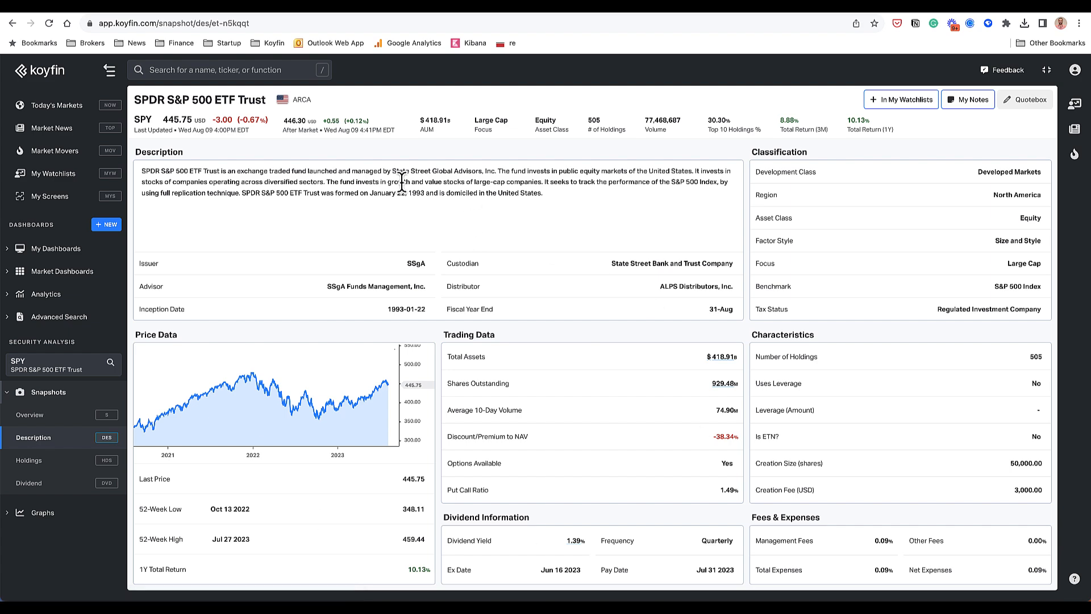
{"action": "left_click", "coordinate": [29, 459]}
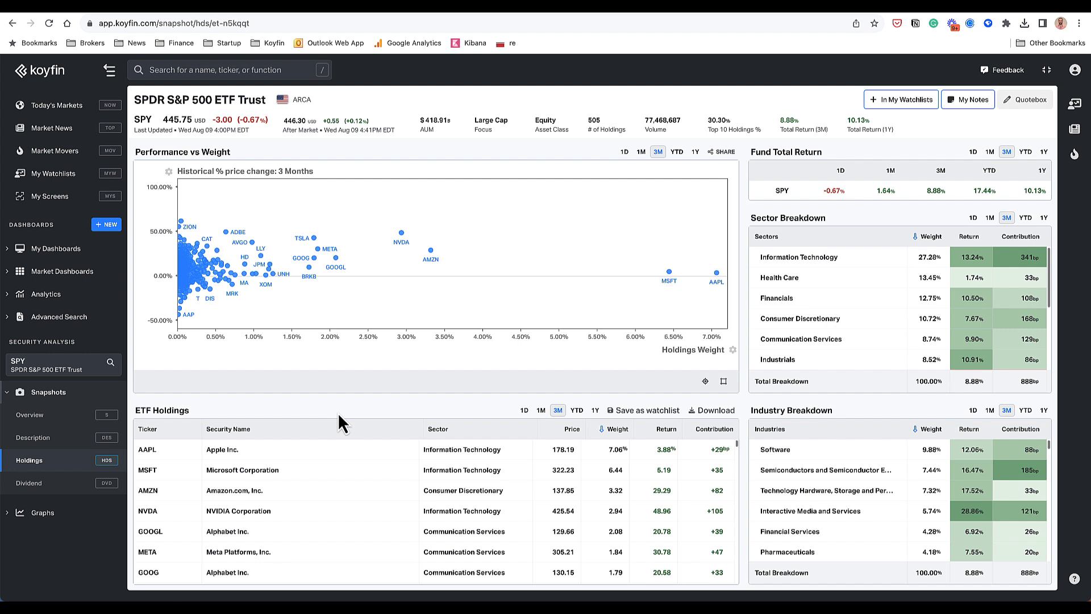
{"action": "mouse_move", "coordinate": [493, 182]}
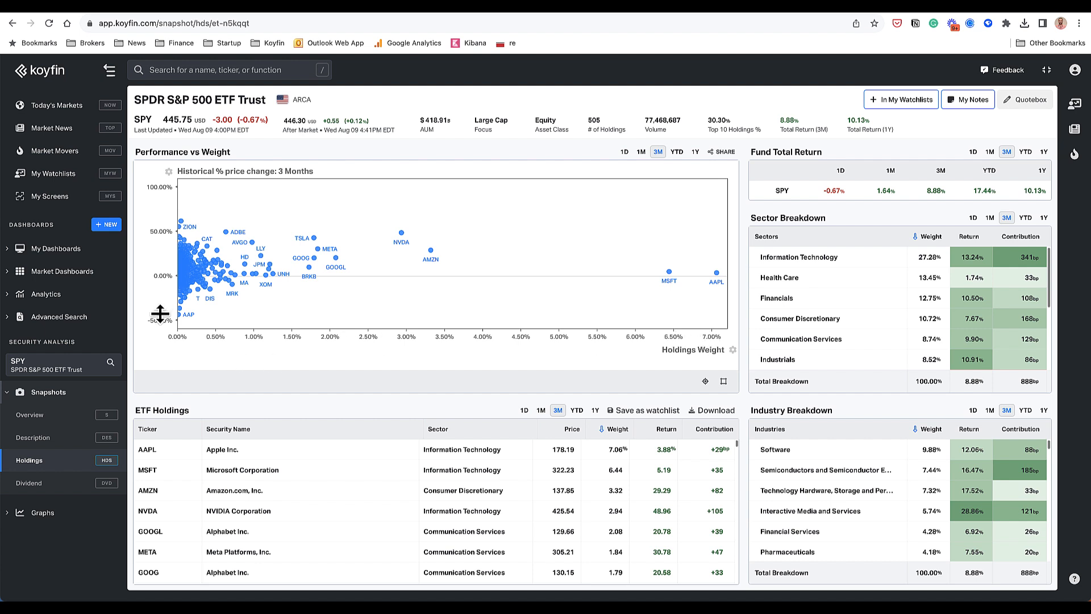
{"action": "mouse_move", "coordinate": [168, 190]}
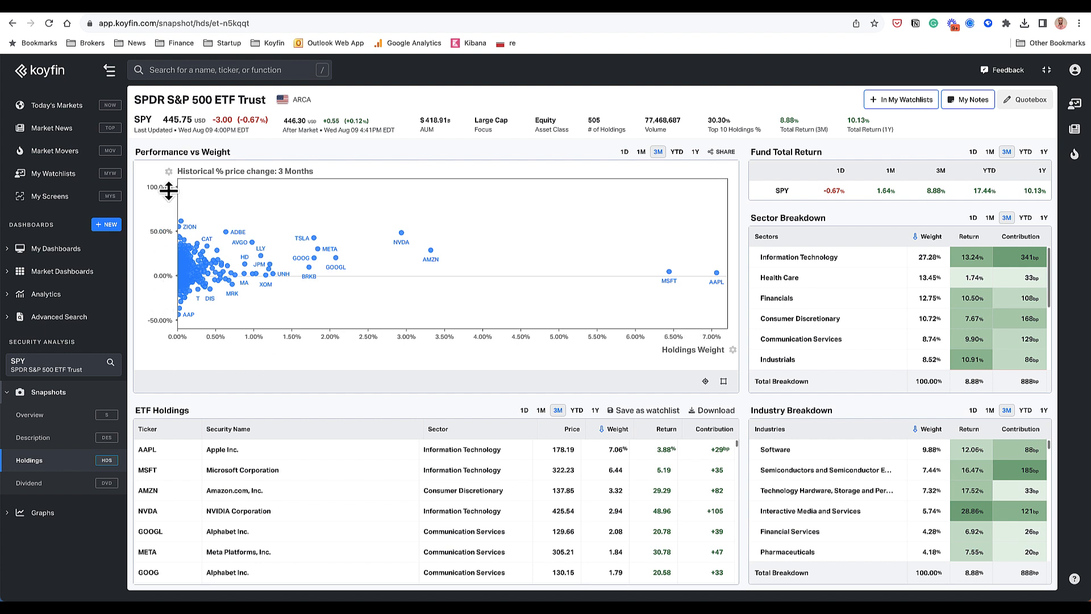
{"action": "mouse_move", "coordinate": [409, 235]}
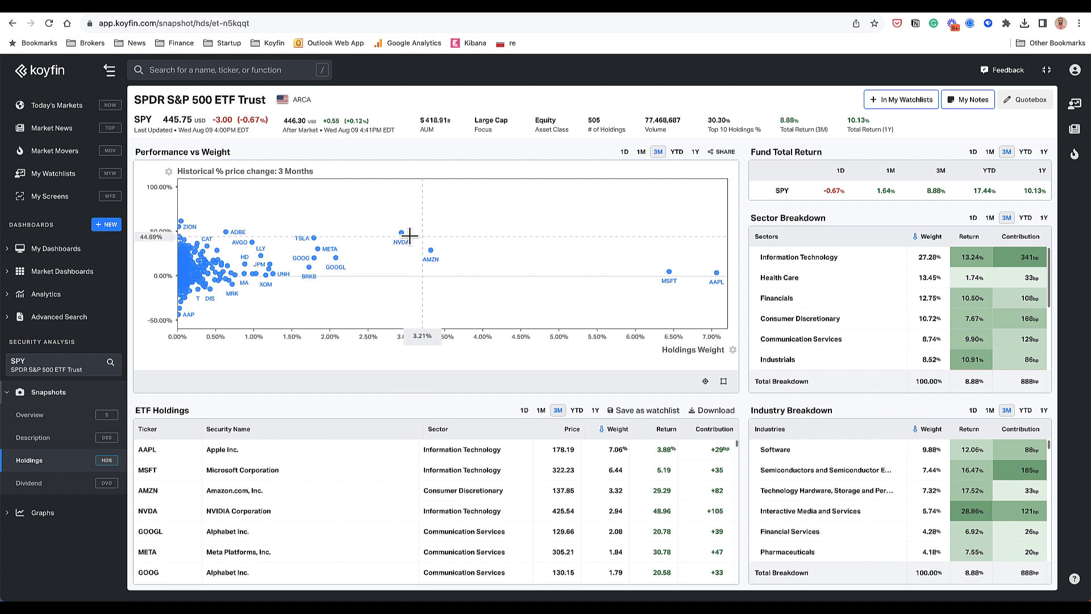
{"action": "mouse_move", "coordinate": [421, 232]}
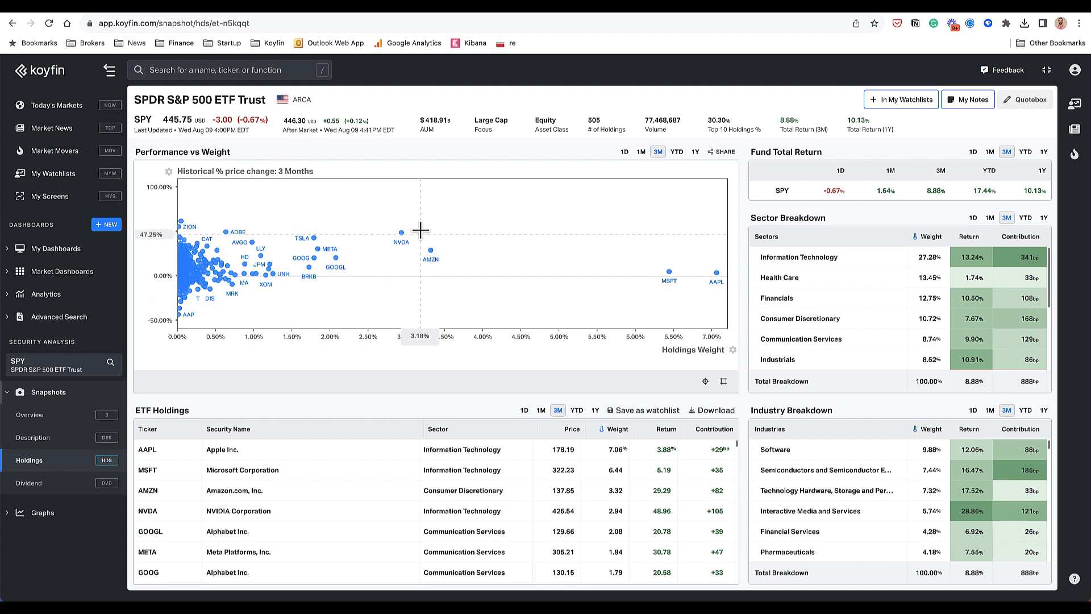
Step: Show SPY holdings YTD sorted by Contribution, then open its Dividend page
{"action": "left_click", "coordinate": [675, 151]}
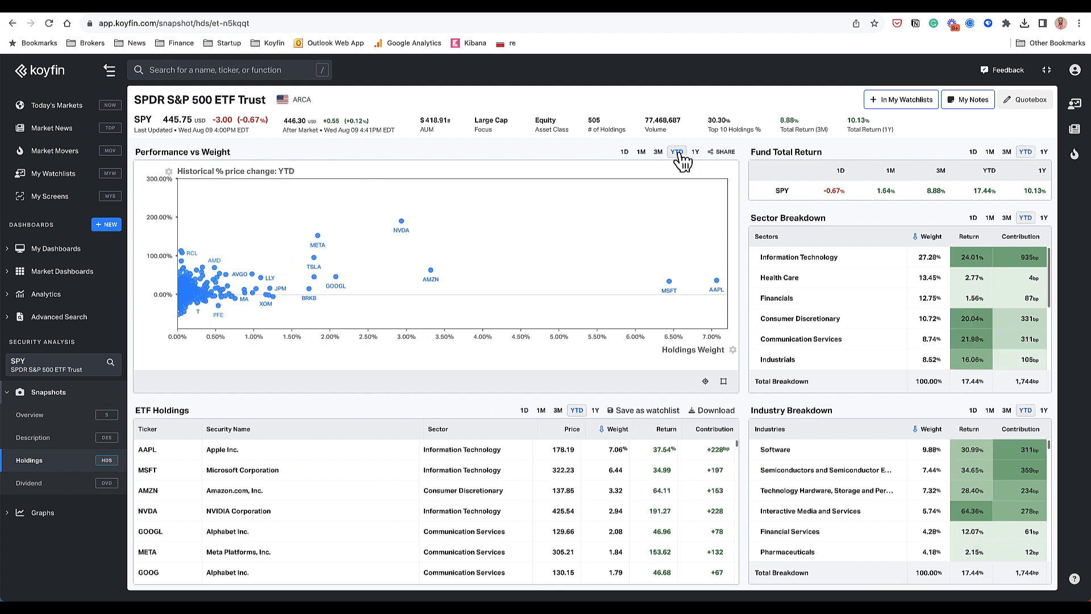
{"action": "mouse_move", "coordinate": [332, 204]}
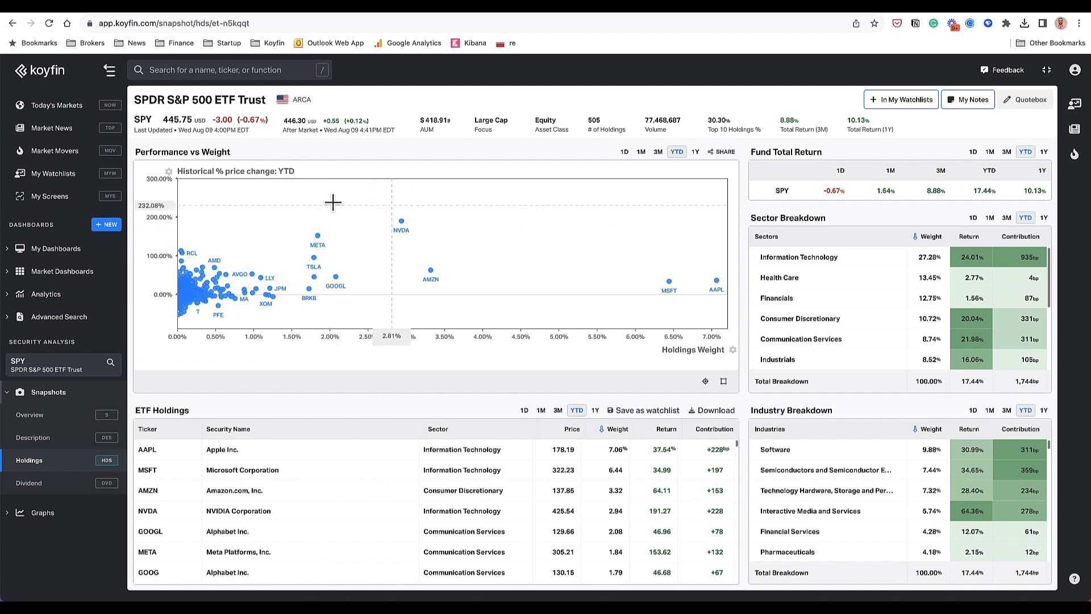
{"action": "mouse_move", "coordinate": [415, 233]}
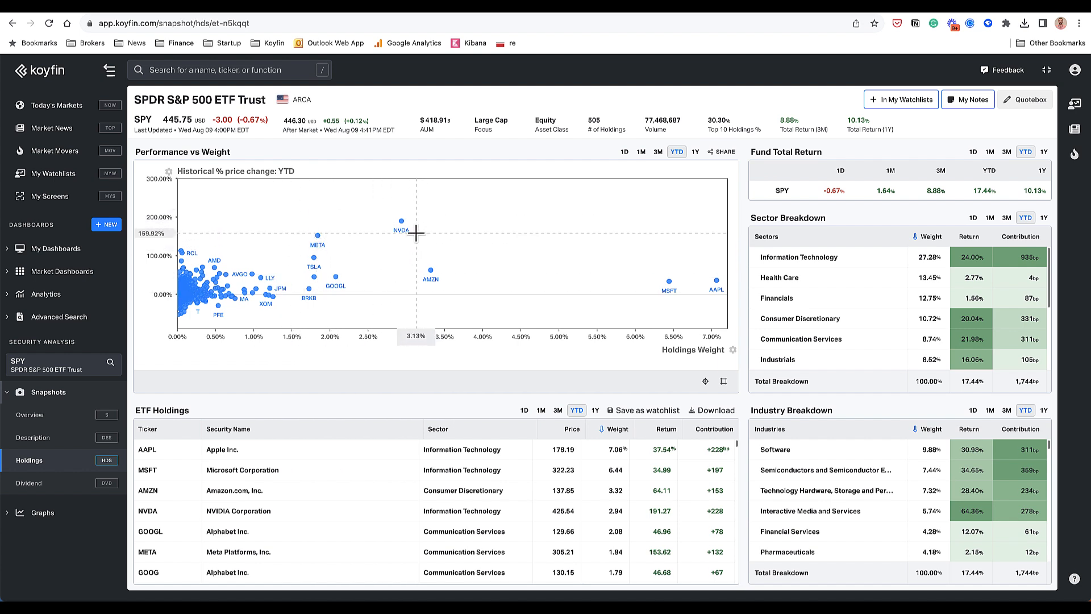
{"action": "mouse_move", "coordinate": [211, 449]}
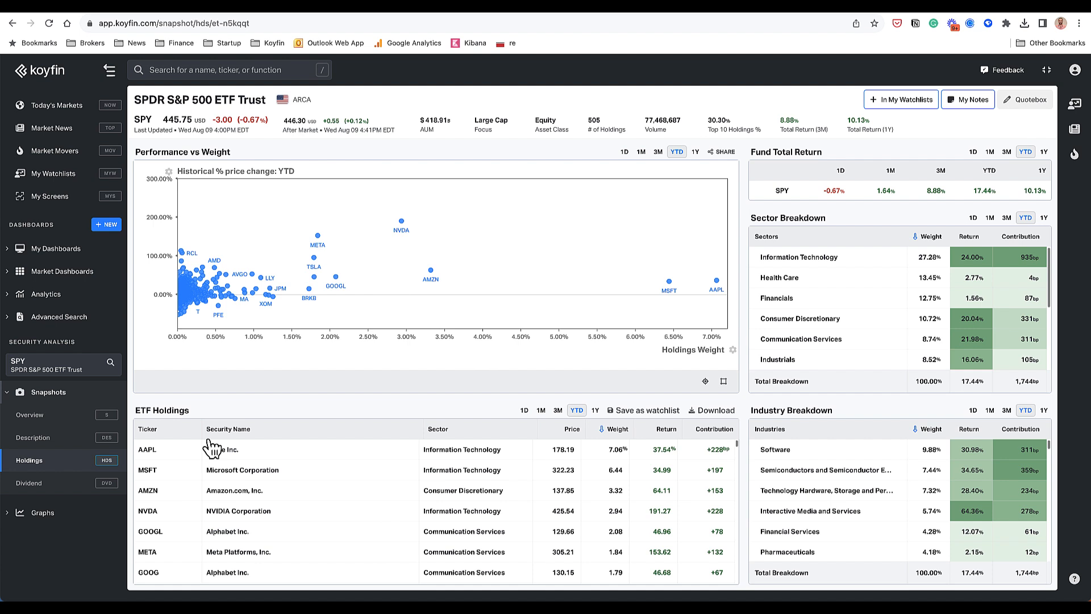
{"action": "mouse_move", "coordinate": [610, 458]}
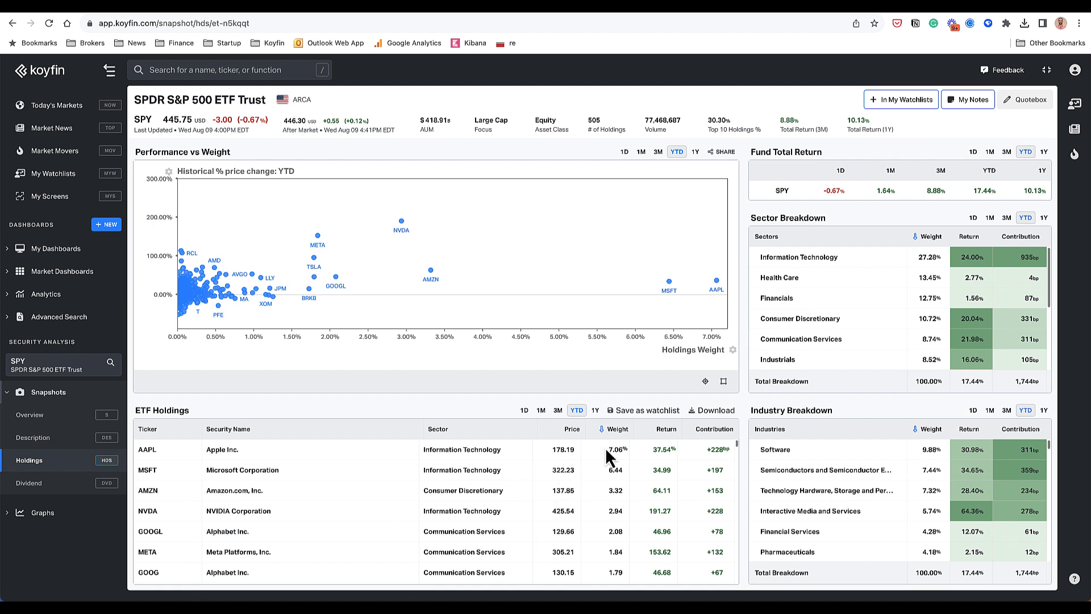
{"action": "mouse_move", "coordinate": [603, 453]}
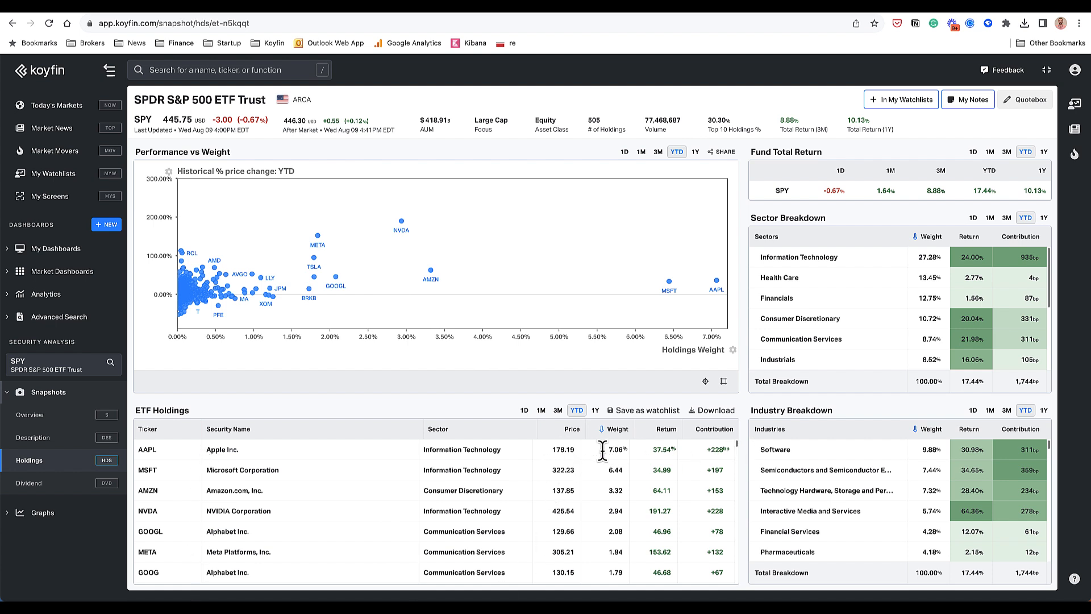
{"action": "mouse_move", "coordinate": [839, 257]}
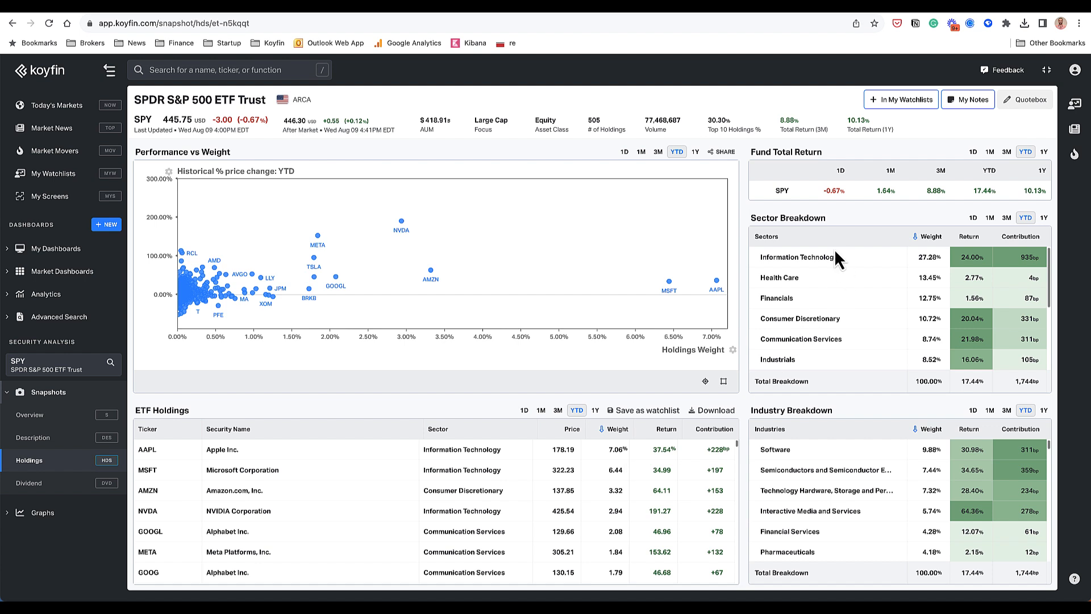
{"action": "mouse_move", "coordinate": [891, 494]}
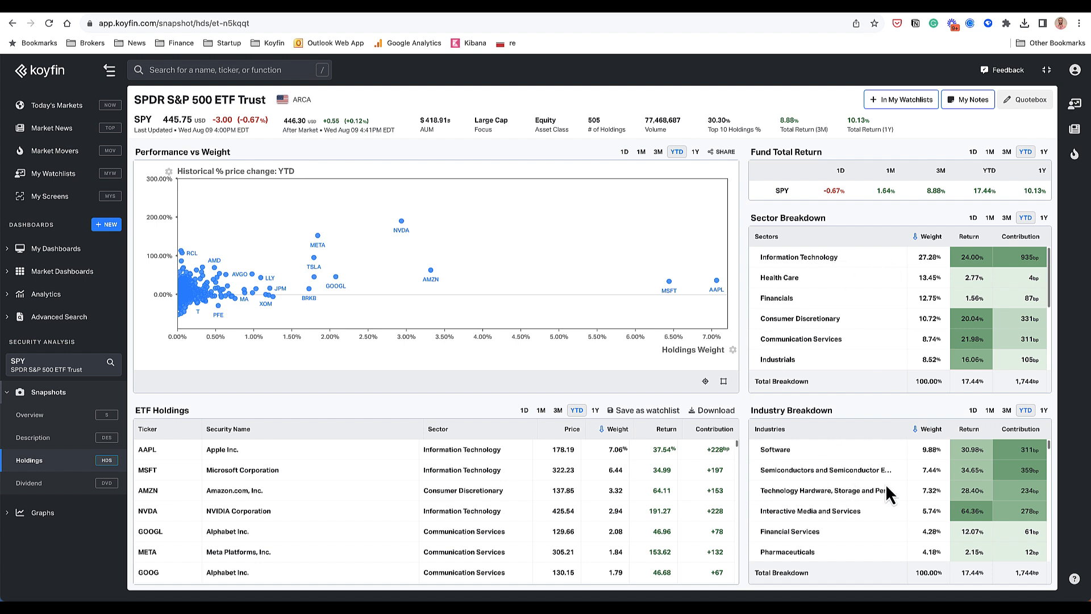
{"action": "mouse_move", "coordinate": [924, 443]}
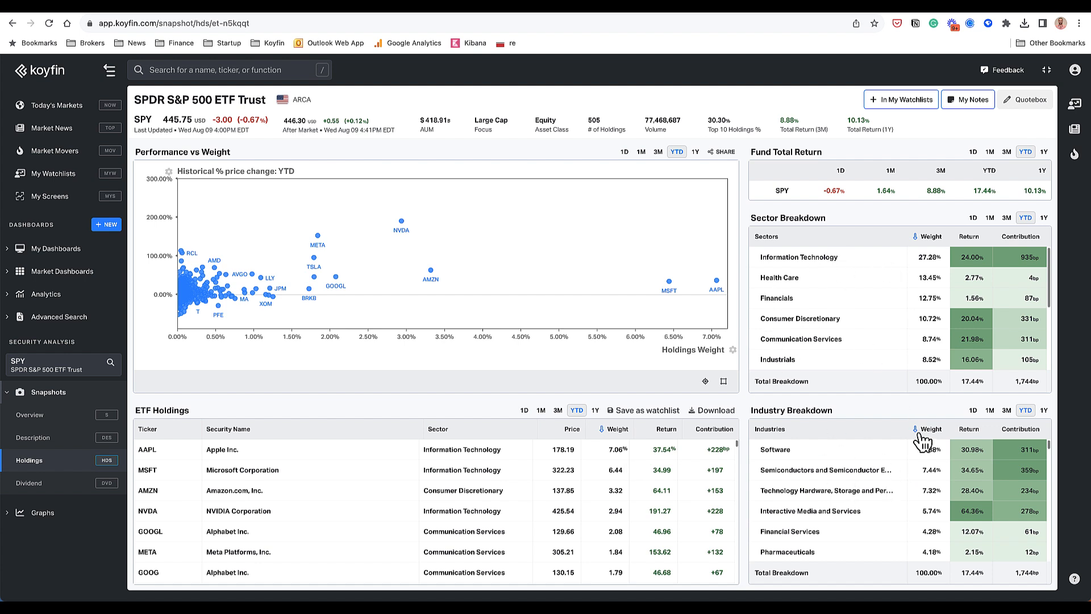
{"action": "mouse_move", "coordinate": [688, 313]}
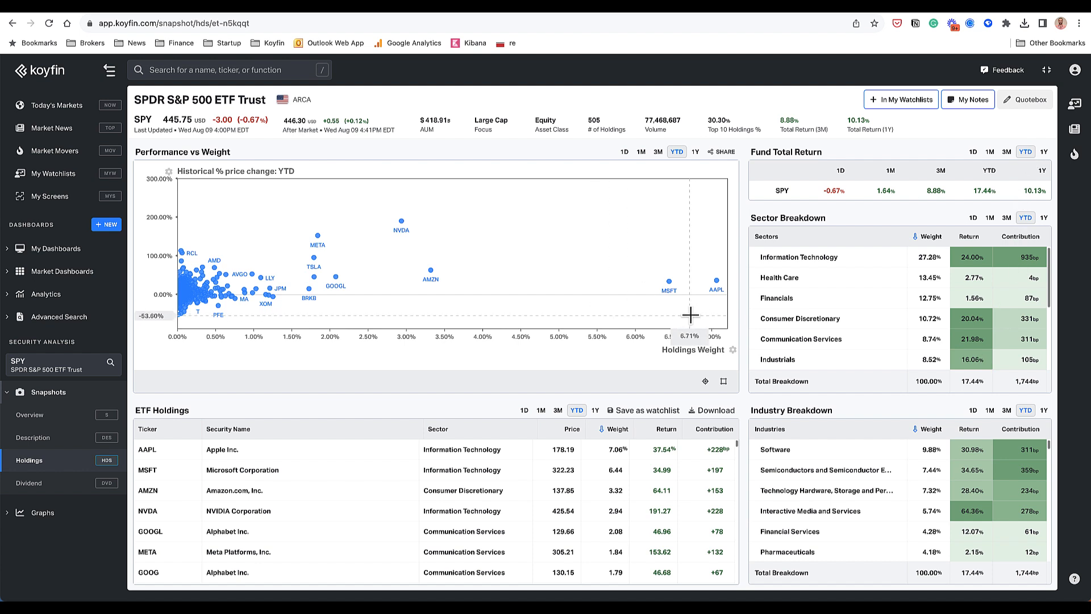
{"action": "mouse_move", "coordinate": [987, 191]}
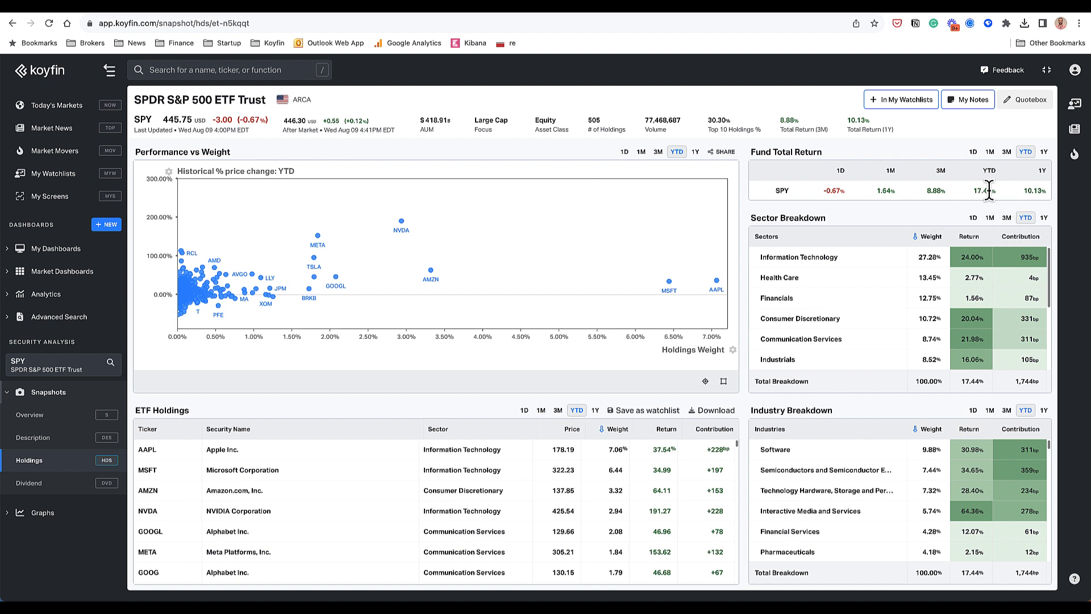
{"action": "mouse_move", "coordinate": [1026, 270]}
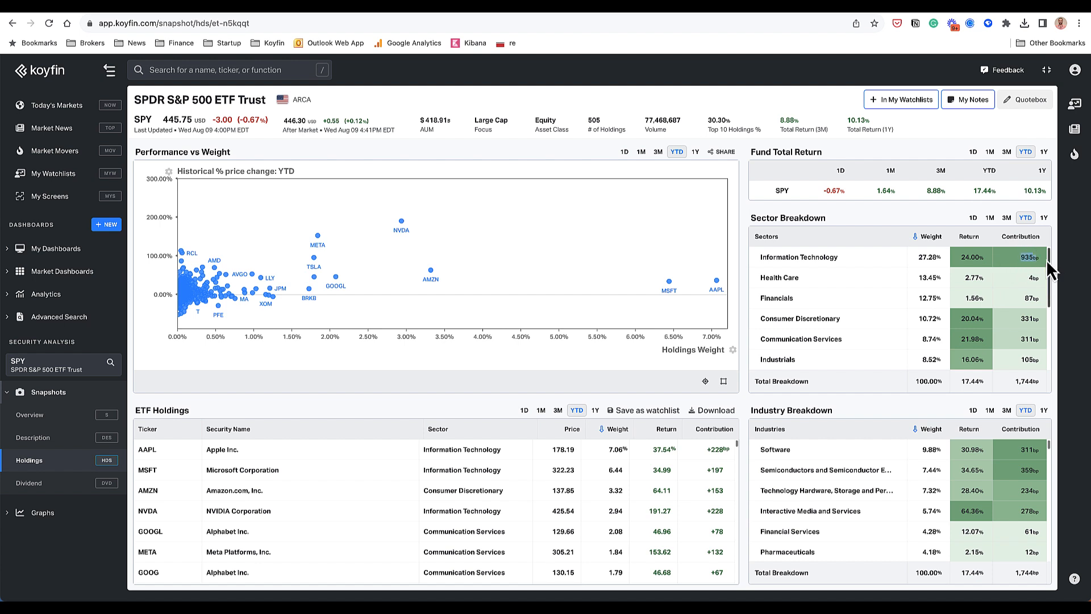
{"action": "left_click", "coordinate": [711, 428]}
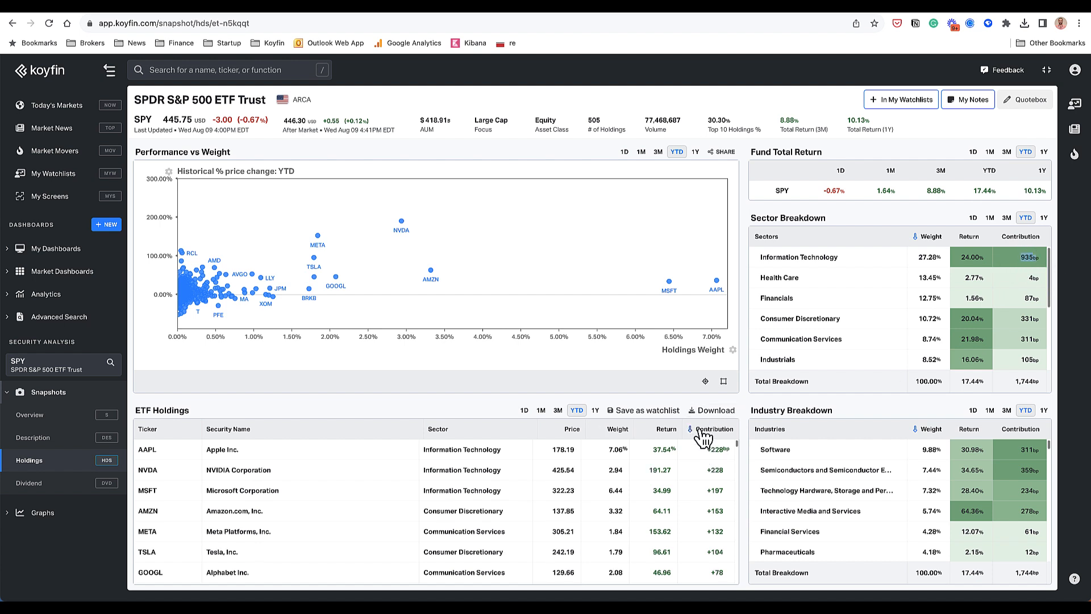
{"action": "mouse_move", "coordinate": [712, 471]}
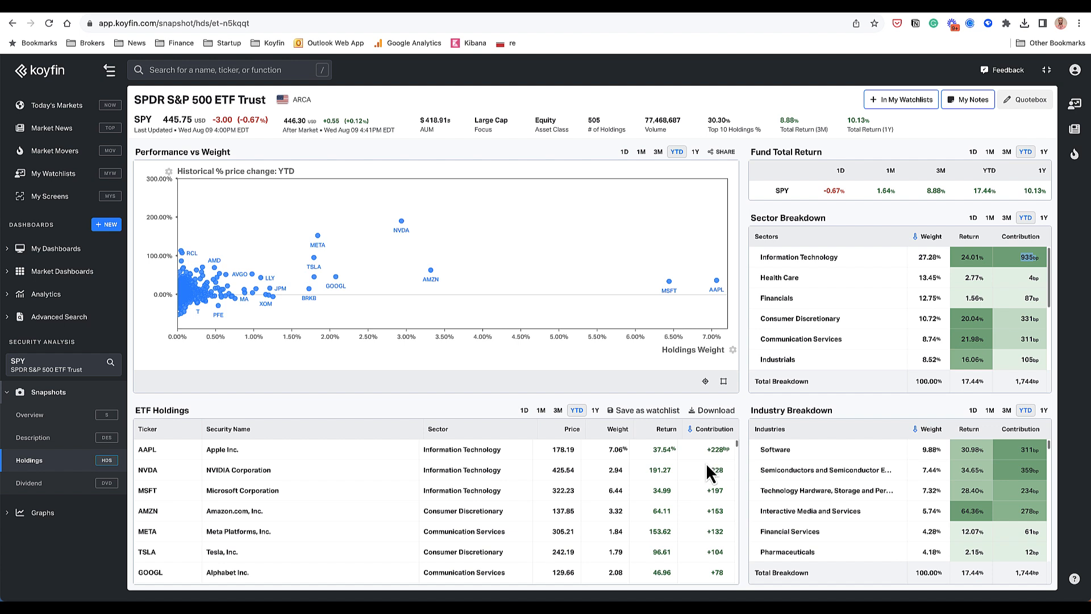
{"action": "mouse_move", "coordinate": [184, 428]}
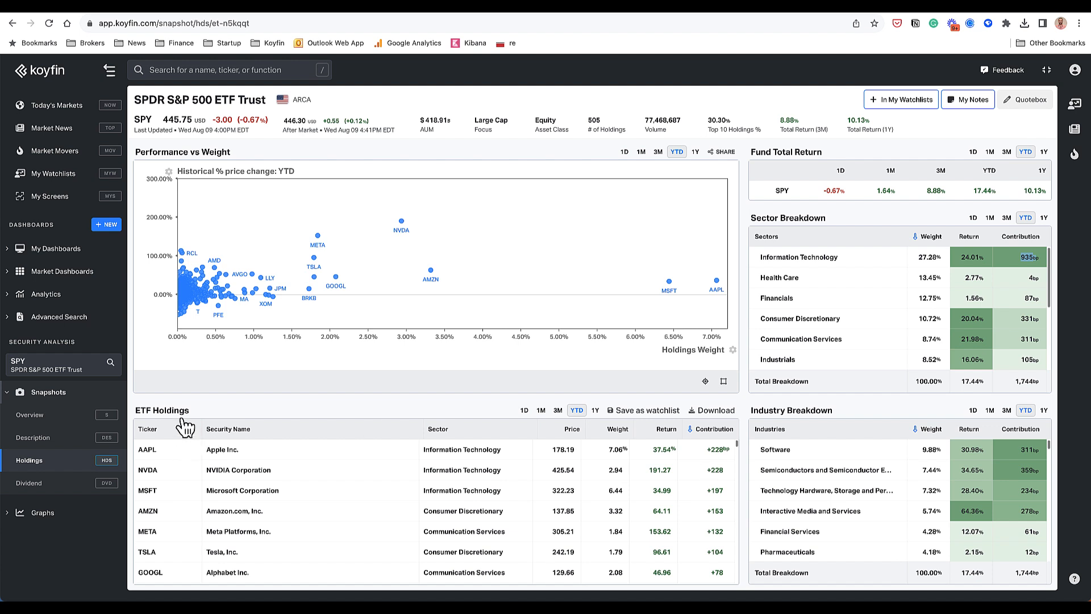
{"action": "left_click", "coordinate": [29, 483]}
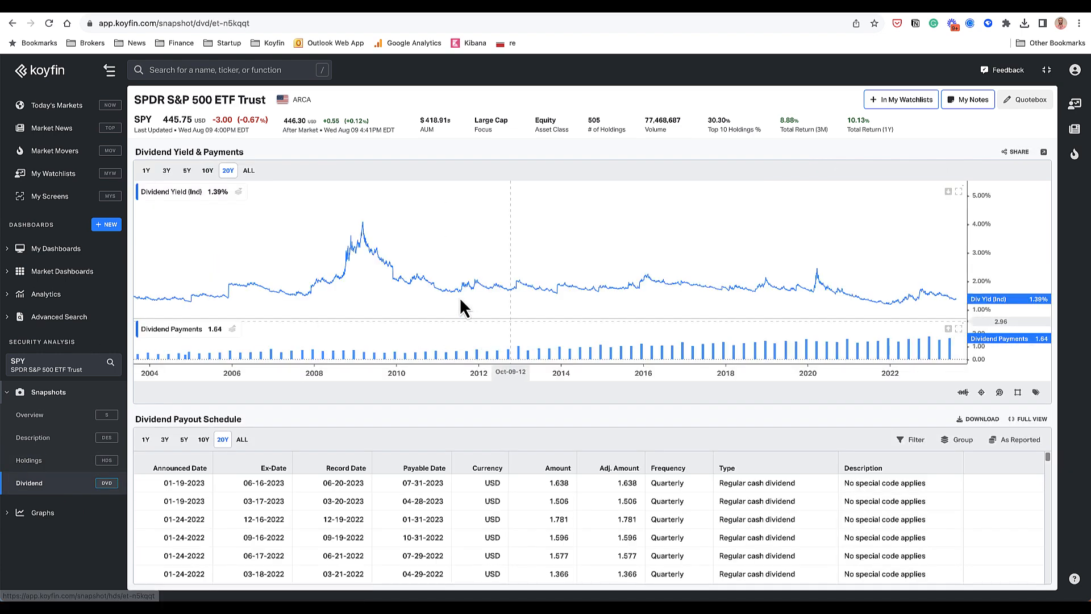
{"action": "mouse_move", "coordinate": [63, 361]}
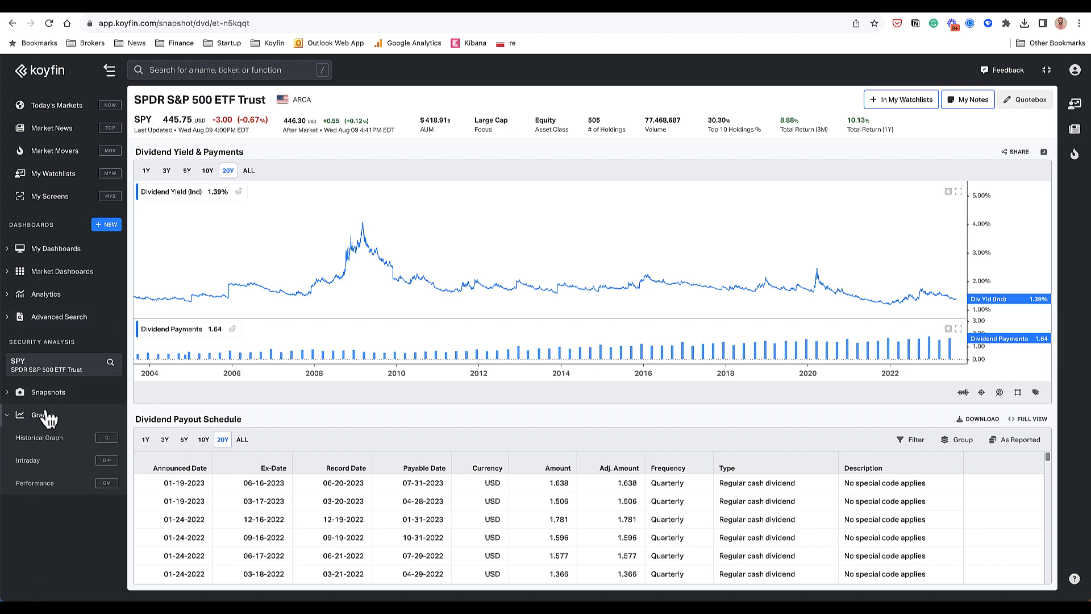
Step: Open SPY's Historical Graph showing three years of price with an 18-day moving average
{"action": "left_click", "coordinate": [39, 437]}
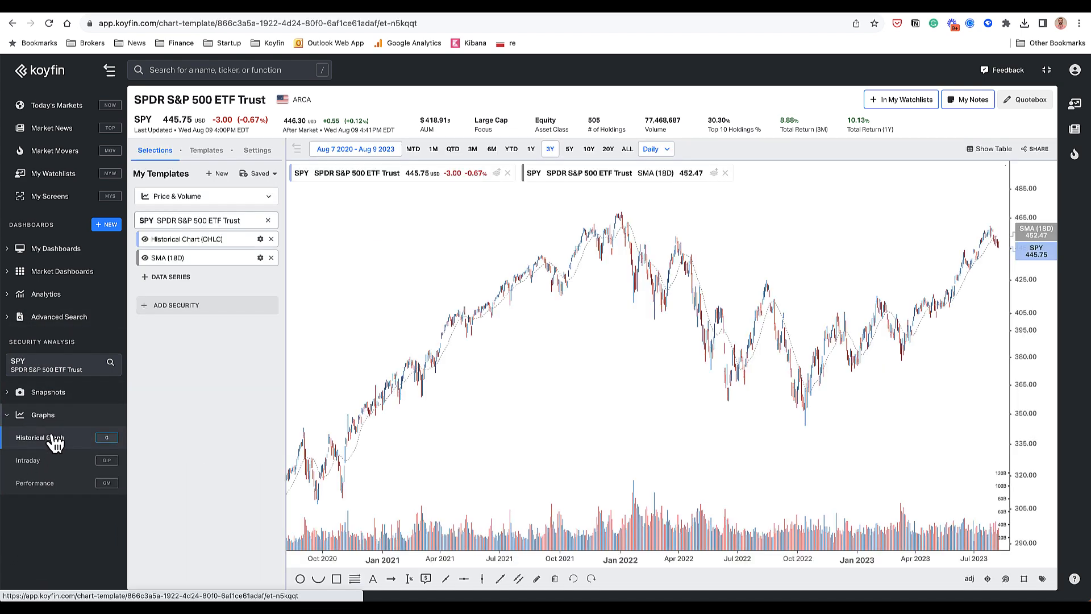
{"action": "mouse_move", "coordinate": [179, 429]}
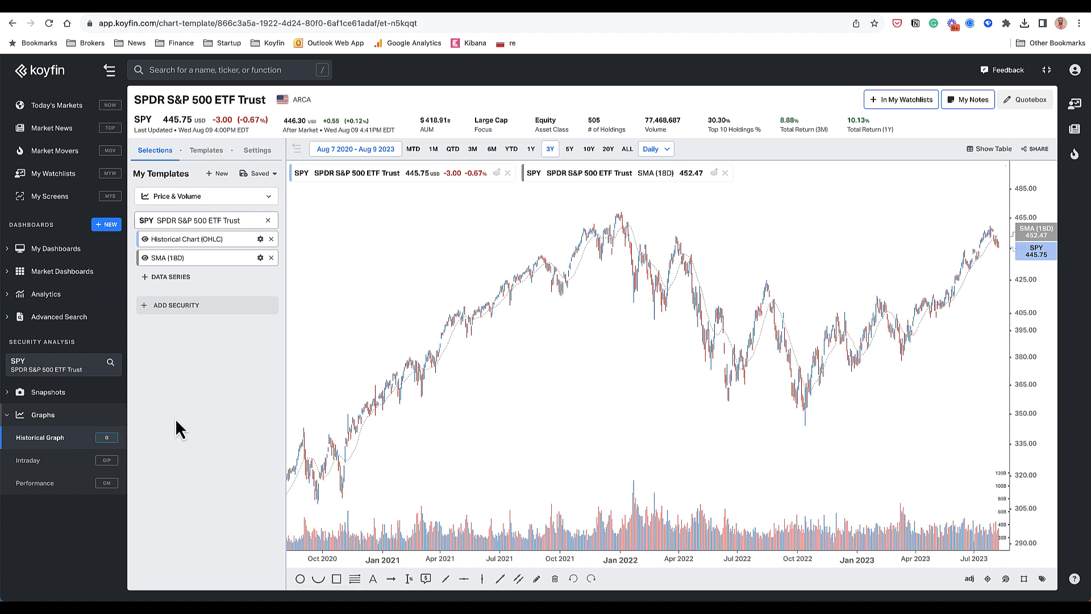
{"action": "mouse_move", "coordinate": [217, 356]}
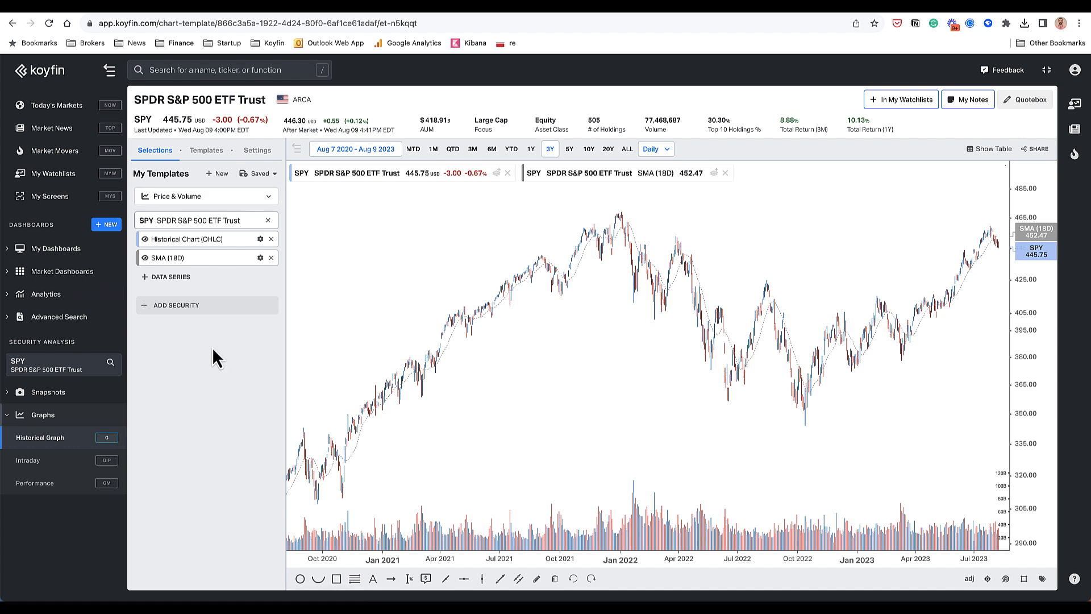
Step: Add 'Drawdown % from peak' and a TLT 'Correlation' series to SPY's chart, then open Performance
{"action": "left_click", "coordinate": [271, 258]}
{"action": "type", "text": "draw"}
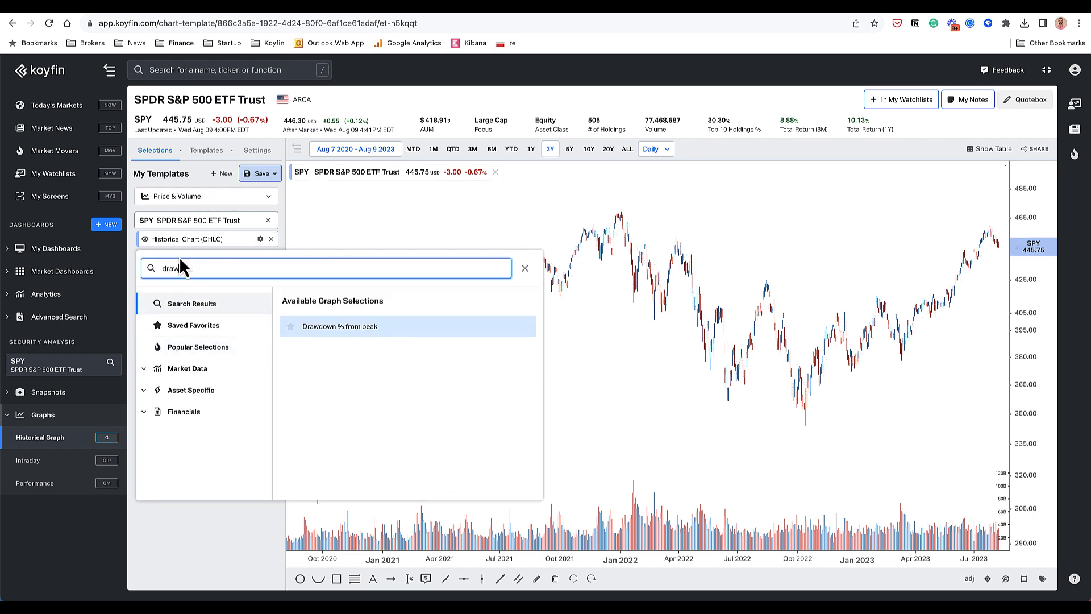
{"action": "left_click", "coordinate": [340, 326]}
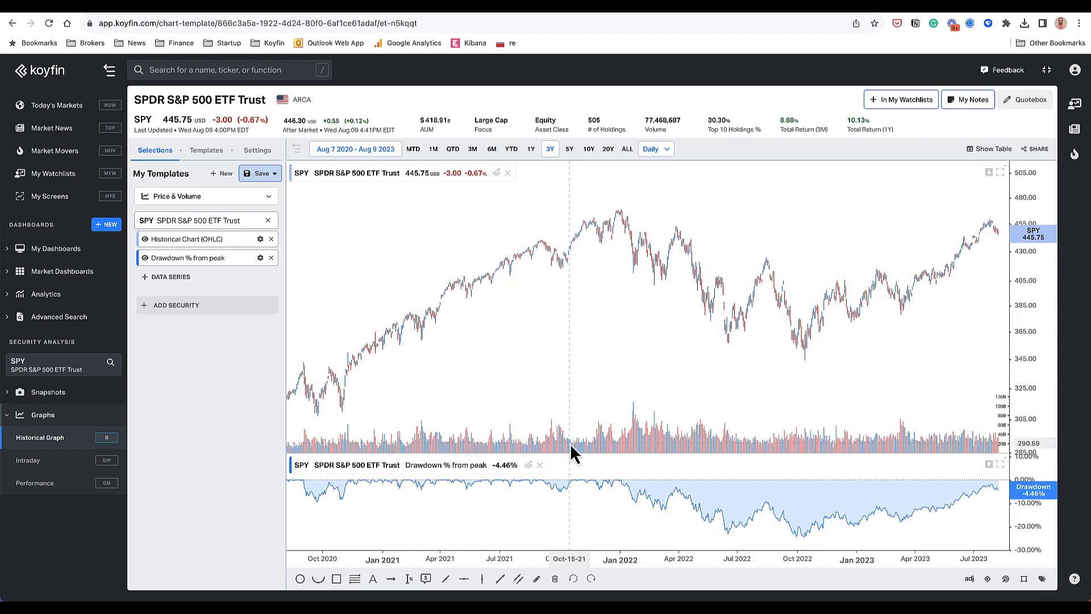
{"action": "left_click", "coordinate": [588, 148]}
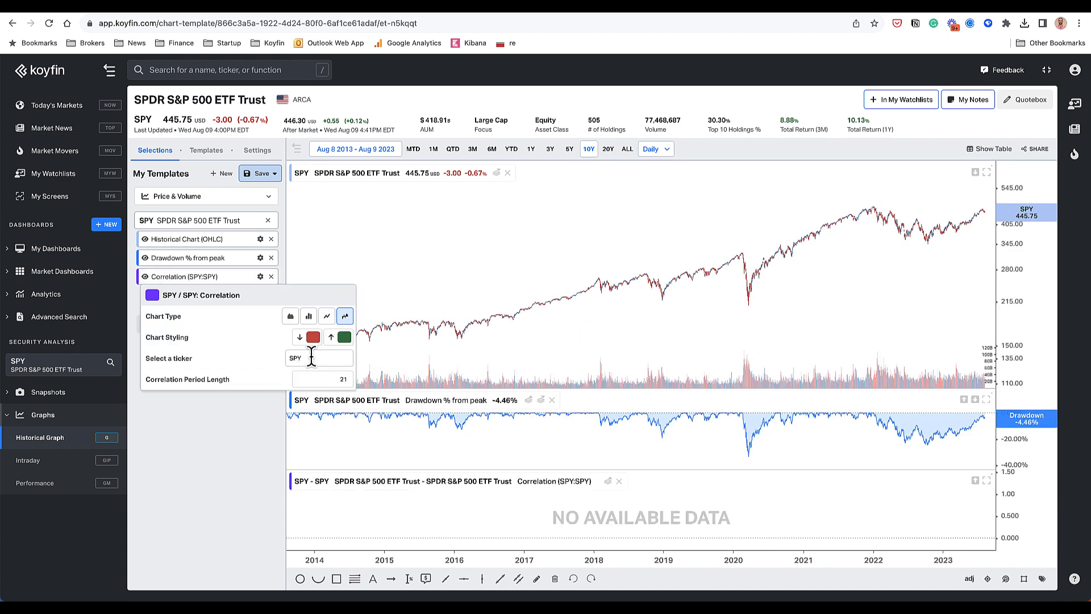
{"action": "type", "text": "tlt"}
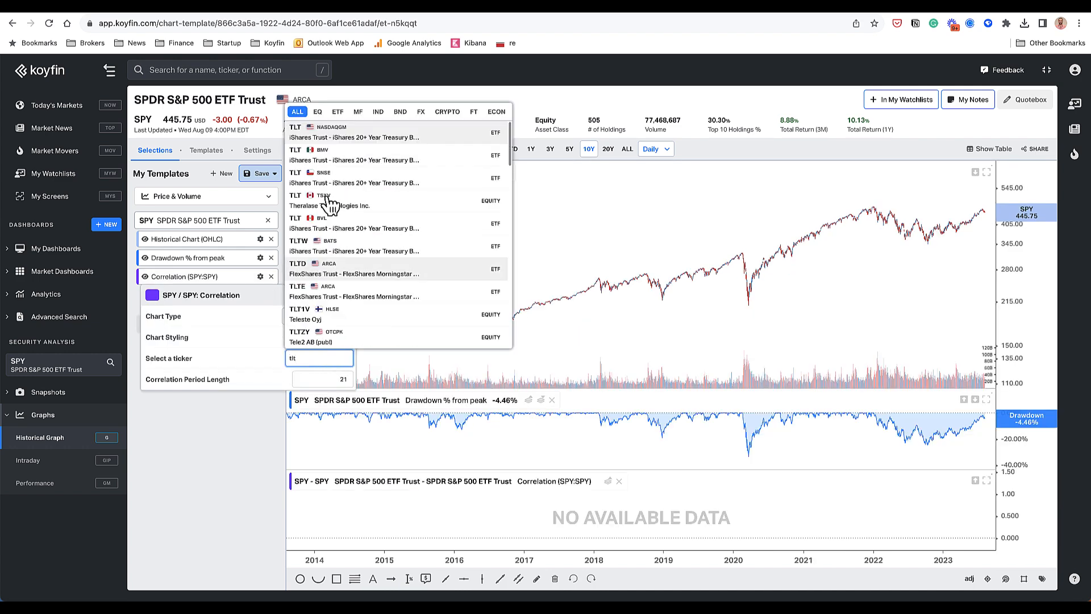
{"action": "left_click", "coordinate": [354, 133]}
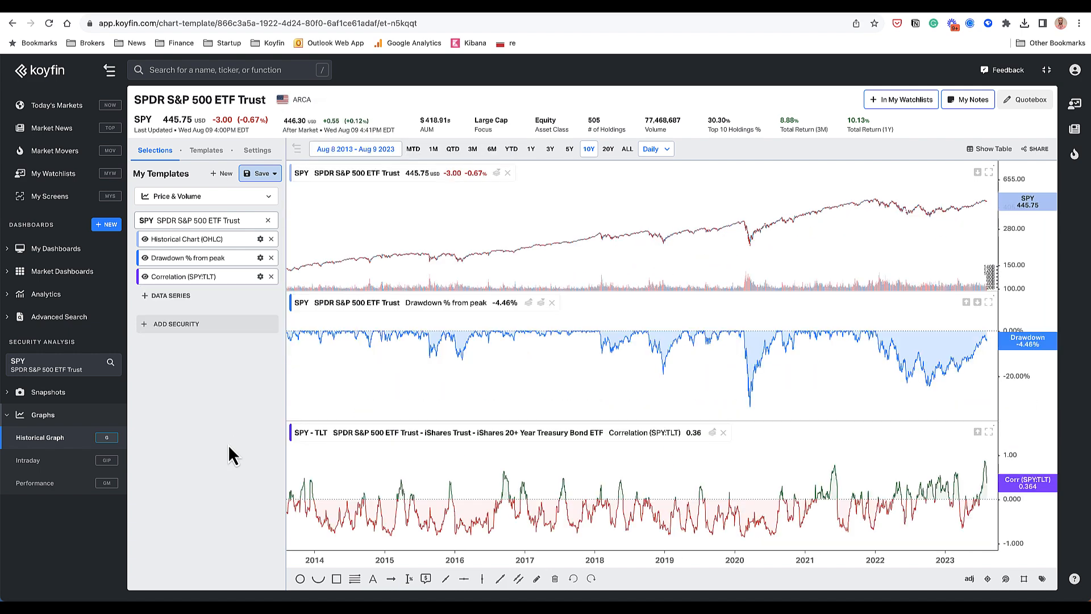
{"action": "mouse_move", "coordinate": [562, 385]}
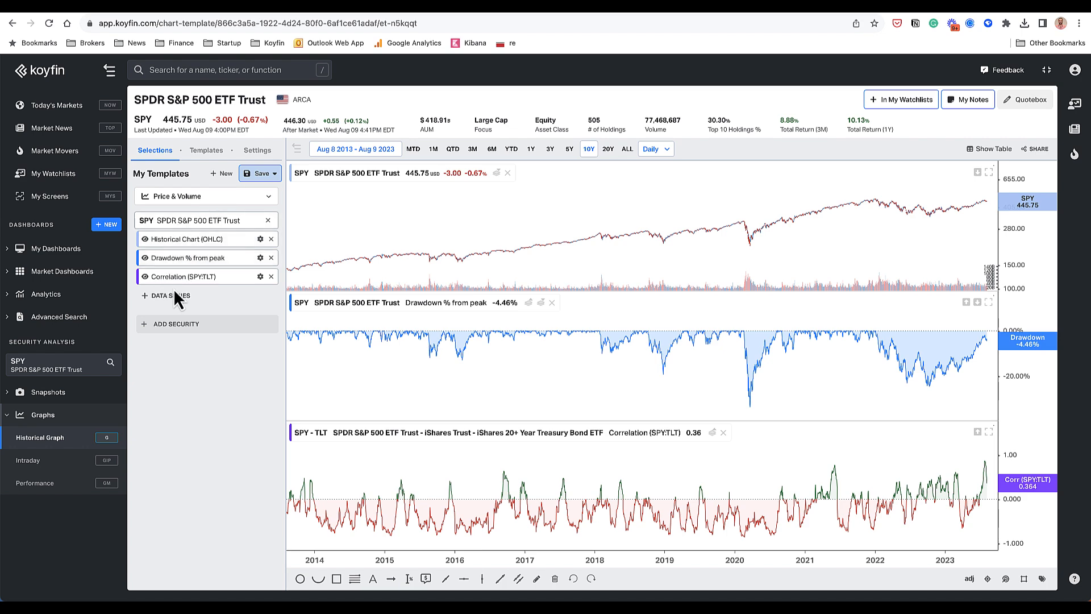
{"action": "mouse_move", "coordinate": [35, 491]}
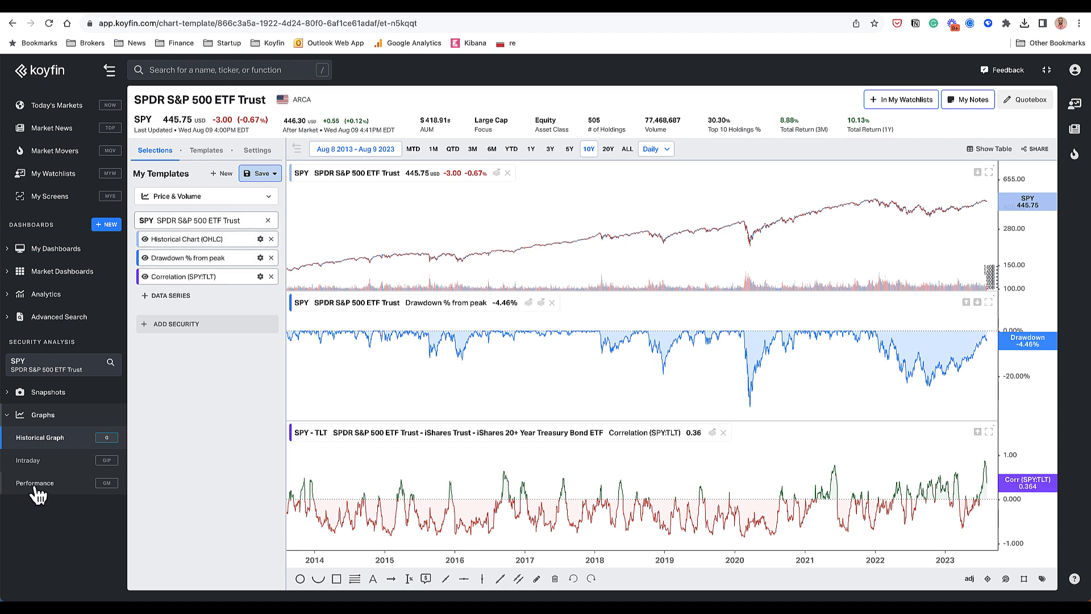
{"action": "left_click", "coordinate": [35, 483]}
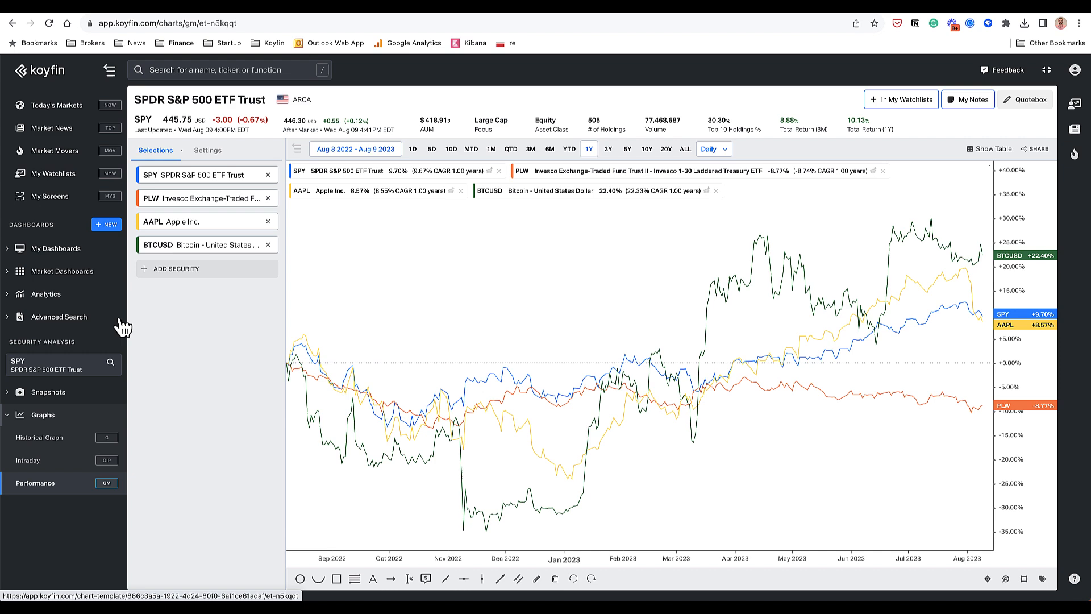
{"action": "mouse_move", "coordinate": [290, 372]}
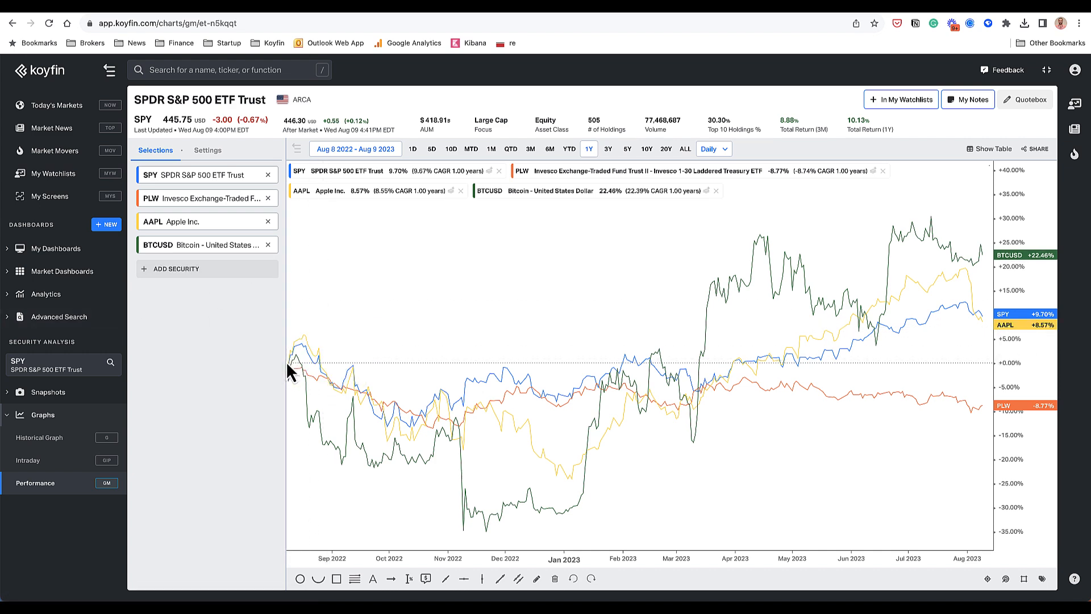
{"action": "mouse_move", "coordinate": [589, 149]}
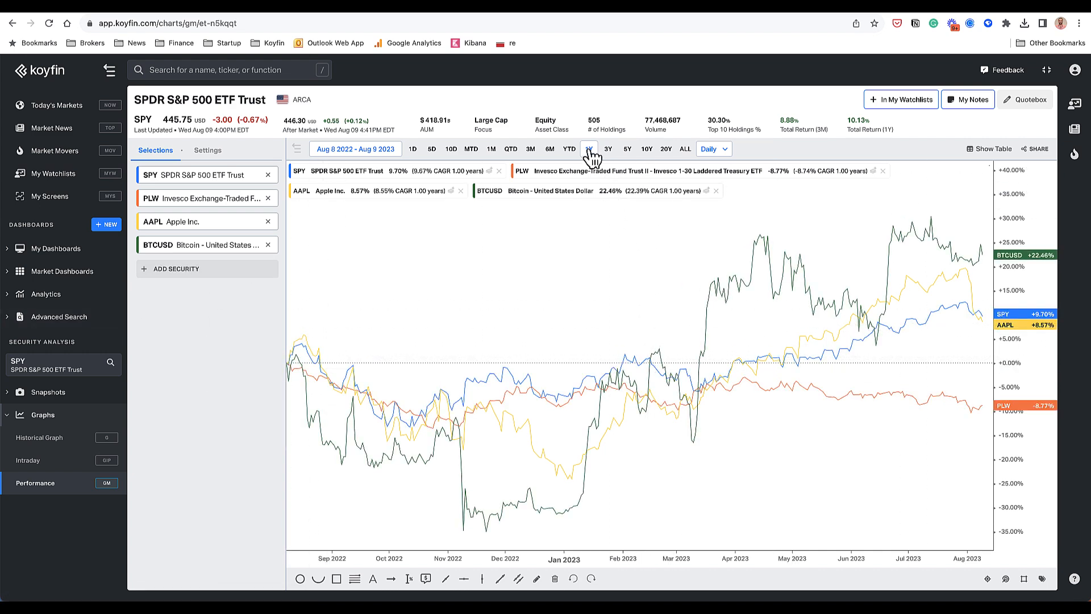
Step: Set the performance range to 10Y and remove PLW, AAPL and BTCUSD, leaving SPY
{"action": "left_click", "coordinate": [607, 149]}
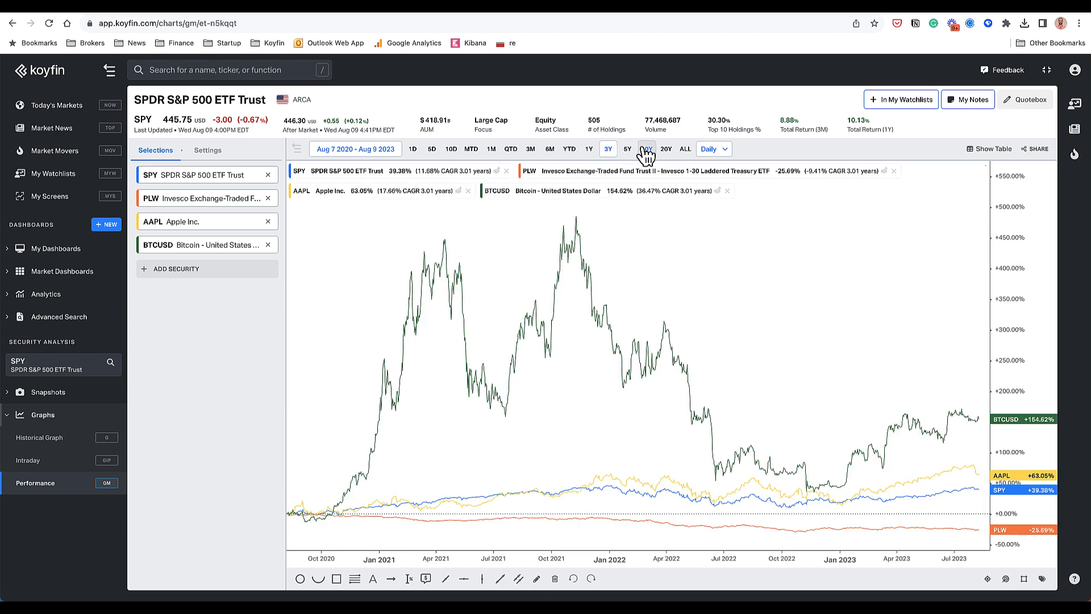
{"action": "left_click", "coordinate": [645, 148]}
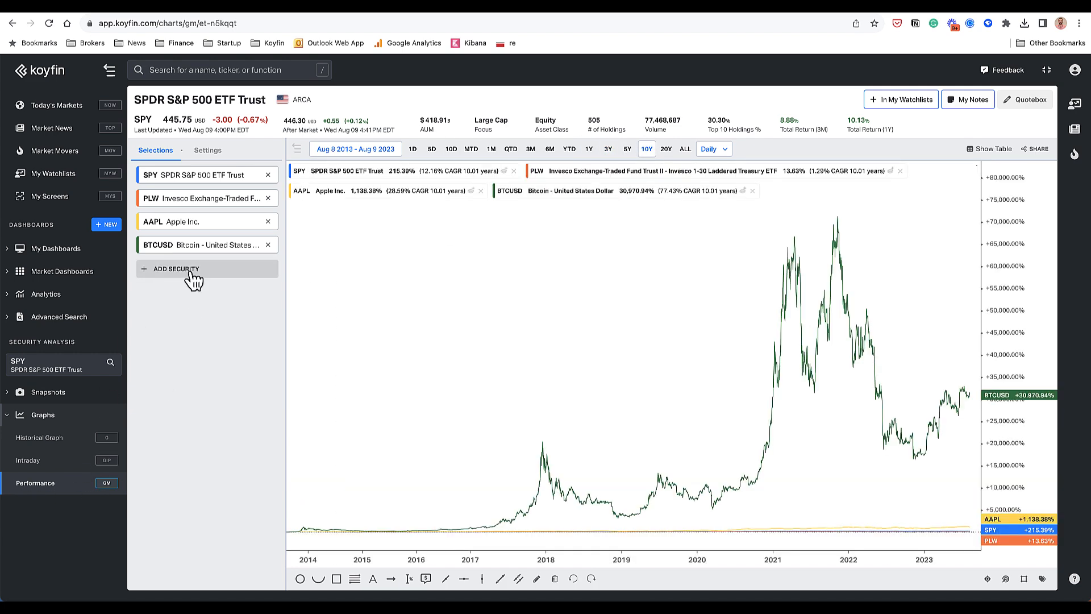
{"action": "left_click", "coordinate": [268, 198]}
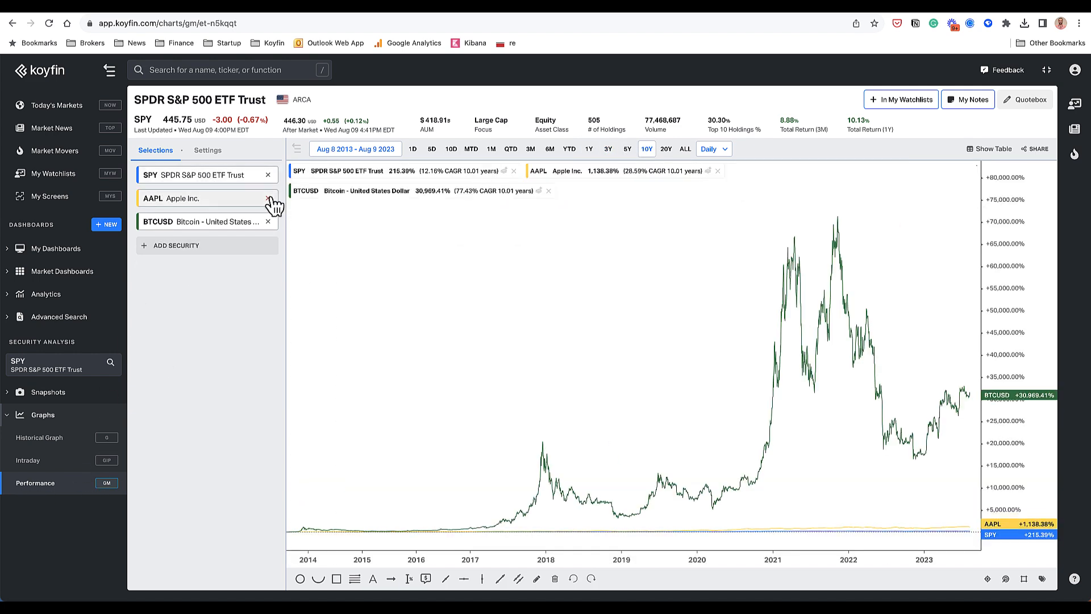
{"action": "left_click", "coordinate": [267, 198]}
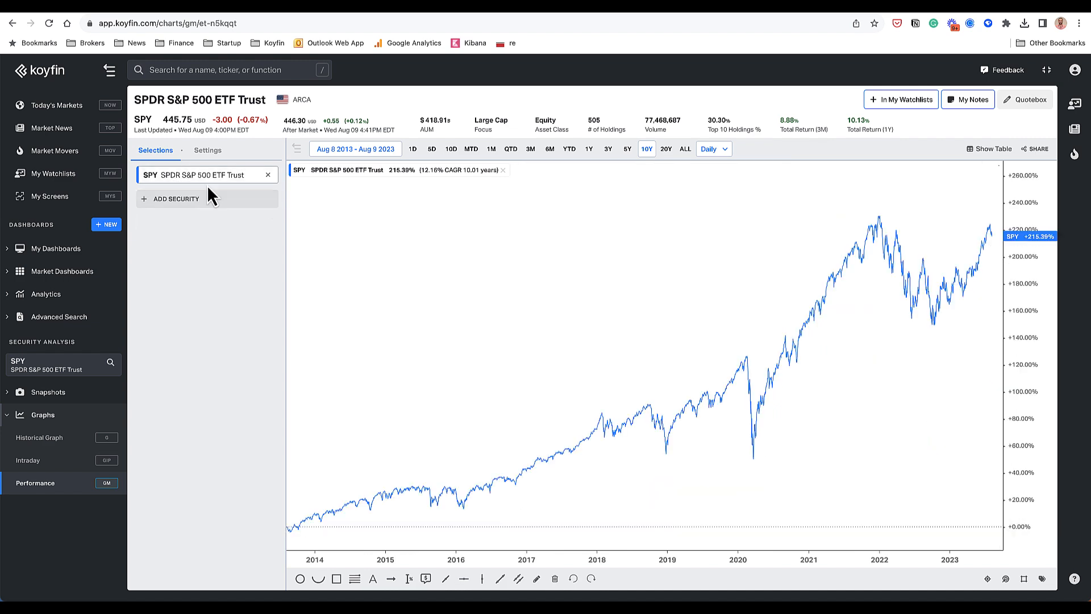
Step: Search 'fmagx' and add Fidelity Magellan Fund to the performance comparison
{"action": "type", "text": "fmagx"}
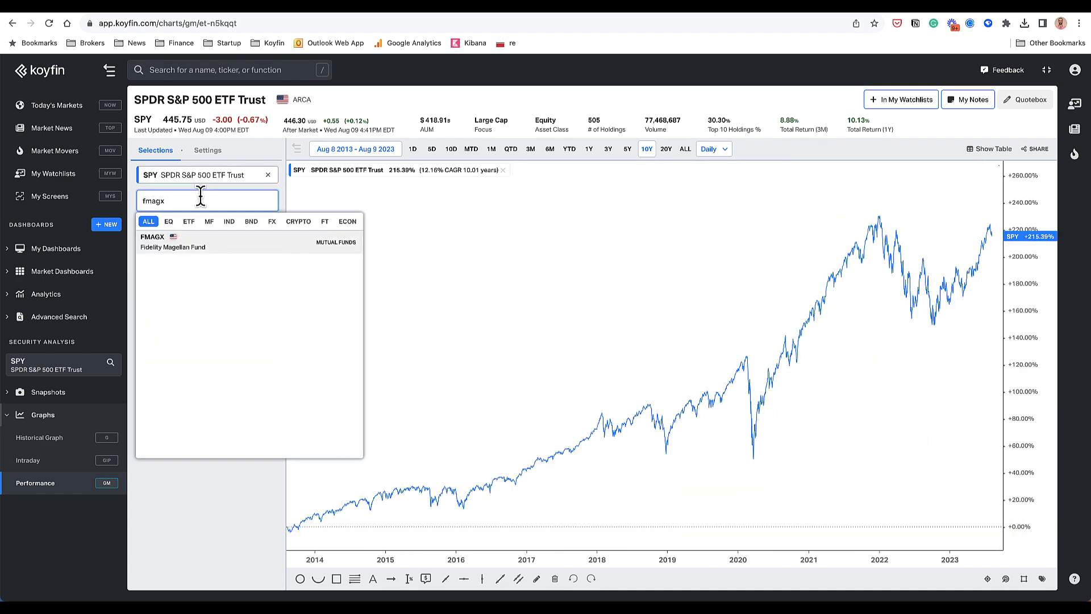
{"action": "left_click", "coordinate": [171, 241]}
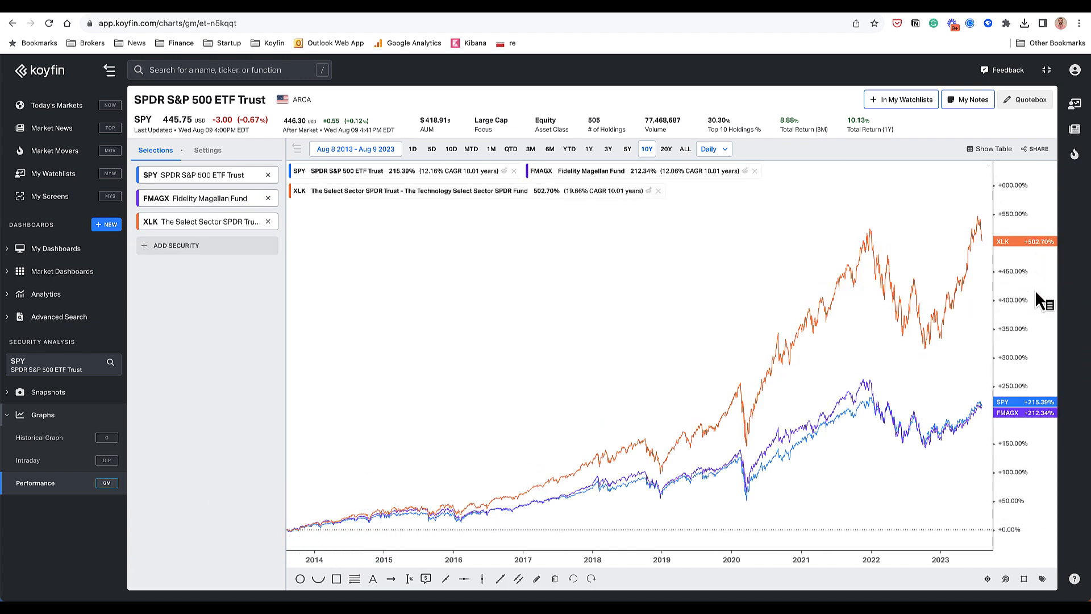
{"action": "mouse_move", "coordinate": [622, 202]}
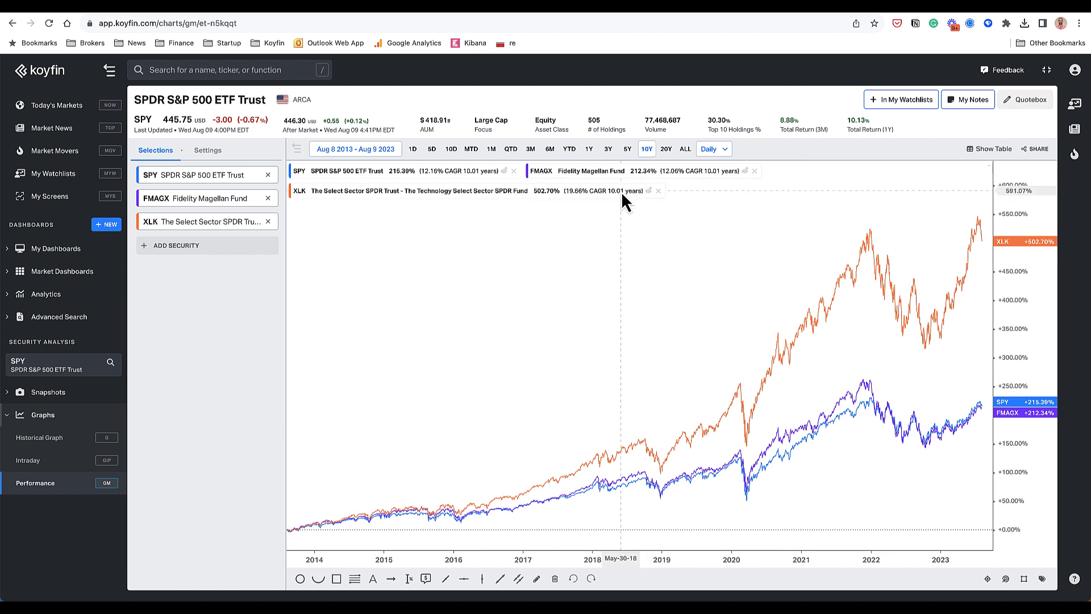
{"action": "mouse_move", "coordinate": [590, 205]}
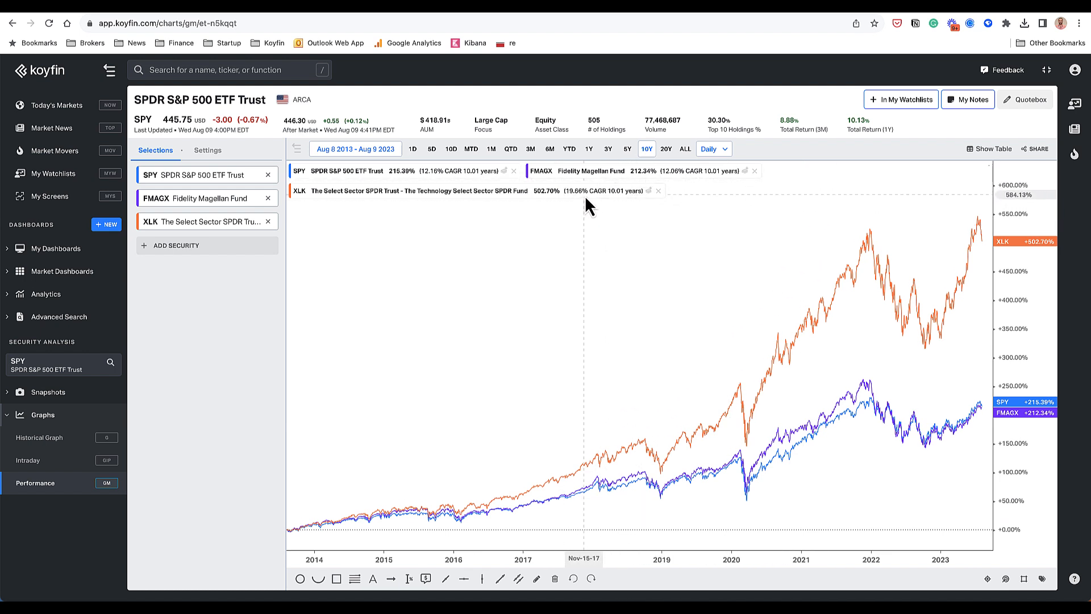
{"action": "mouse_move", "coordinate": [447, 195]}
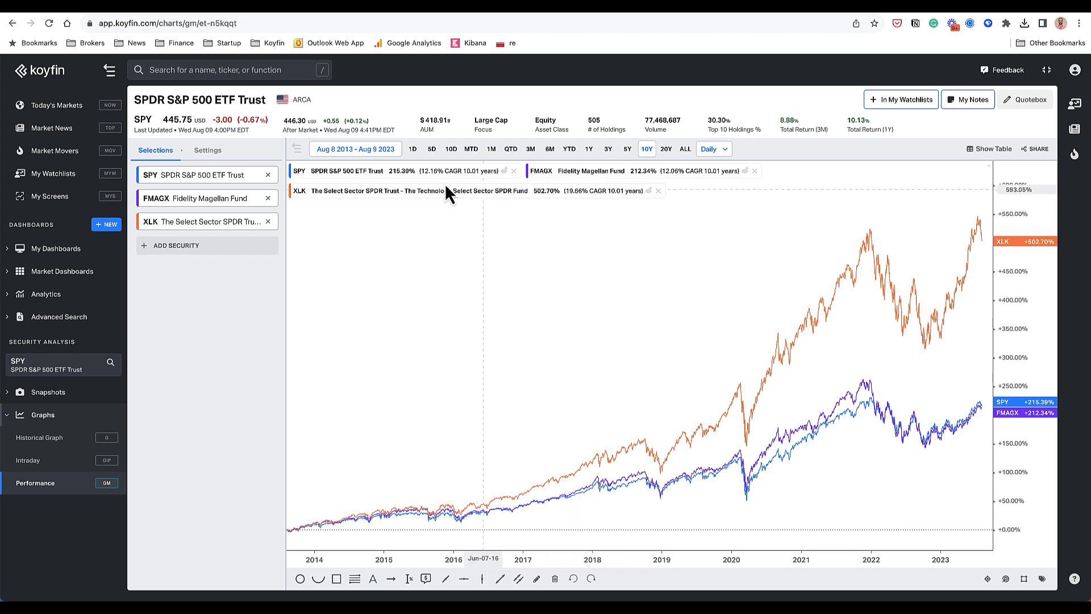
{"action": "mouse_move", "coordinate": [432, 184]}
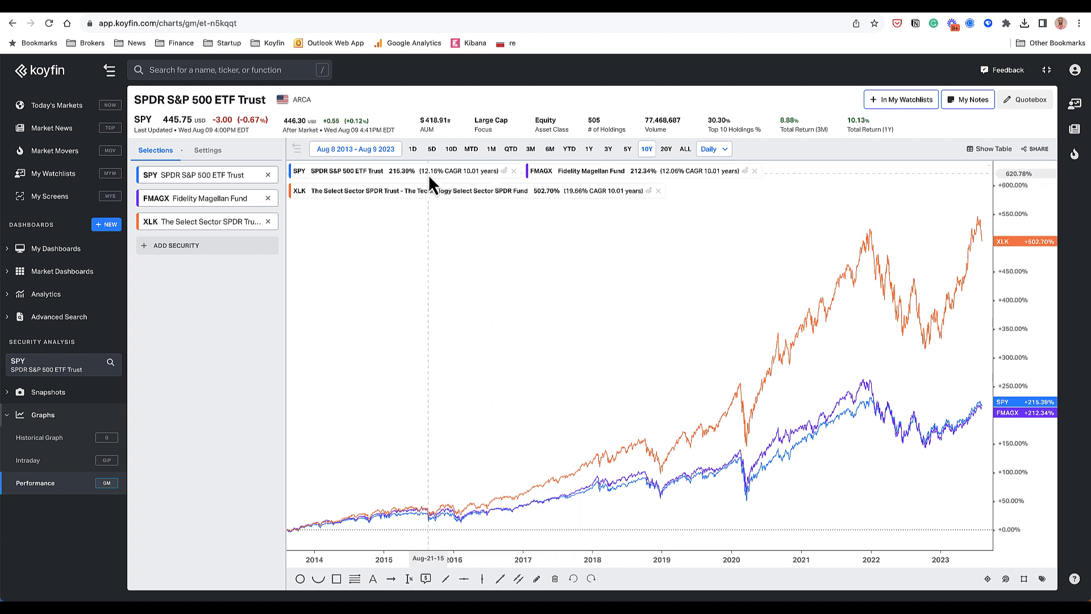
{"action": "mouse_move", "coordinate": [437, 189]}
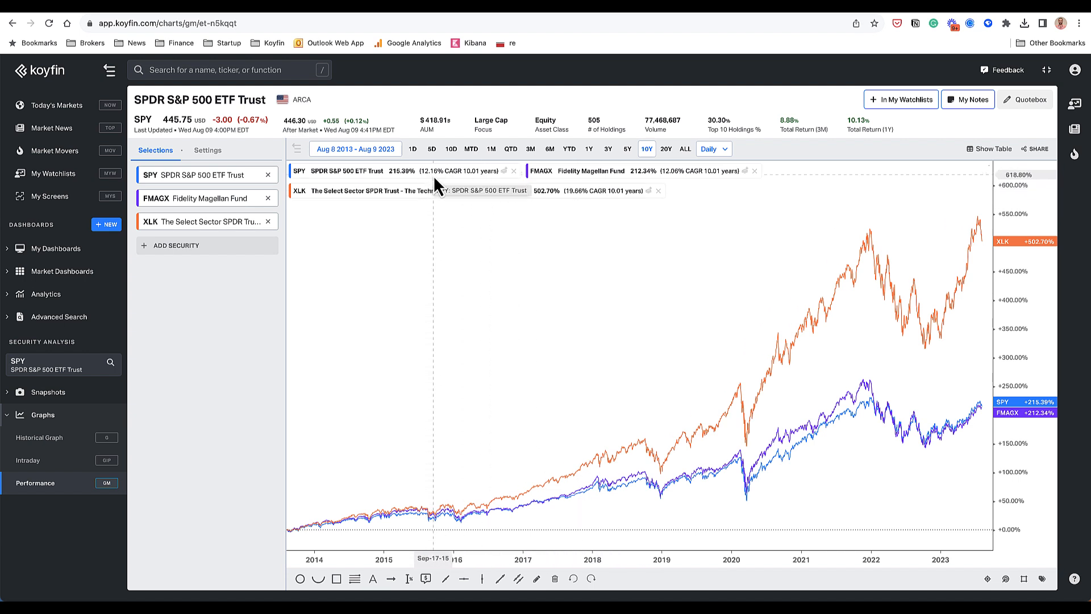
{"action": "mouse_move", "coordinate": [591, 205]}
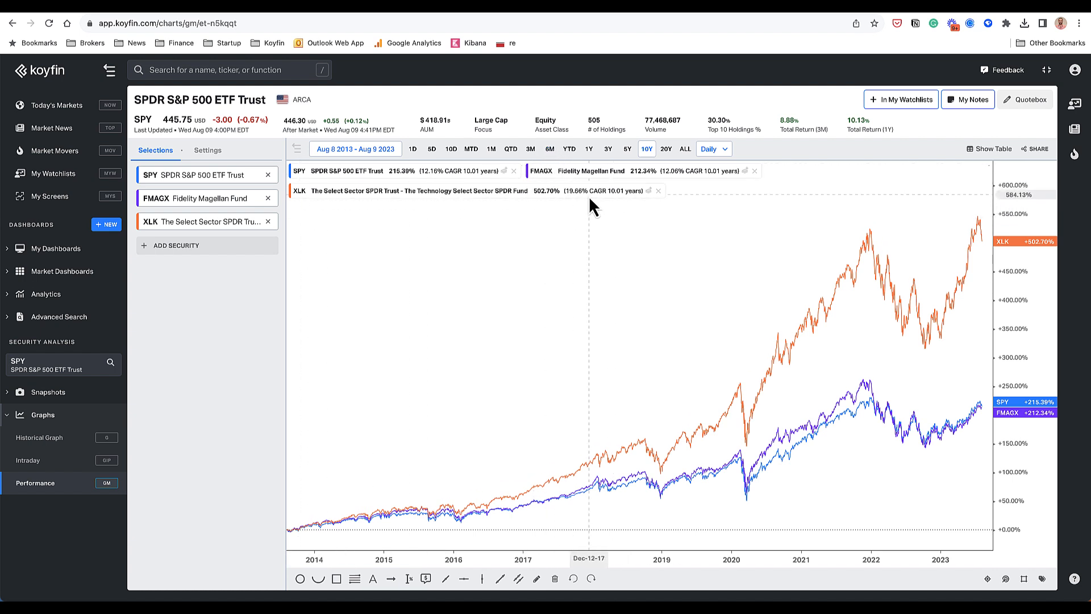
{"action": "mouse_move", "coordinate": [708, 177]}
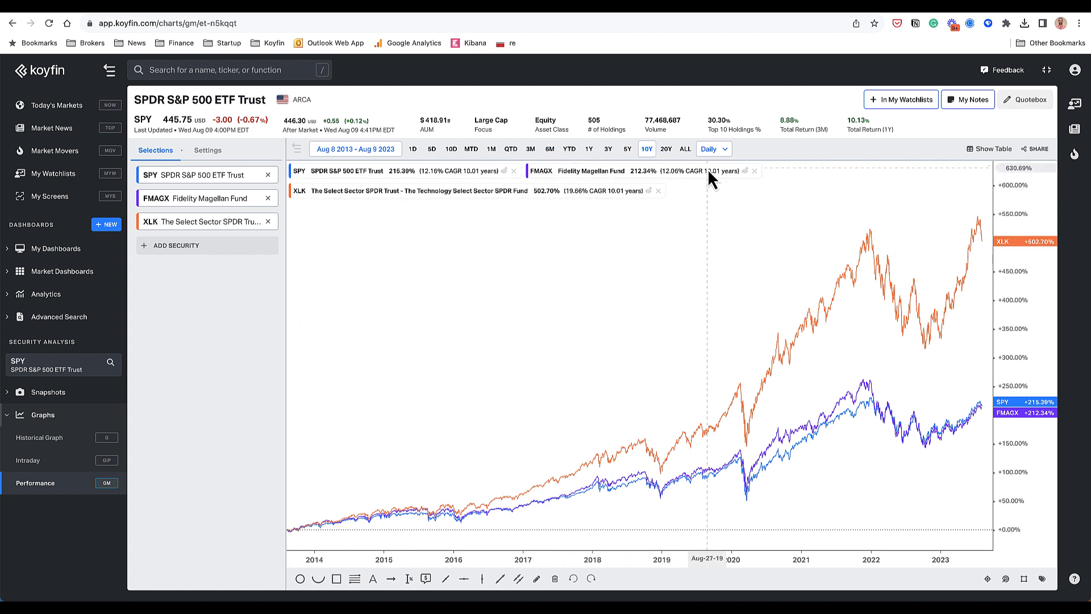
{"action": "mouse_move", "coordinate": [252, 378]}
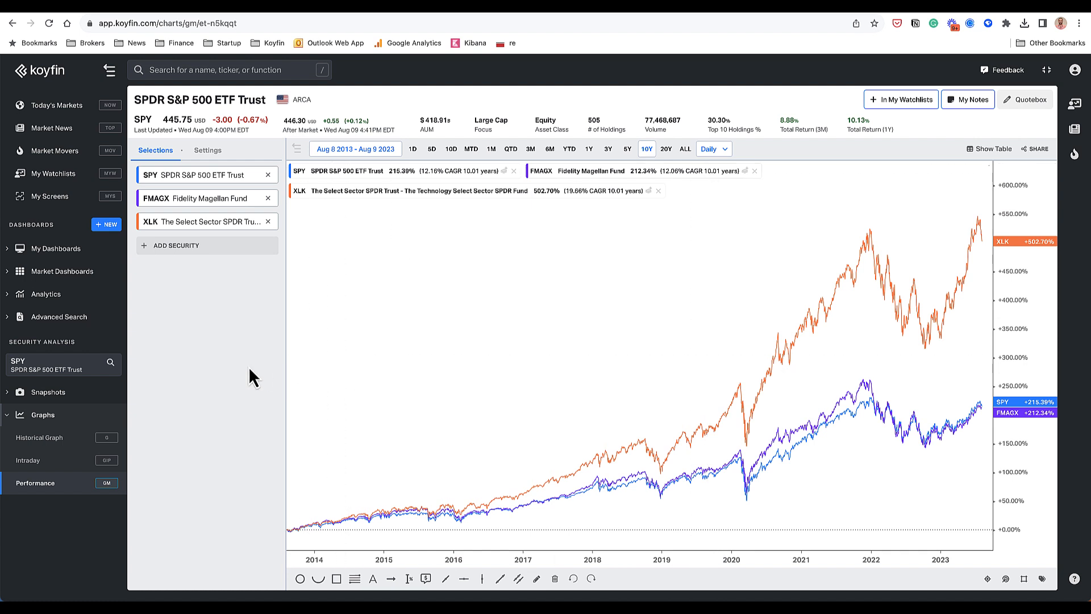
{"action": "mouse_move", "coordinate": [81, 418]}
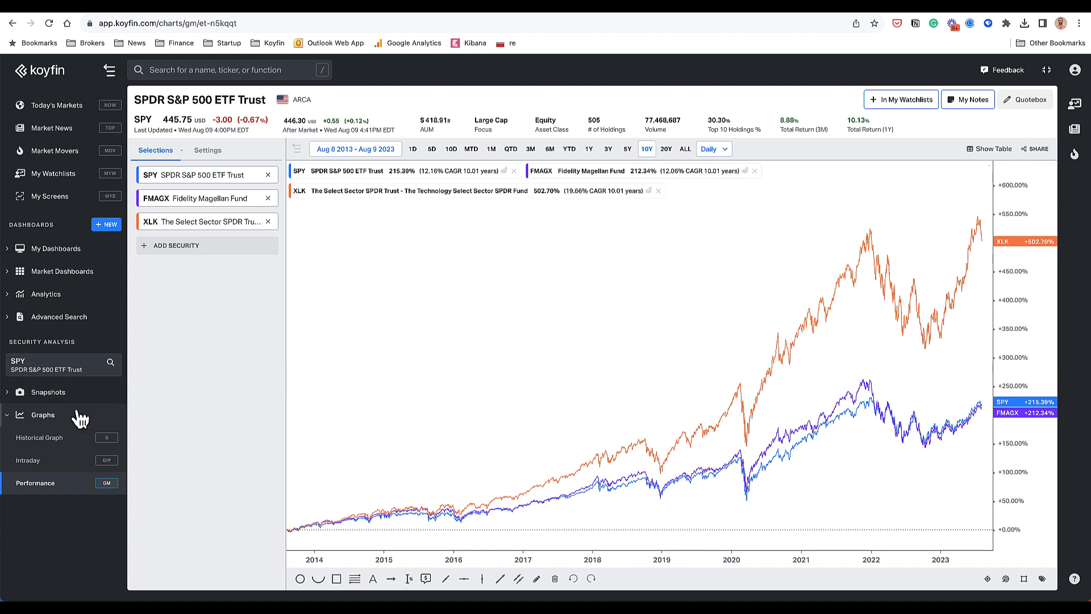
Step: Switch the security to AAPL and view its Description, then its Overview snapshot
{"action": "type", "text": "aapl"}
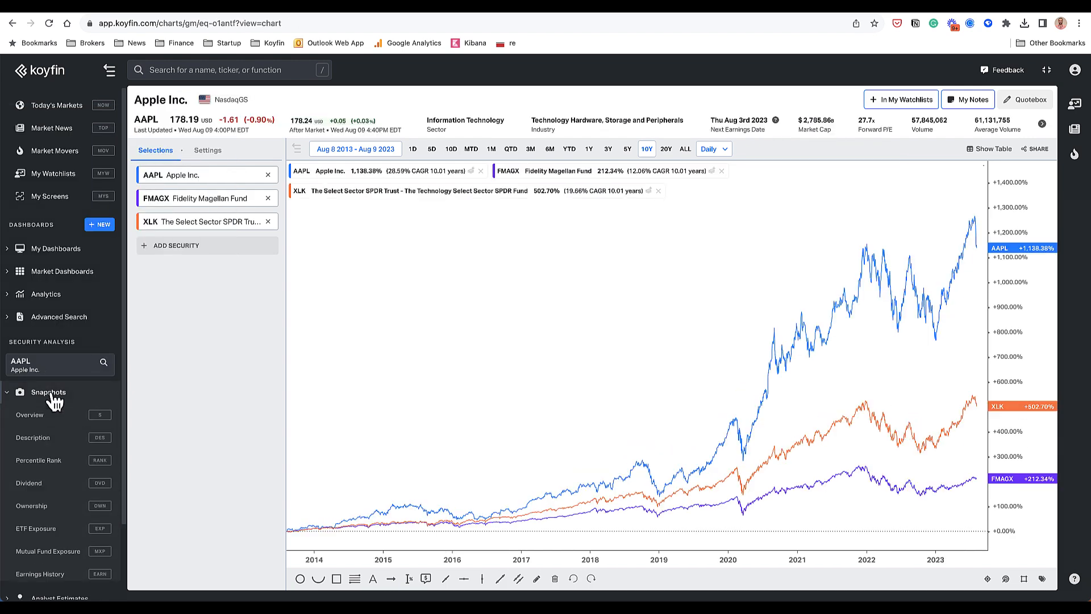
{"action": "scroll", "scroll_direction": "down", "scroll_amount": 3}
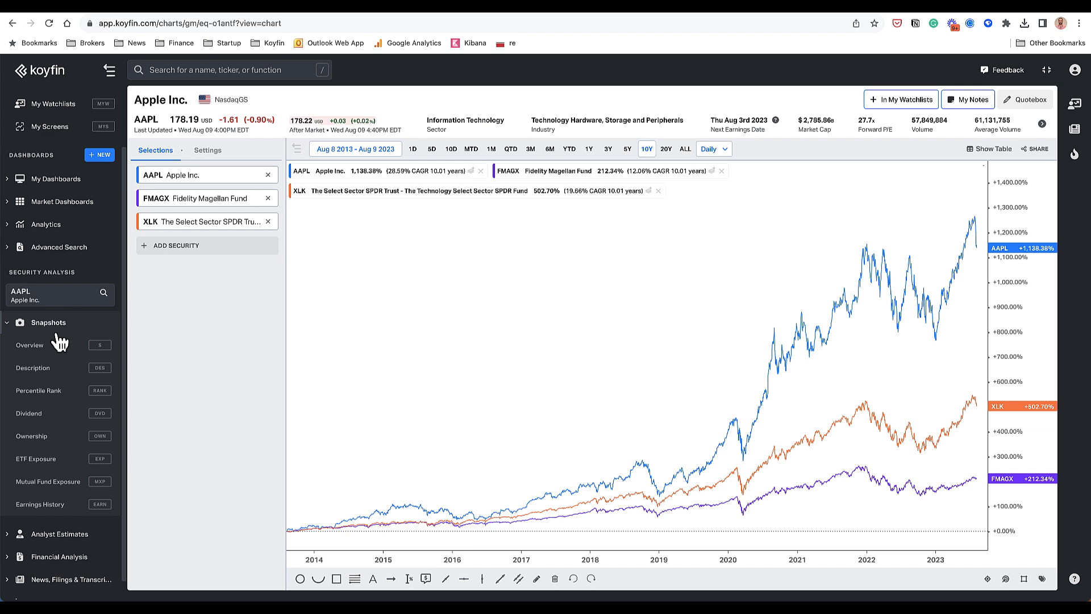
{"action": "left_click", "coordinate": [33, 368]}
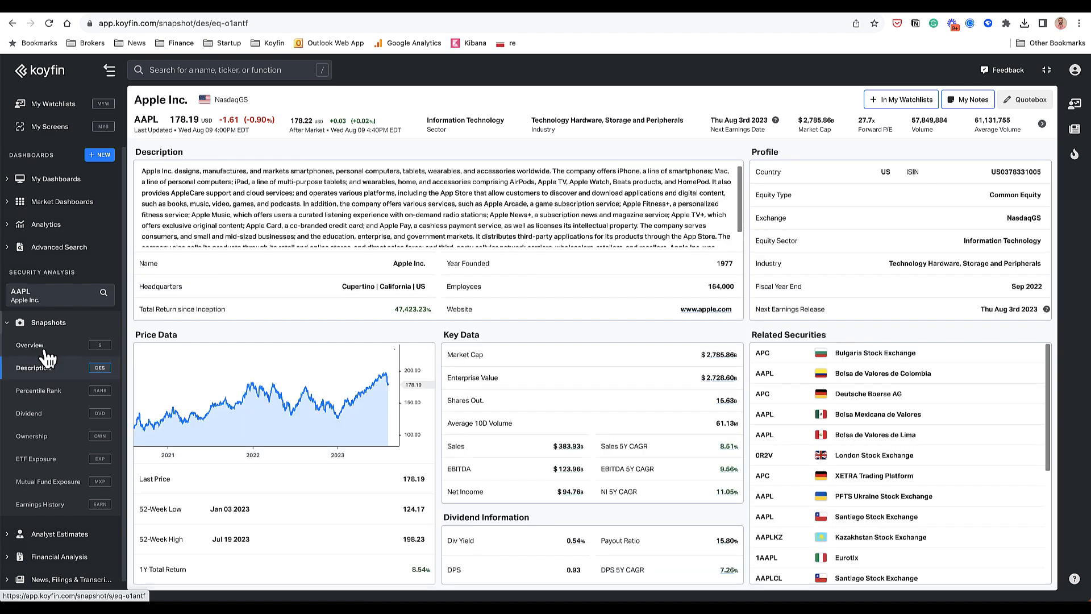
{"action": "left_click", "coordinate": [31, 344]}
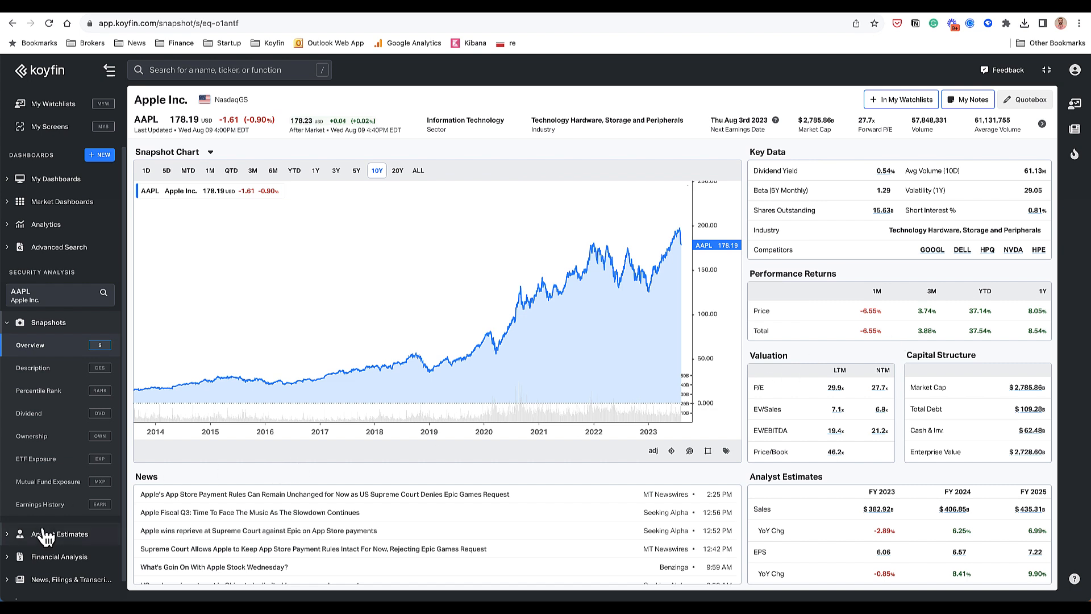
Step: View Apple's Actuals and Consensus estimates, collapse Snapshots, and open the Price Target page
{"action": "left_click", "coordinate": [59, 534]}
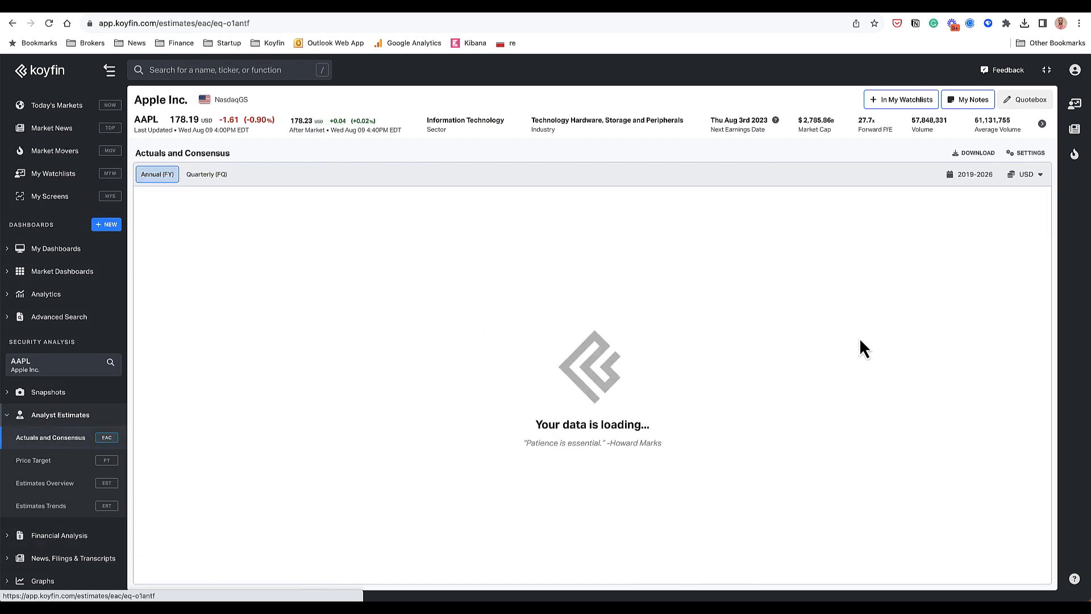
{"action": "mouse_move", "coordinate": [707, 273]}
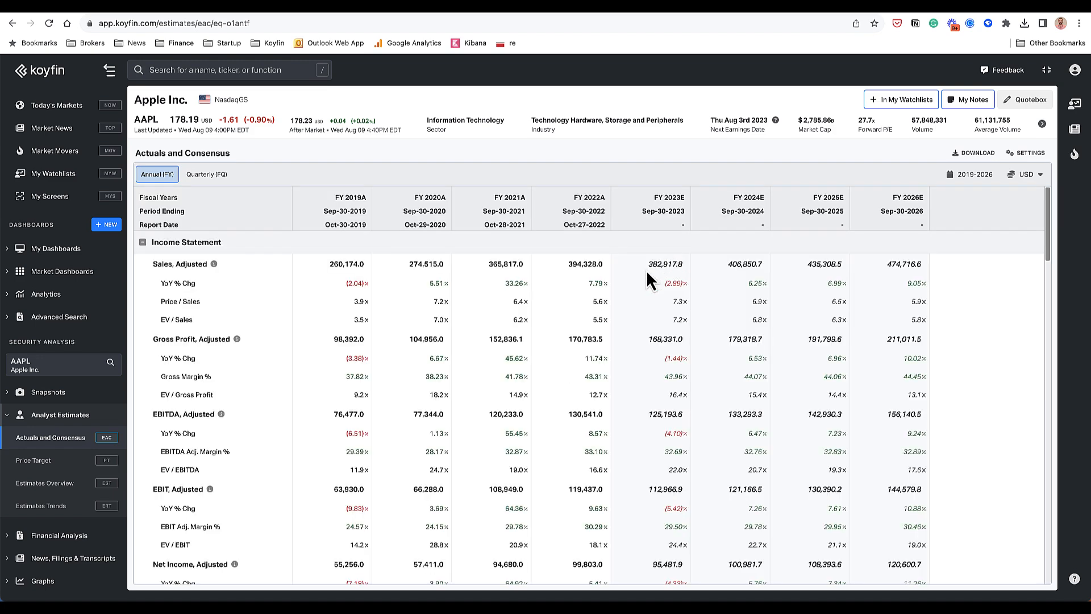
{"action": "mouse_move", "coordinate": [332, 301]}
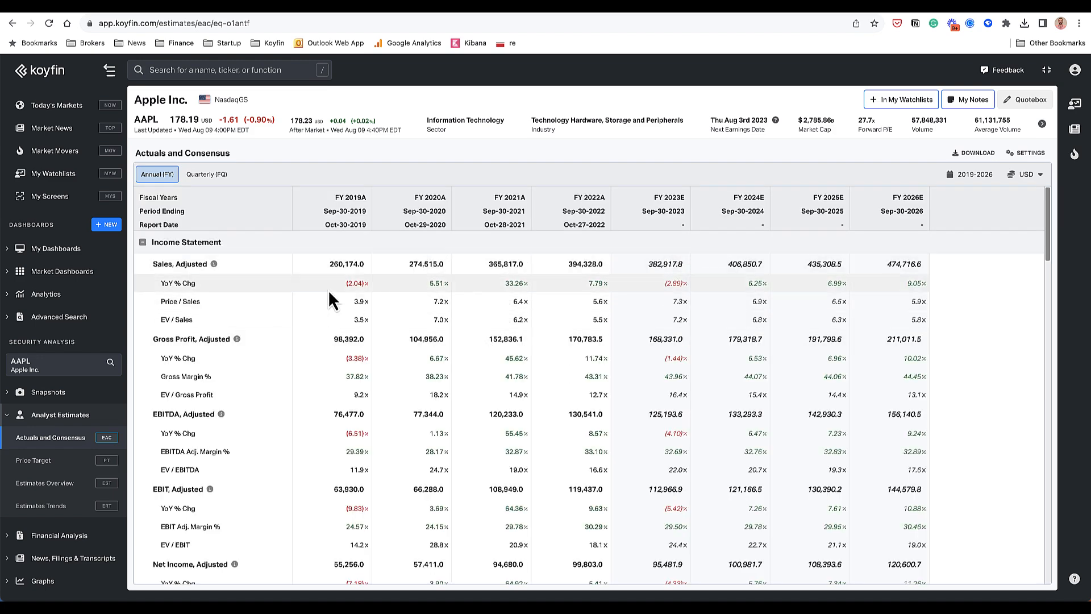
{"action": "mouse_move", "coordinate": [947, 306]}
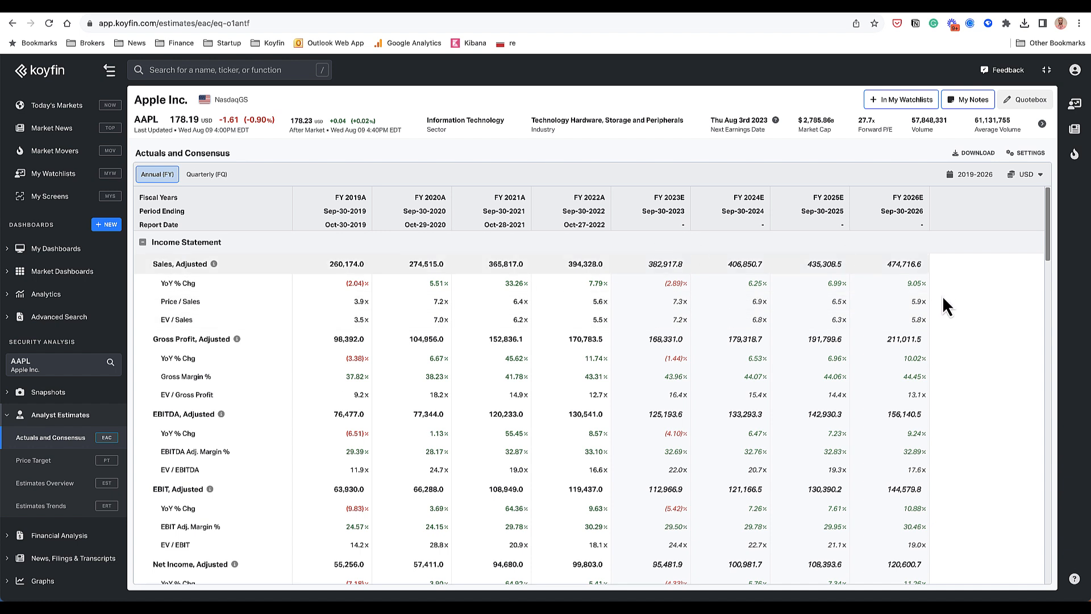
{"action": "mouse_move", "coordinate": [671, 347]}
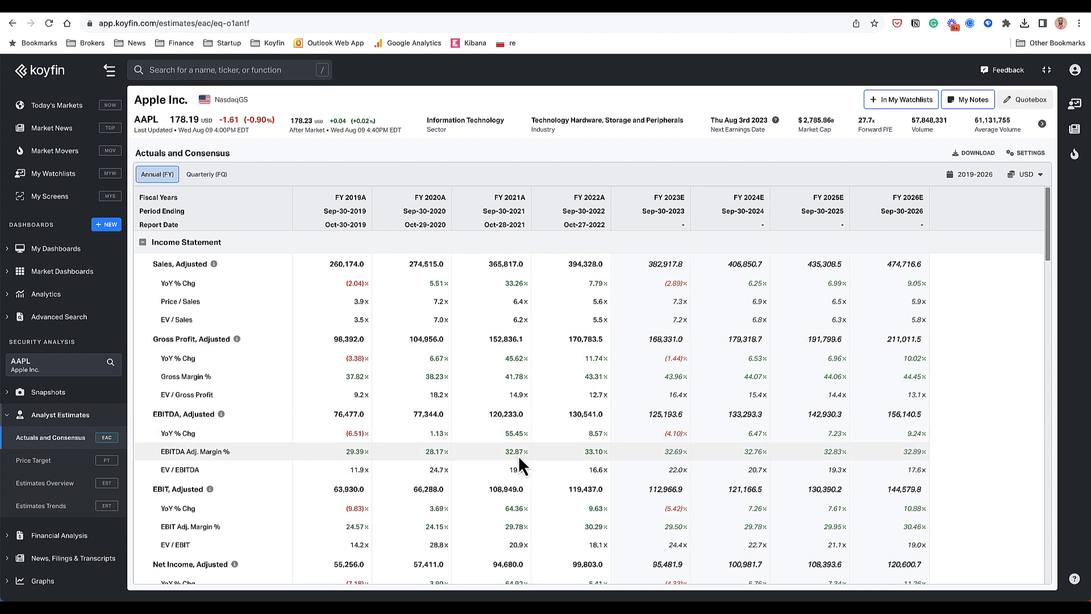
{"action": "mouse_move", "coordinate": [295, 533]}
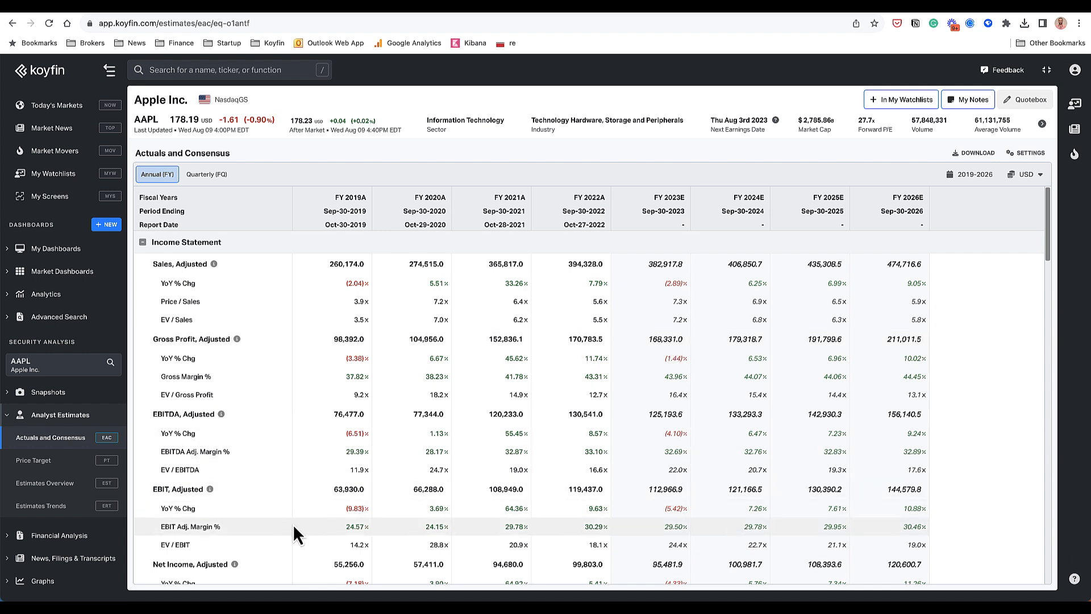
{"action": "mouse_move", "coordinate": [53, 407]}
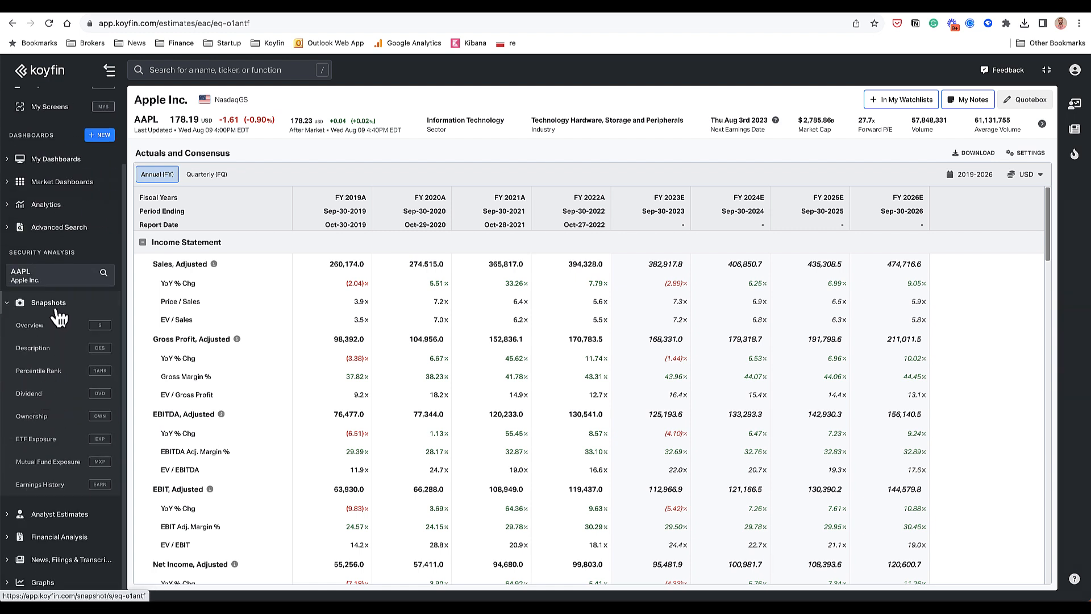
{"action": "left_click", "coordinate": [49, 302]}
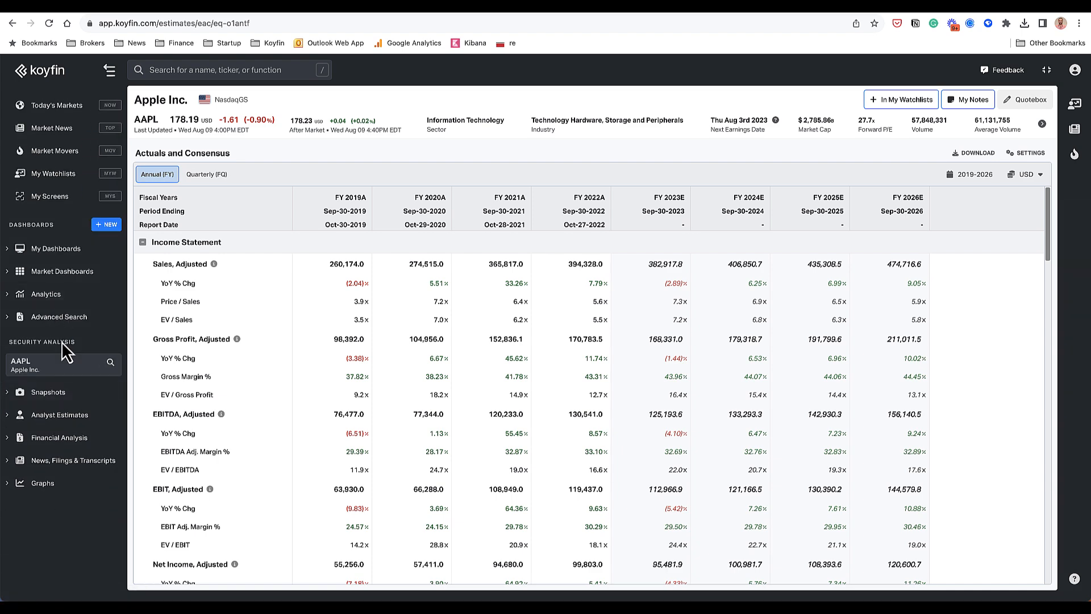
{"action": "left_click", "coordinate": [34, 459]}
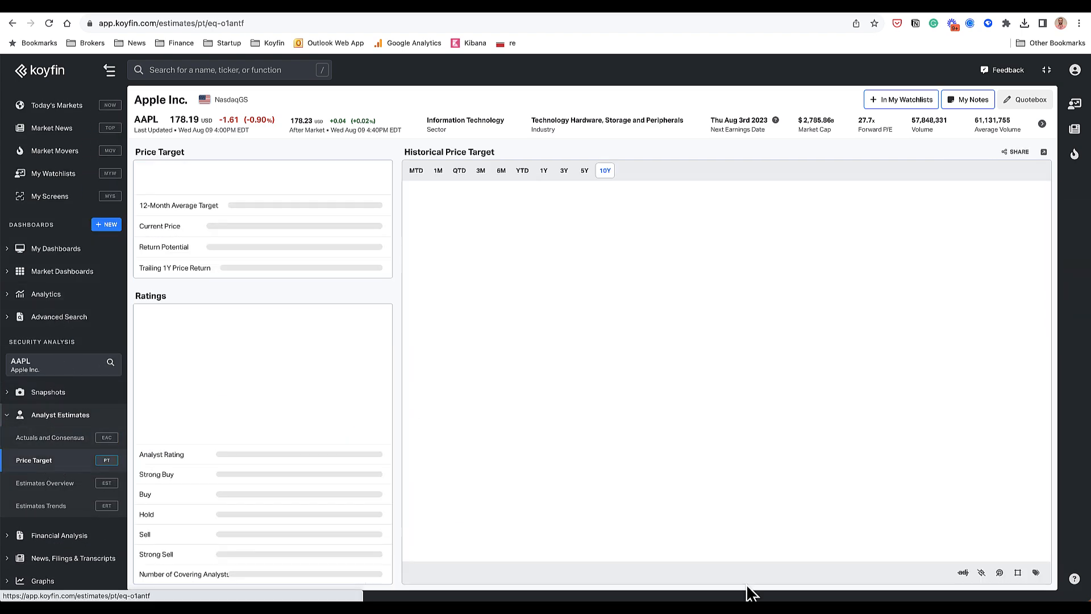